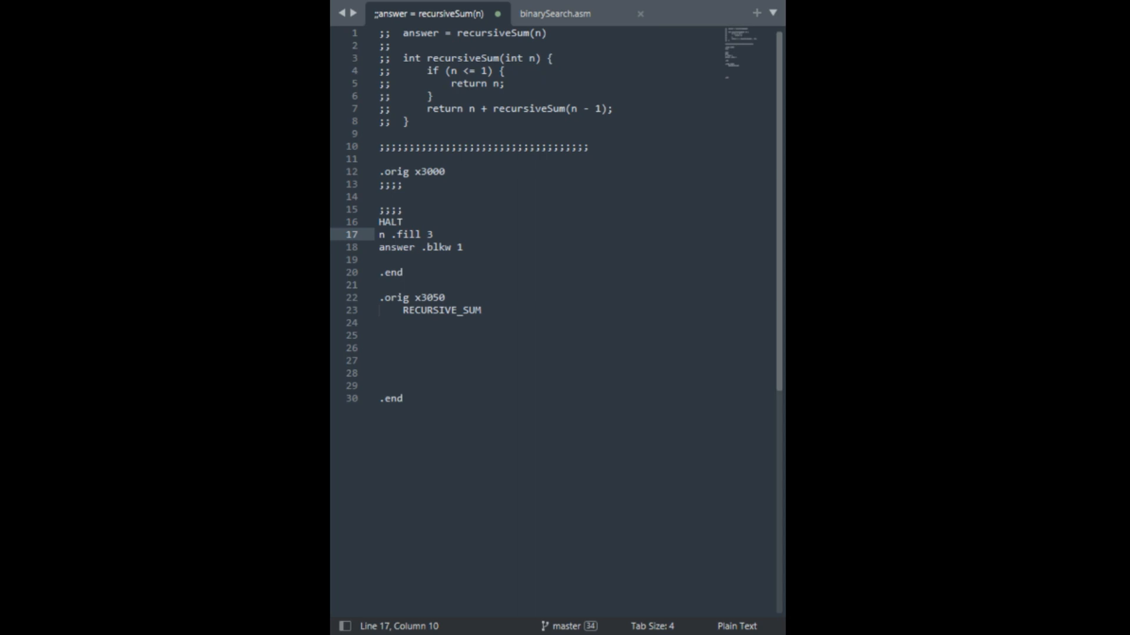
Add a new empty ';;' comment line above the recursiveSum pseudocode header
{"action": "left_click", "coordinate": [404, 121]}
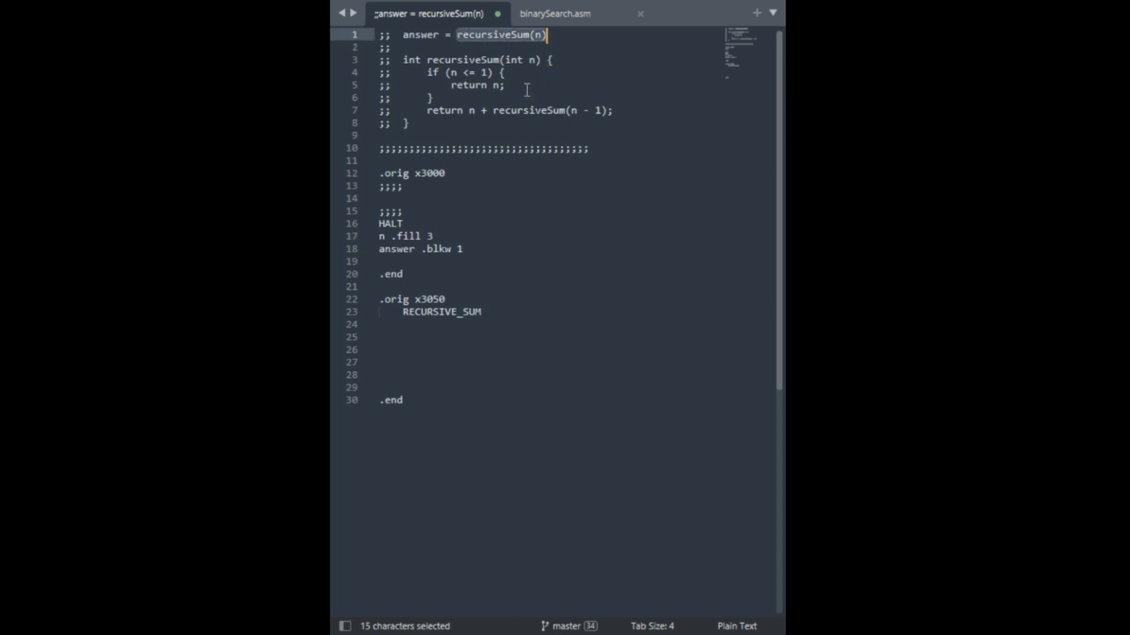
{"action": "mouse_move", "coordinate": [455, 111]}
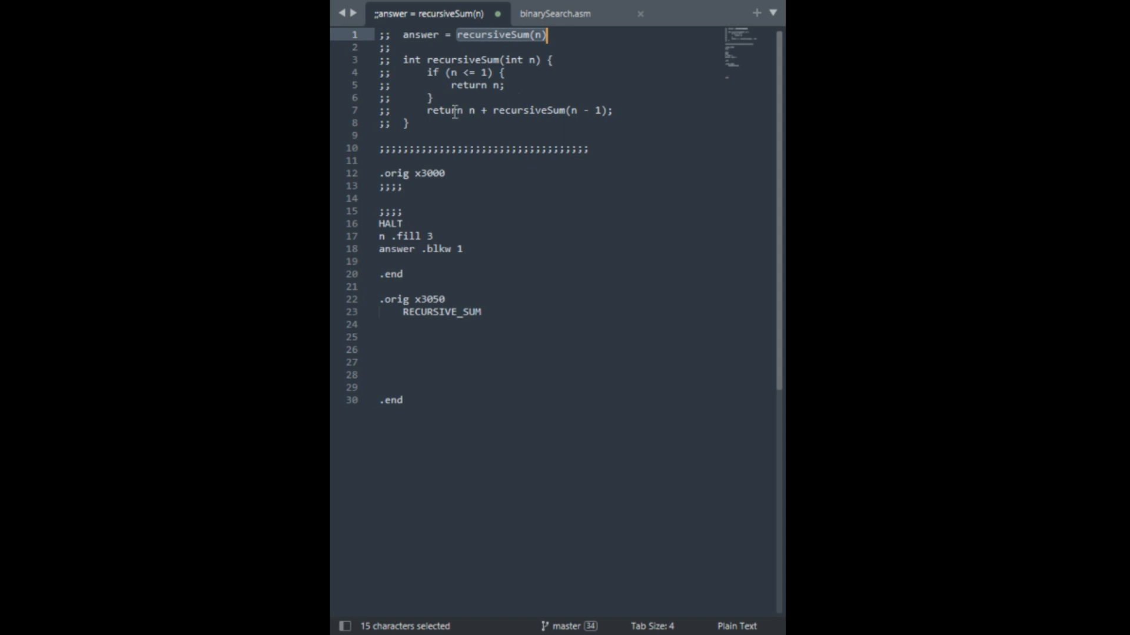
{"action": "mouse_move", "coordinate": [441, 193]}
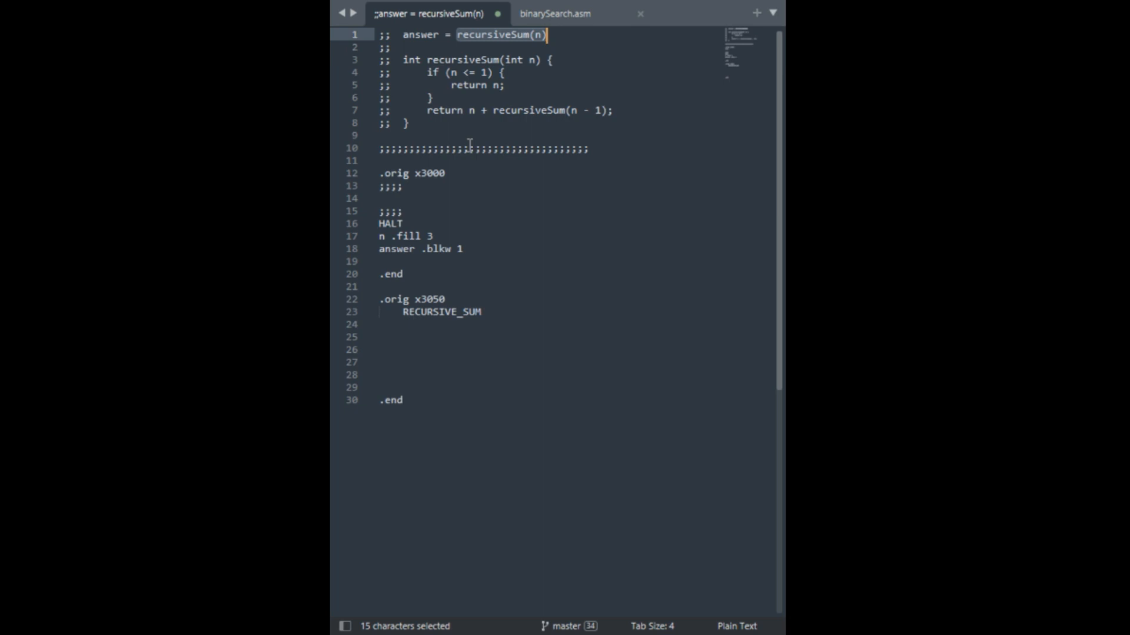
{"action": "left_click", "coordinate": [484, 34]}
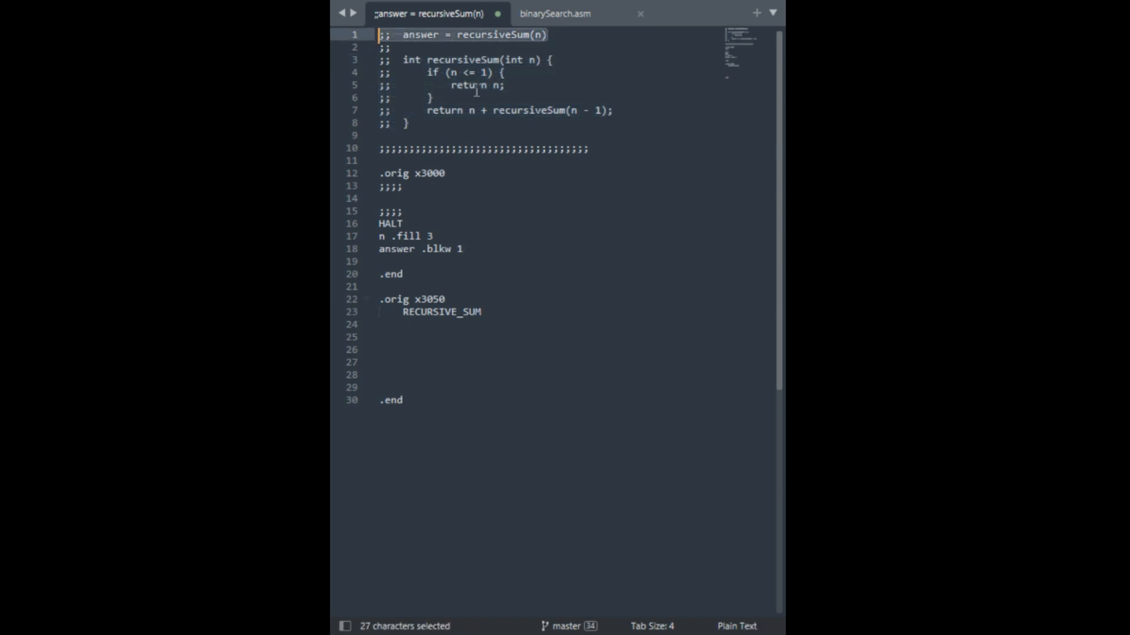
{"action": "left_click", "coordinate": [525, 60]}
{"action": "type", "text": ";;"}
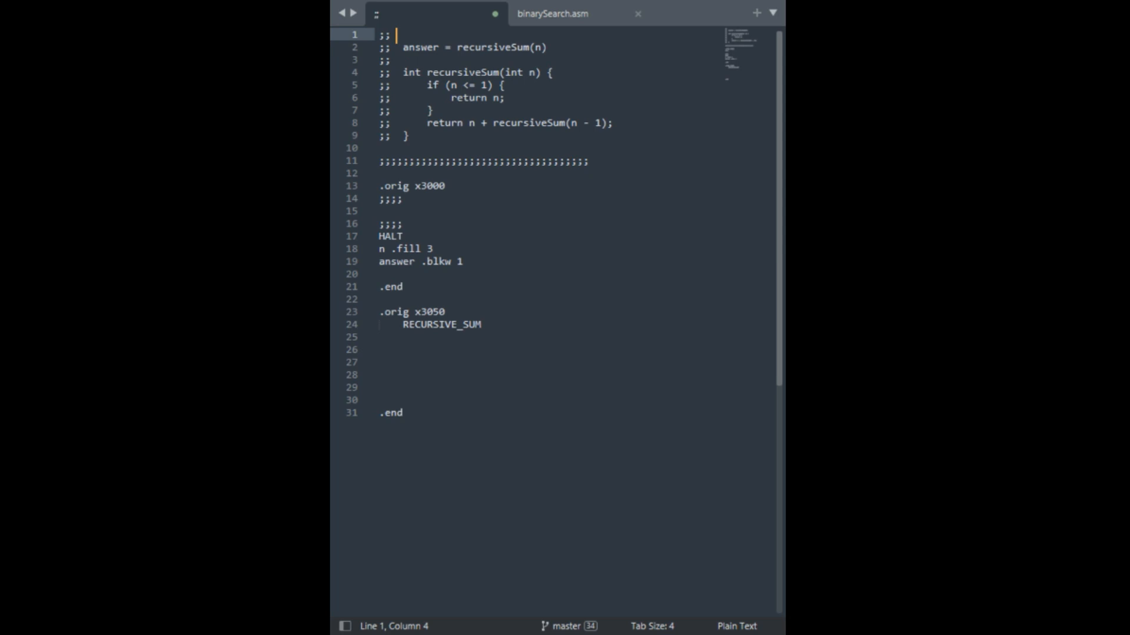
Write 'int n = 3' on the new comment line and review recursiveSum's n argument
{"action": "type", "text": "n = 3"}
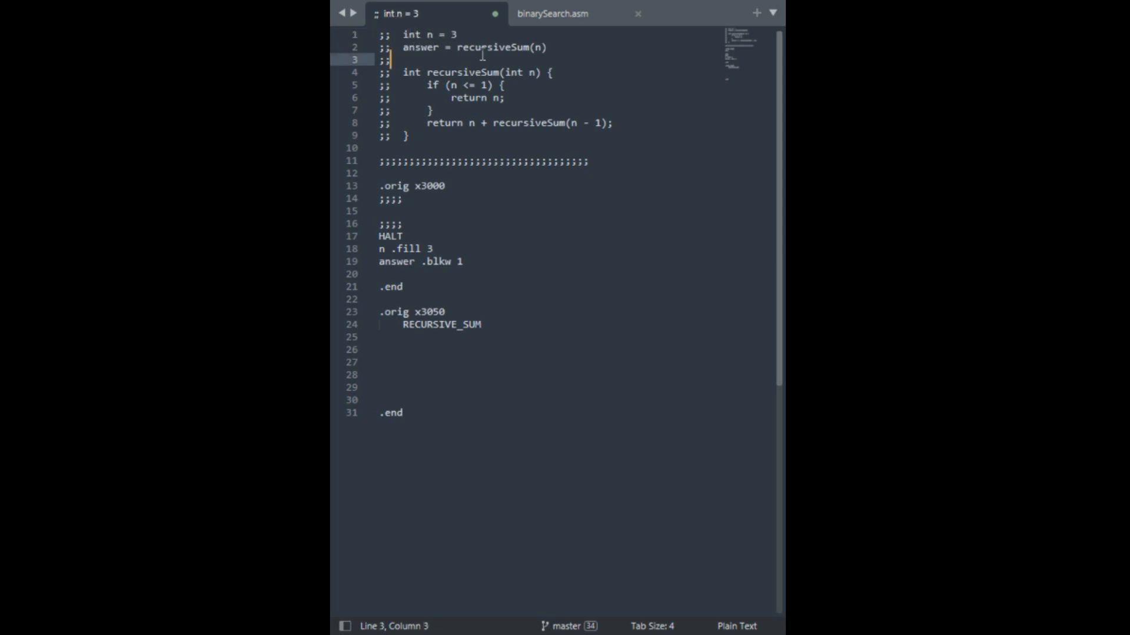
{"action": "left_click", "coordinate": [539, 47]}
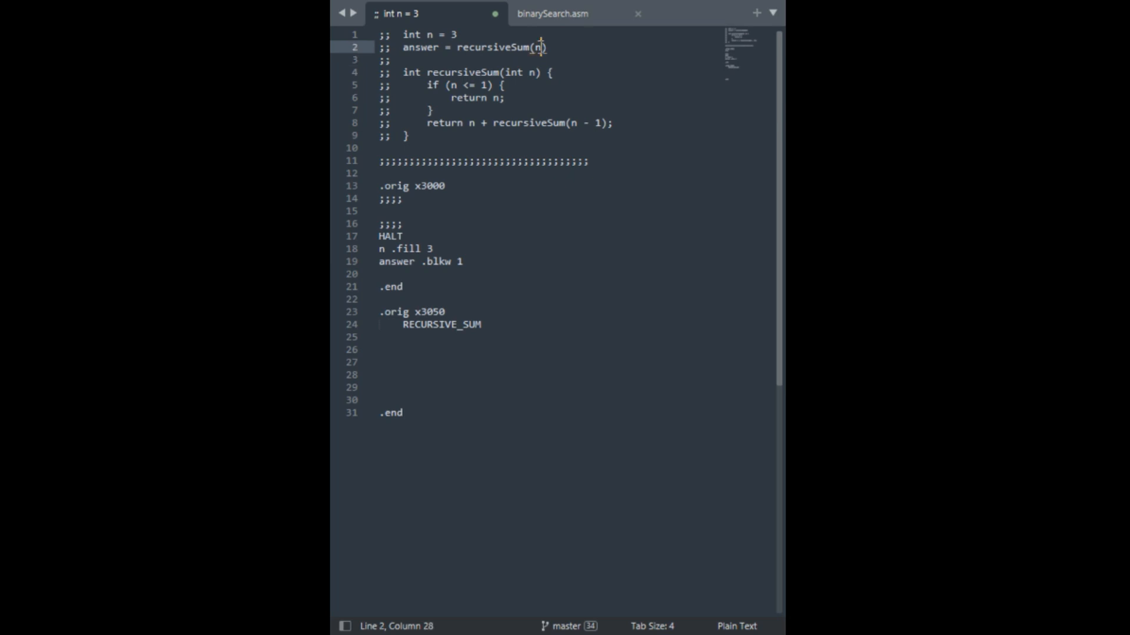
{"action": "left_click", "coordinate": [487, 98]}
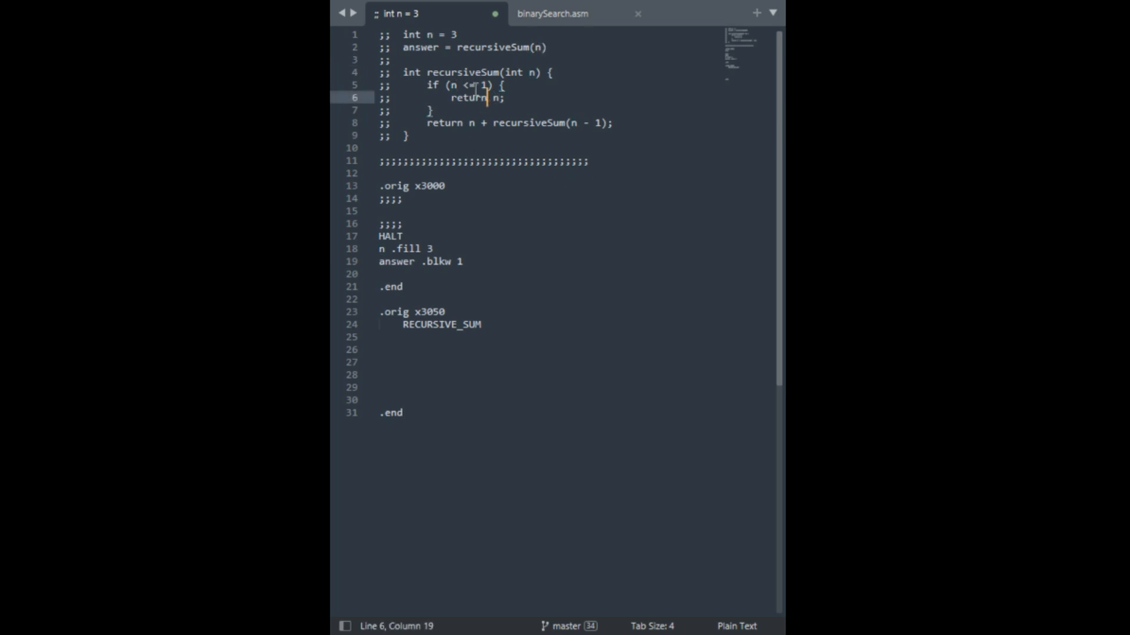
{"action": "double_click", "coordinate": [489, 48]}
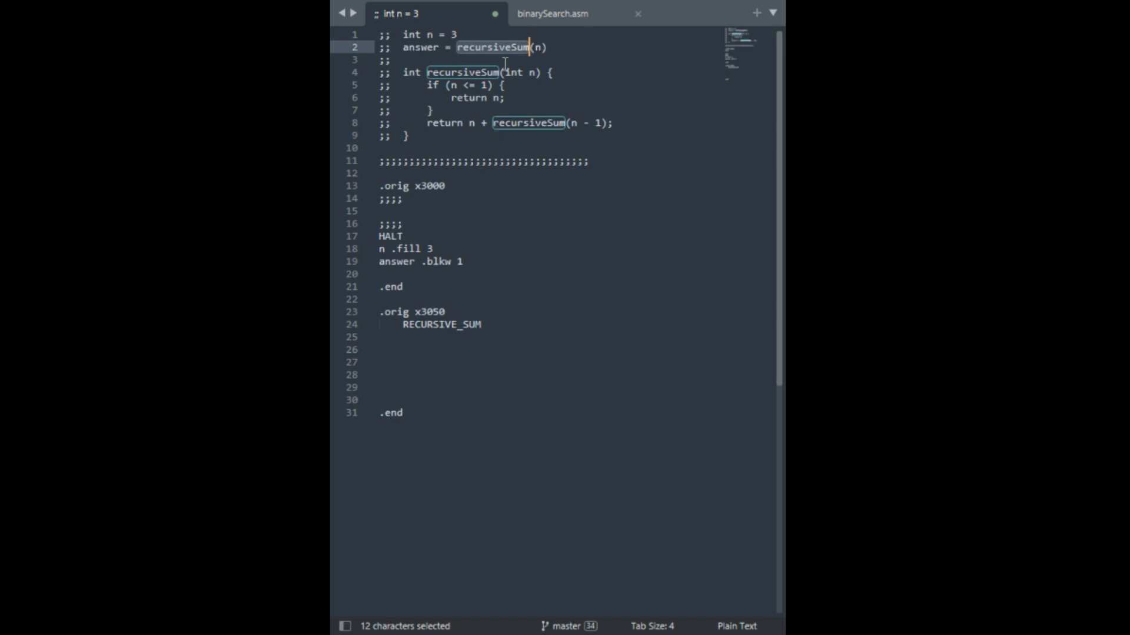
{"action": "mouse_move", "coordinate": [467, 61]}
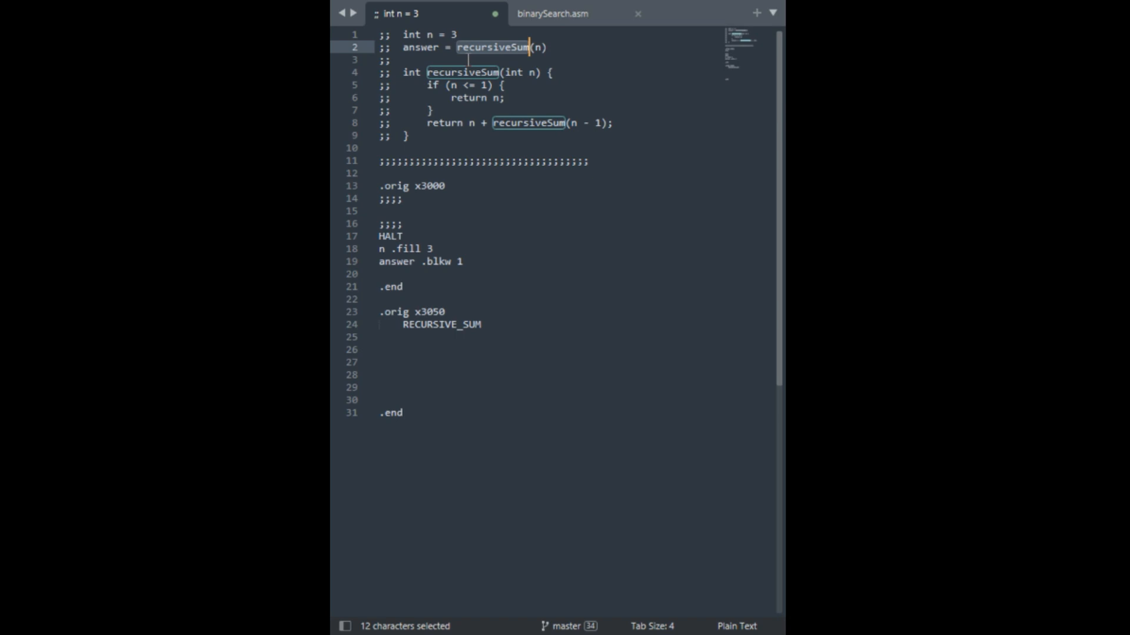
{"action": "mouse_move", "coordinate": [550, 47]}
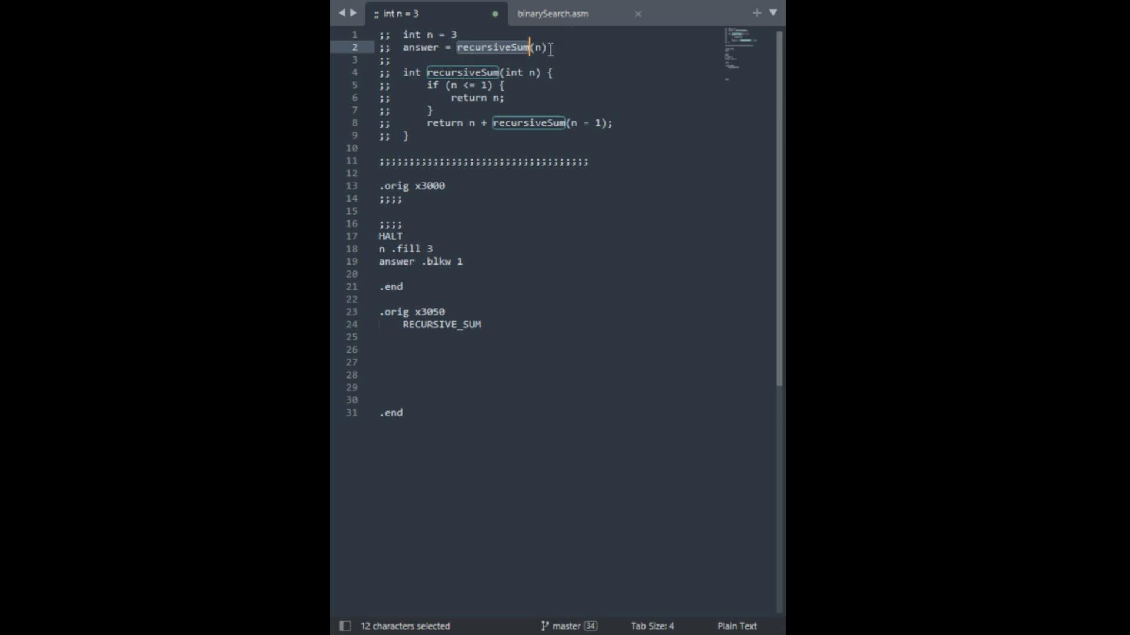
{"action": "mouse_move", "coordinate": [484, 60]}
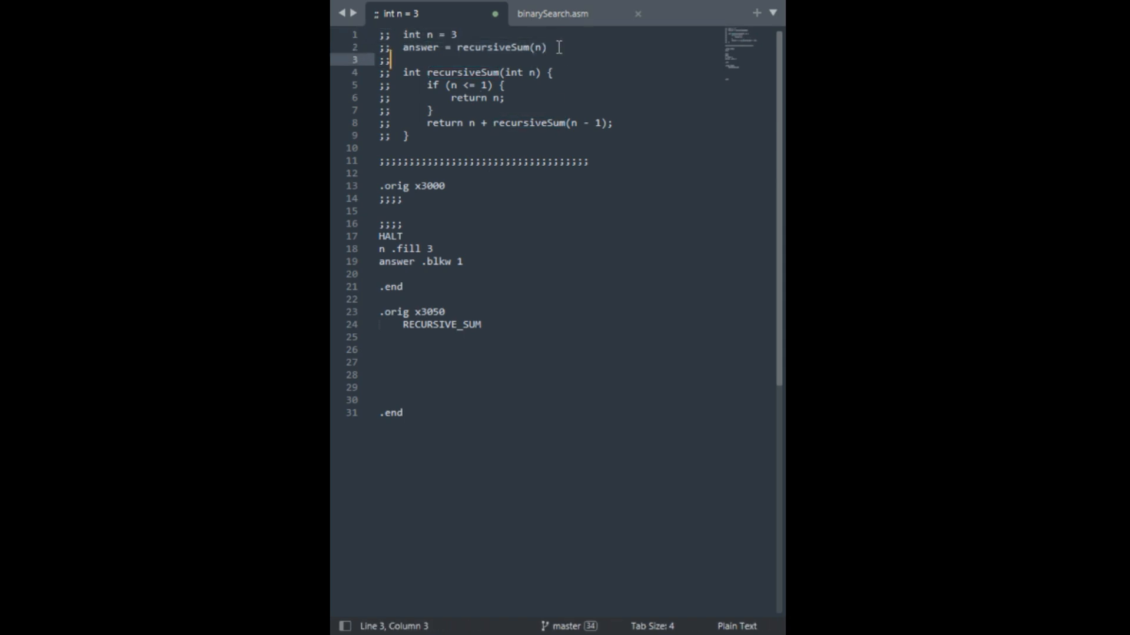
{"action": "double_click", "coordinate": [537, 47]}
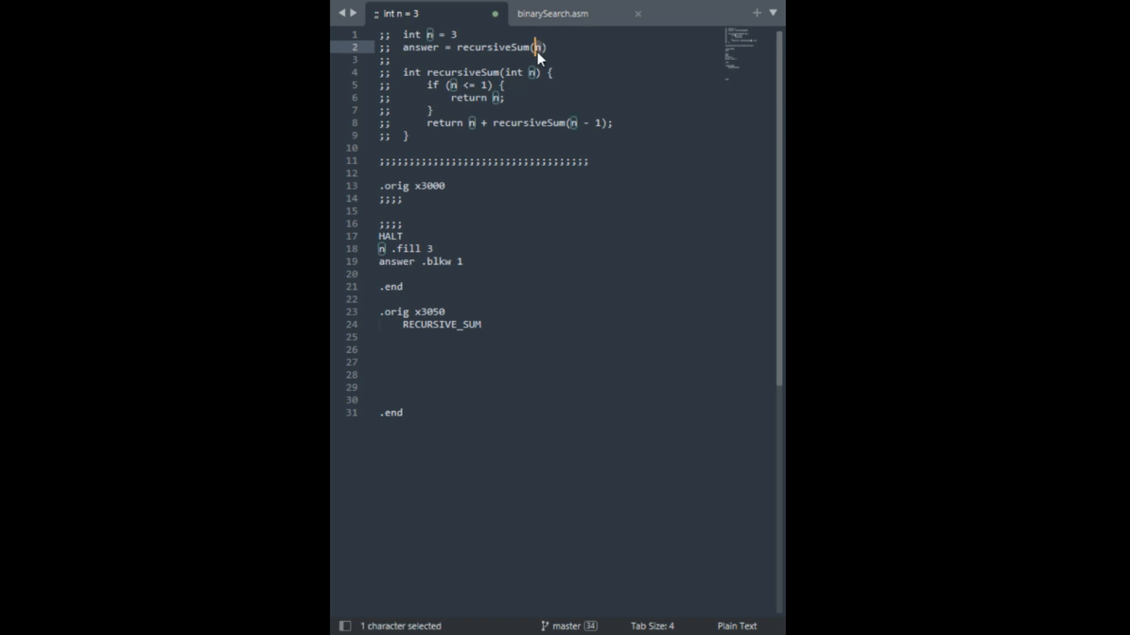
Under .orig x3000, load n into R0 and decrement the stack pointer R6 by 1
{"action": "left_click", "coordinate": [381, 211]}
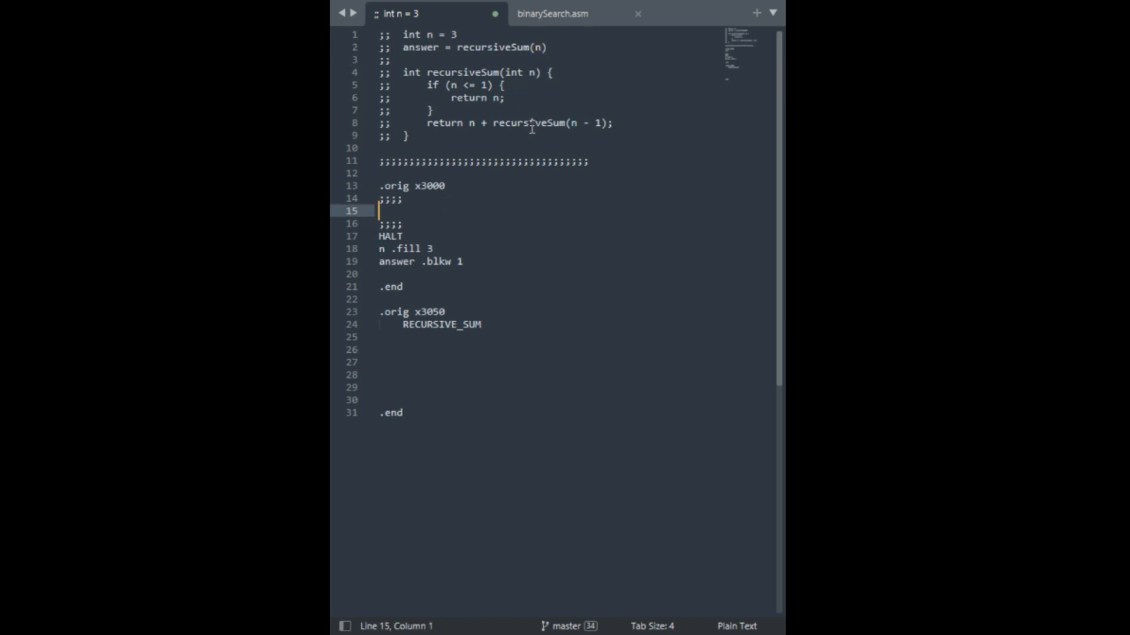
{"action": "type", "text": "LD"}
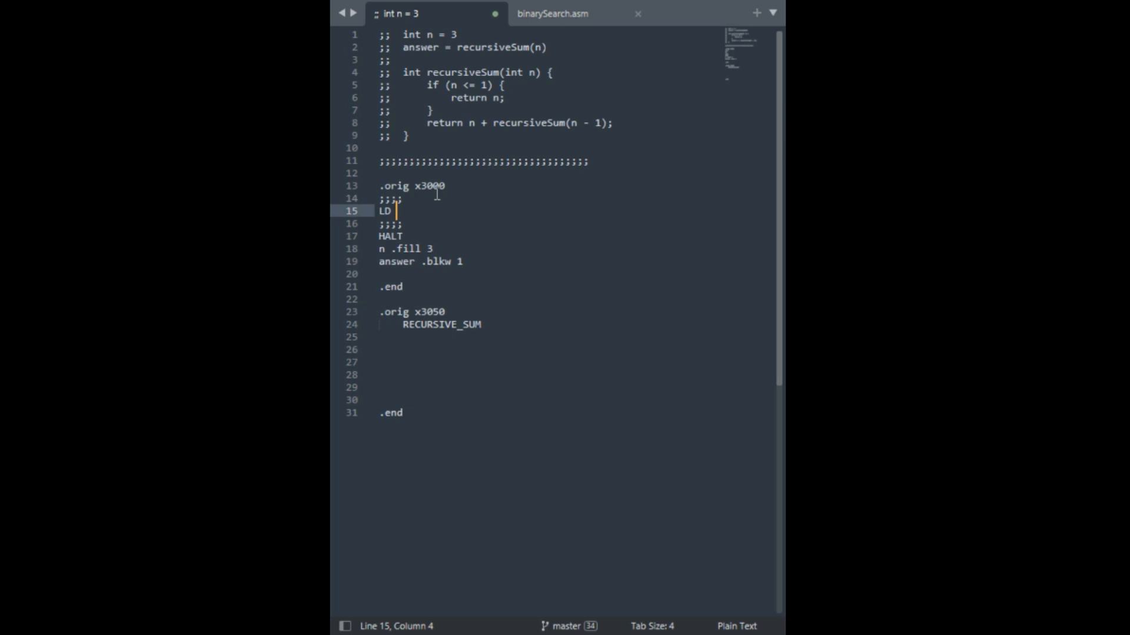
{"action": "type", "text": "R0, n"}
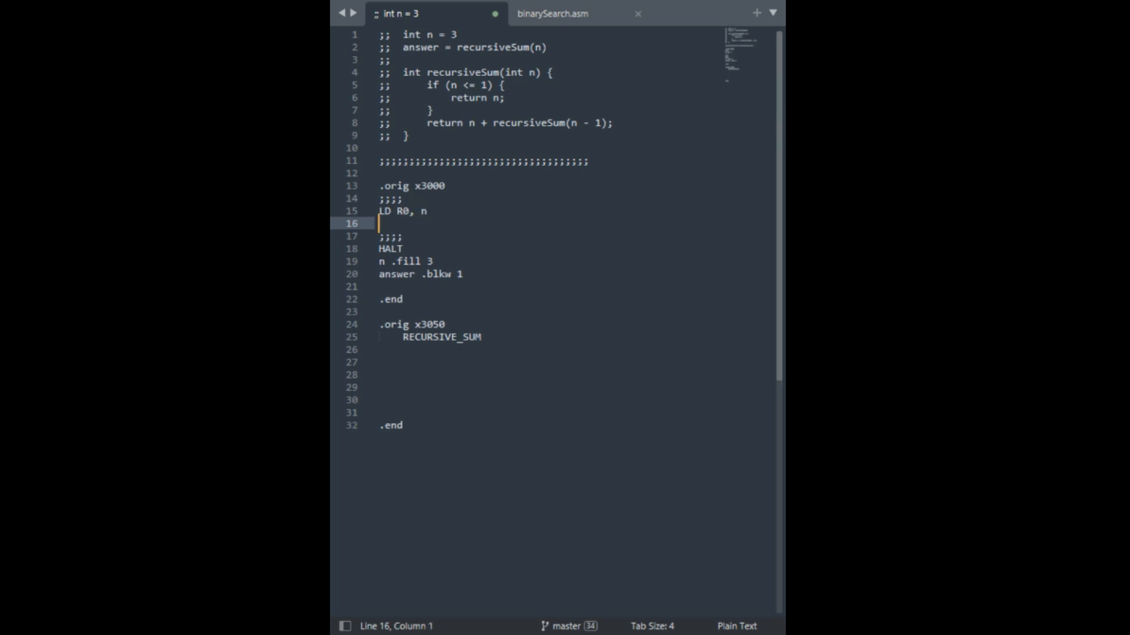
{"action": "mouse_move", "coordinate": [540, 47]}
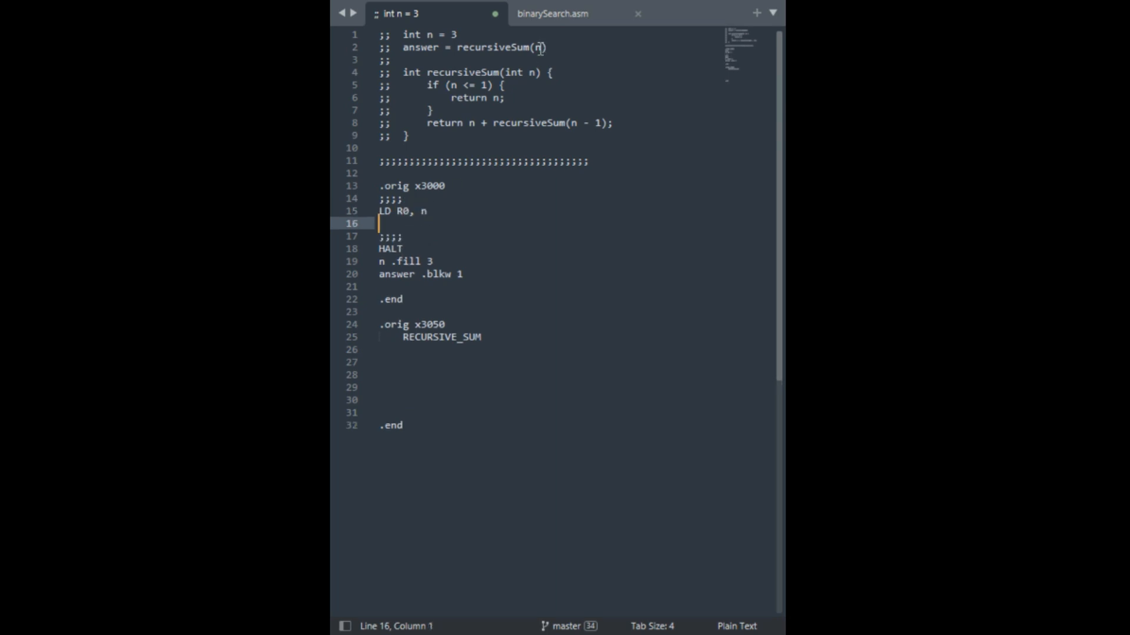
{"action": "type", "text": "ADD"}
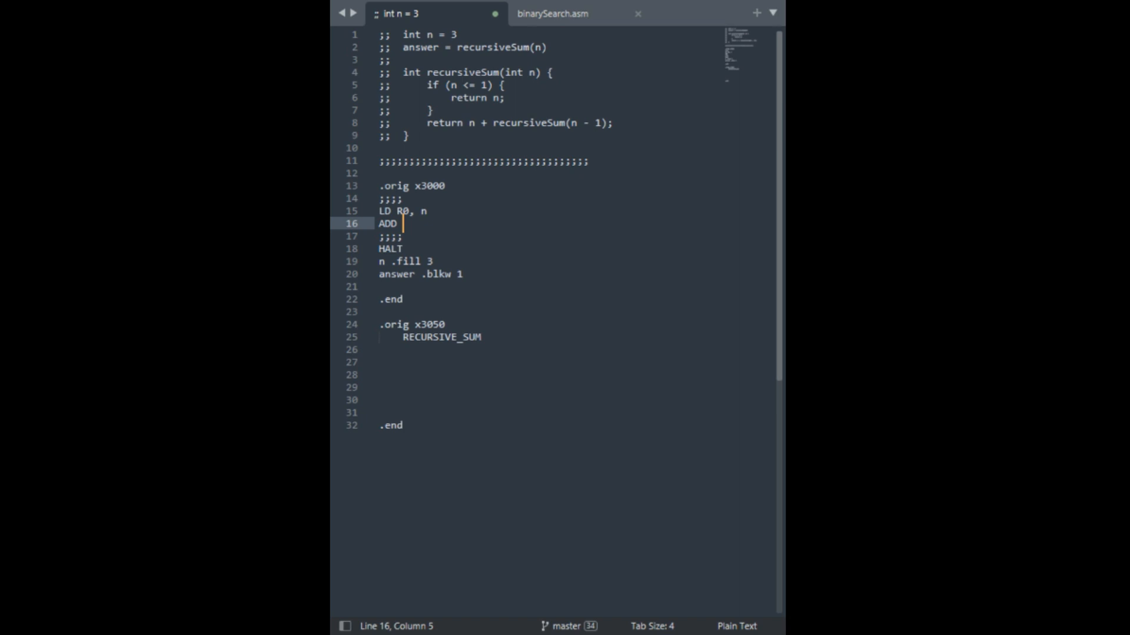
{"action": "type", "text": "R6, R6, #-1"}
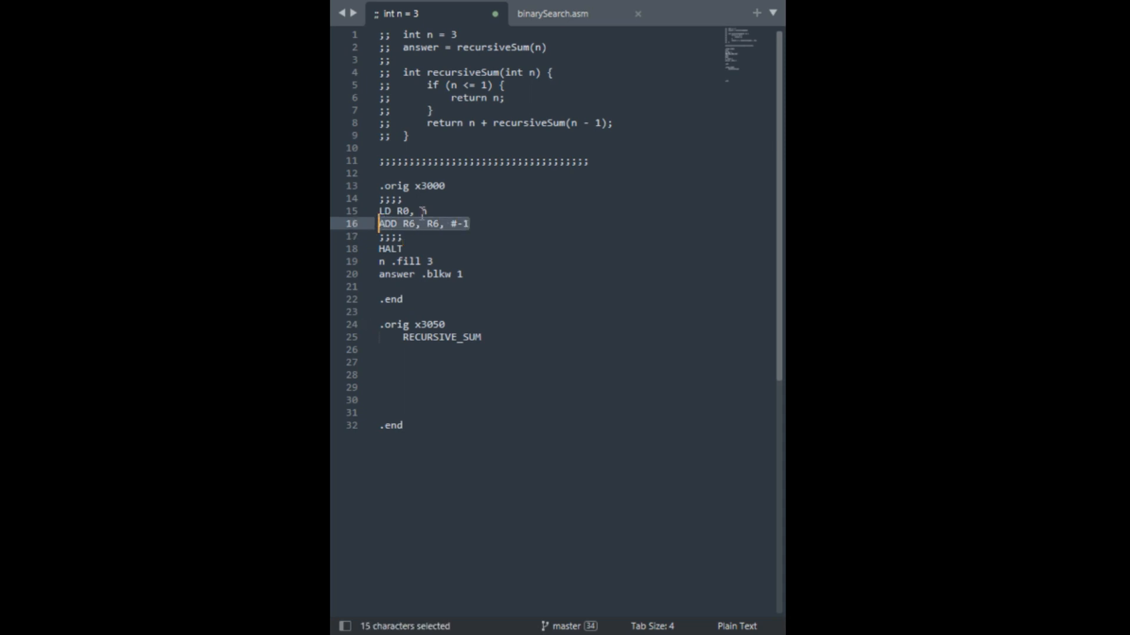
{"action": "left_click", "coordinate": [459, 224]}
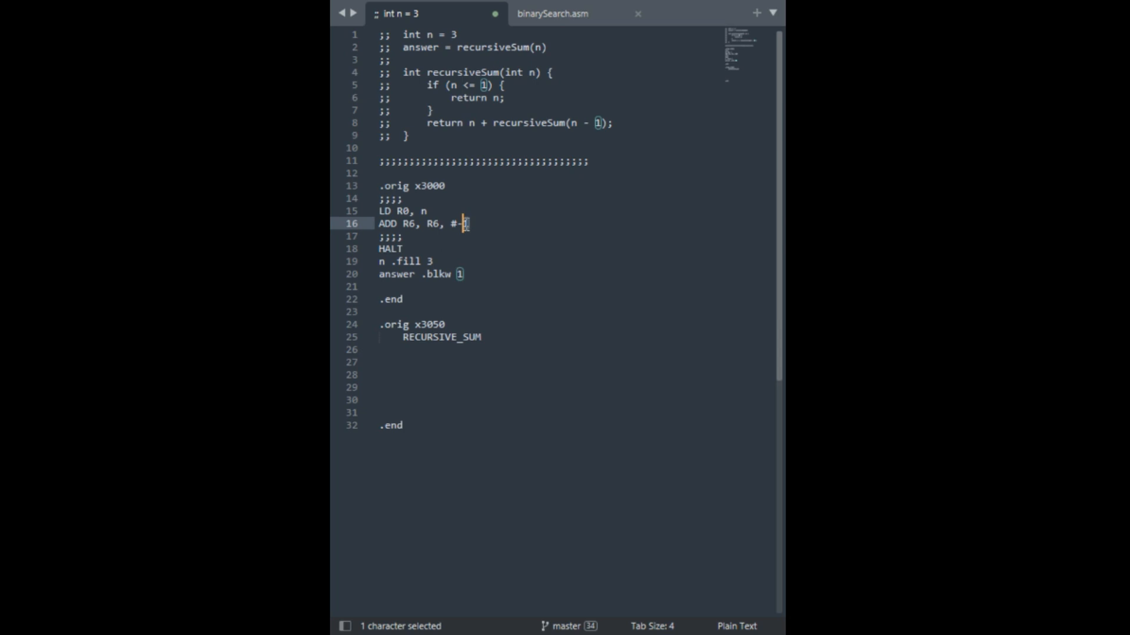
{"action": "key", "text": "enter"}
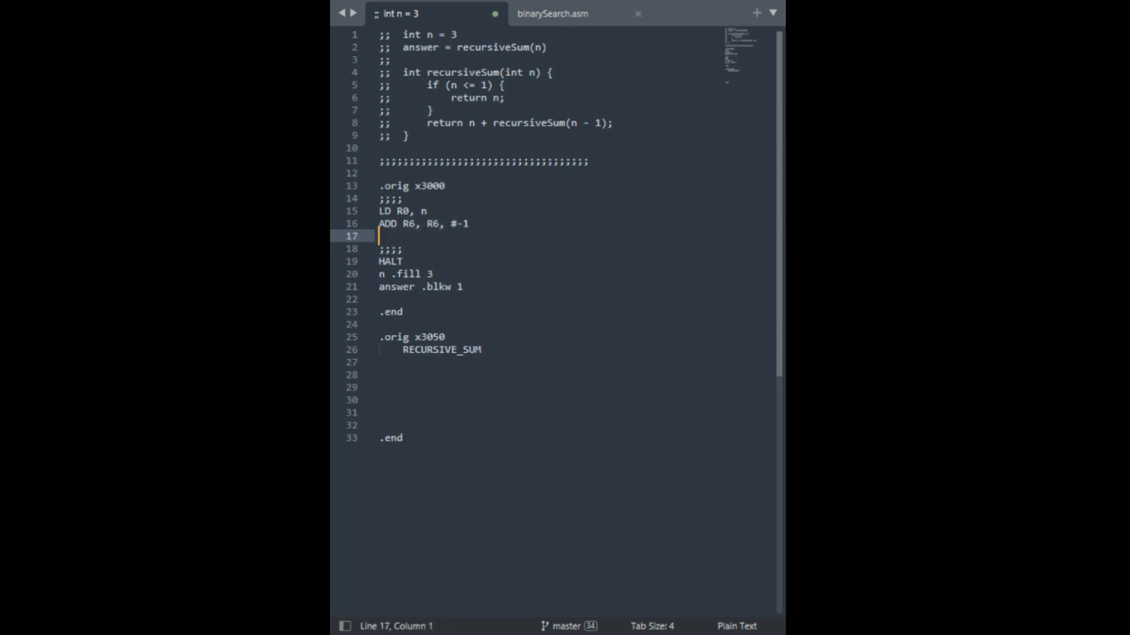
Push R0 with STR R0, R6, #0, call JSR RECURSIVE_SUM, and begin LDR R0 to read the result
{"action": "type", "text": "S"}
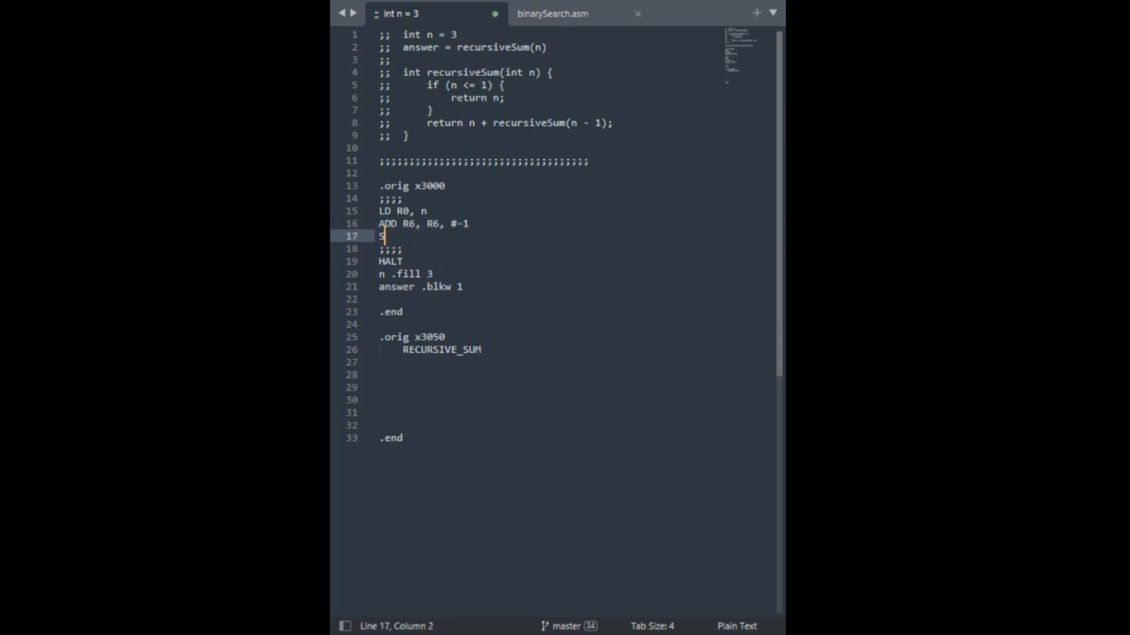
{"action": "type", "text": "TR R"}
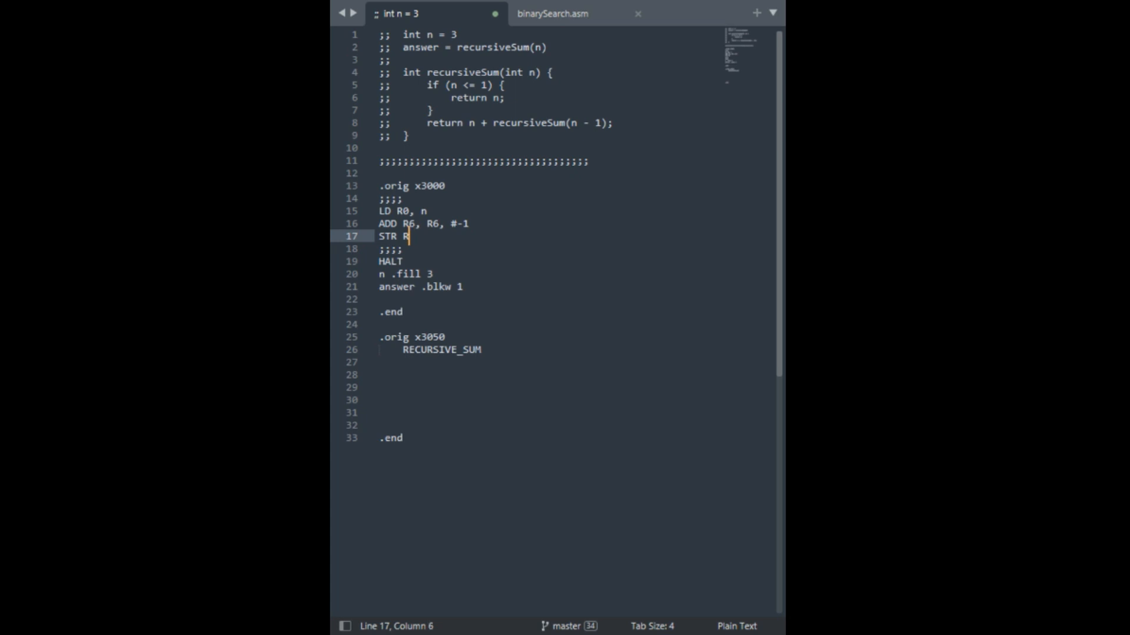
{"action": "type", "text": "0, R6, #0"}
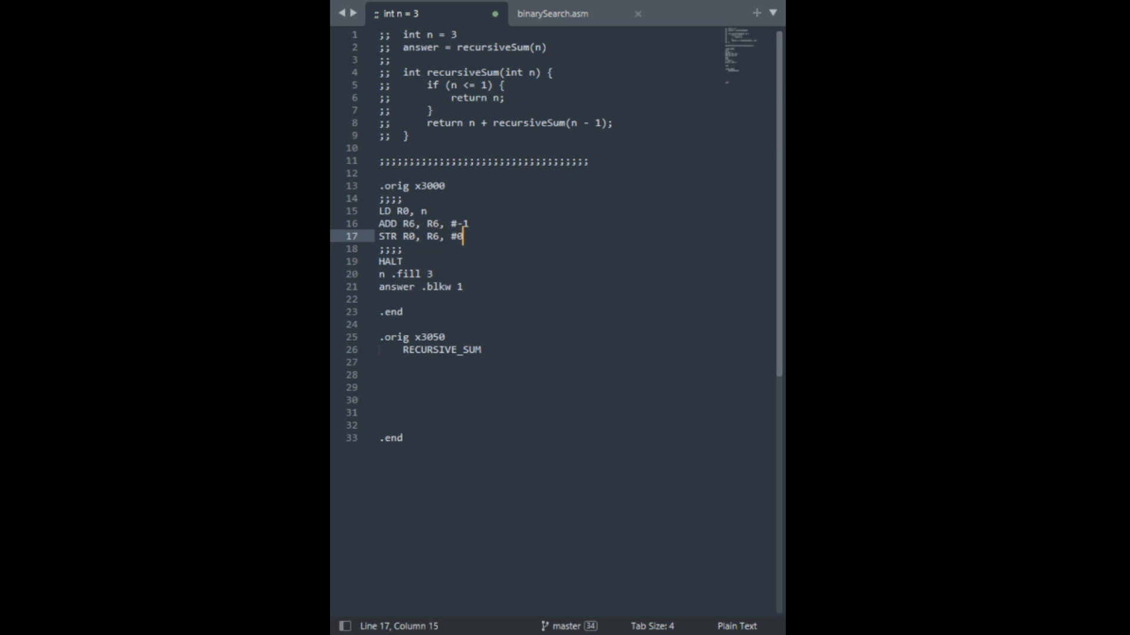
{"action": "mouse_move", "coordinate": [480, 237]}
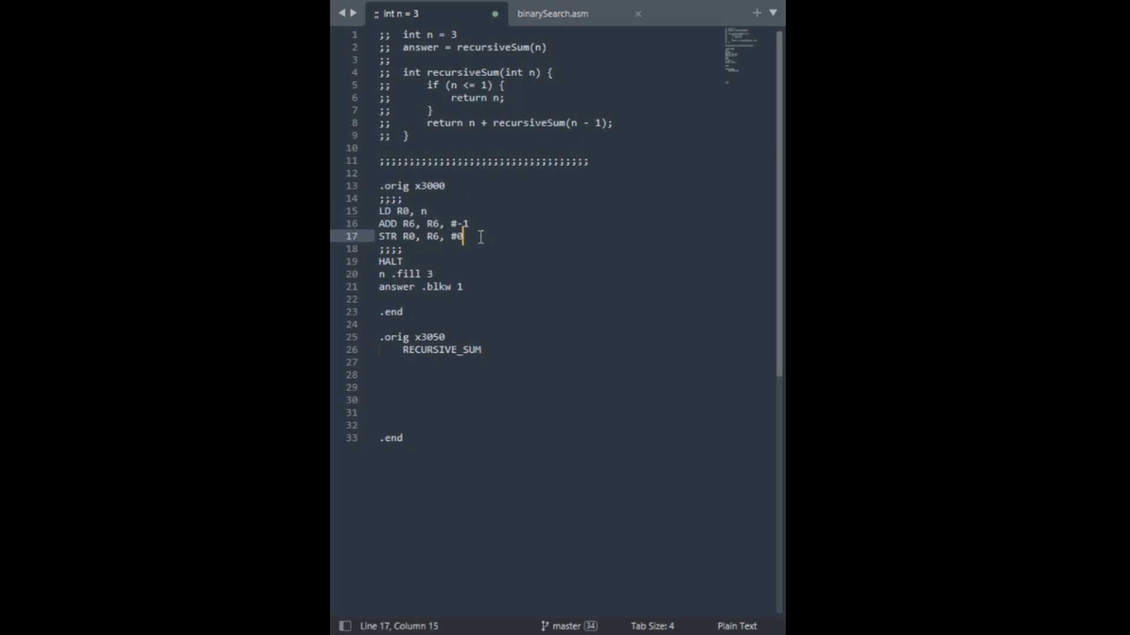
{"action": "type", "text": "JSR RE"}
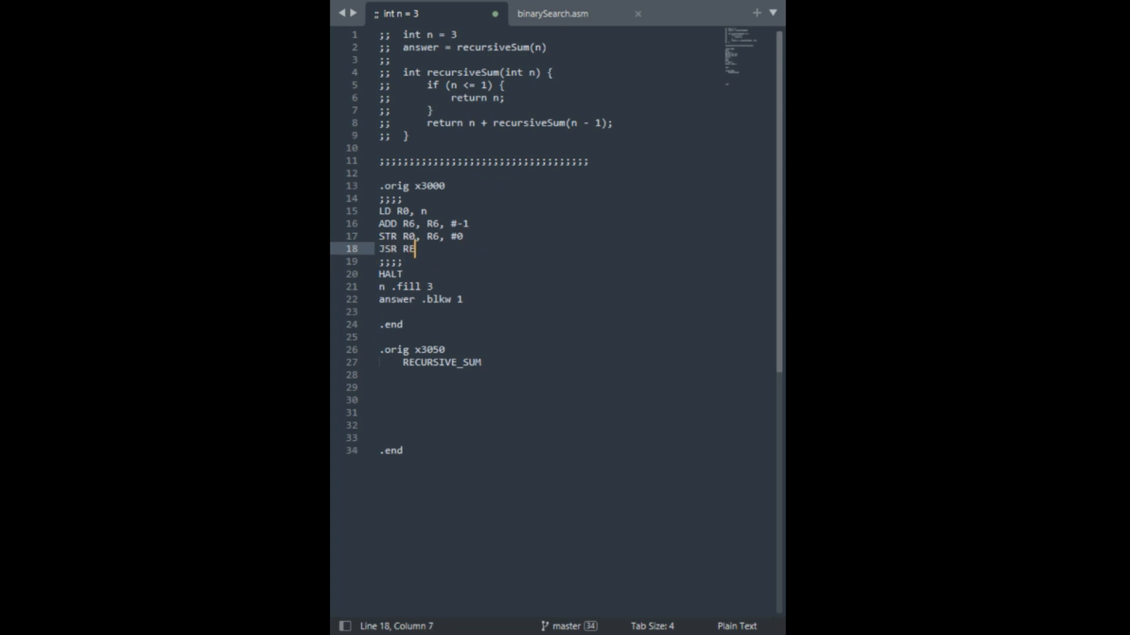
{"action": "type", "text": "CURSIVE_SUM"}
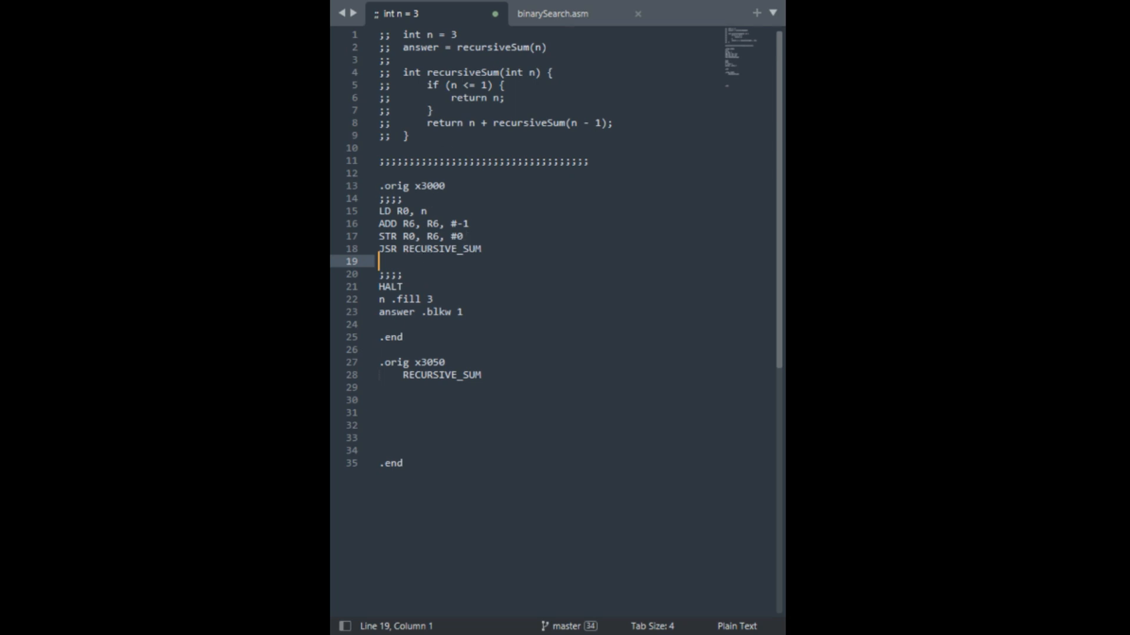
{"action": "type", "text": "LDR R0, R6, #0"}
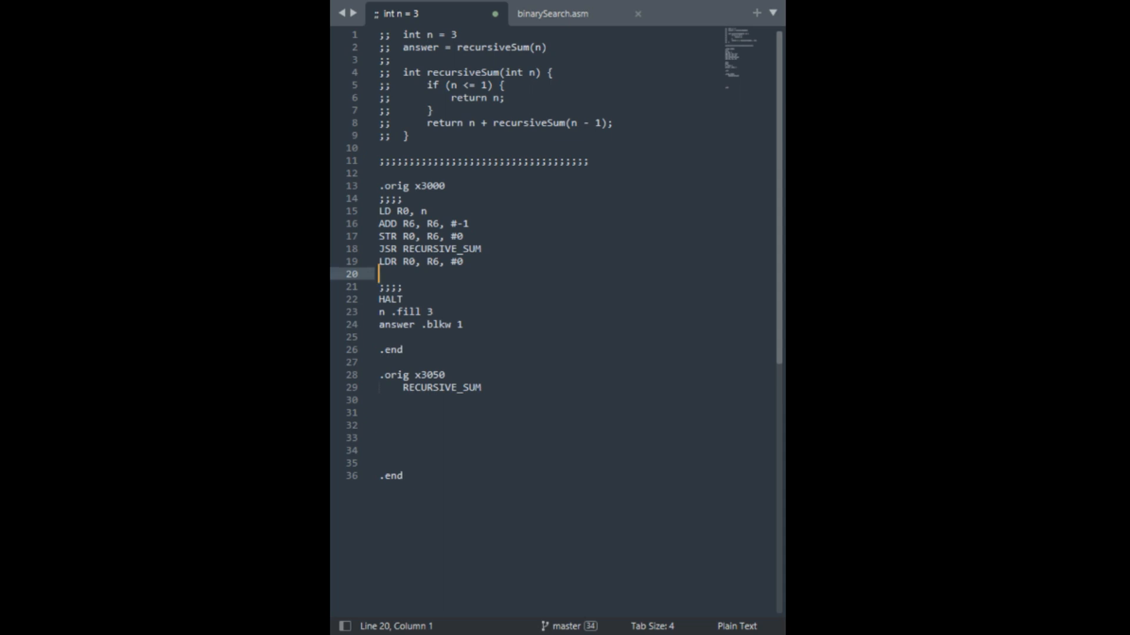
After the result load, pop the stack with ADD R6, R6, #2
{"action": "left_click", "coordinate": [437, 235]}
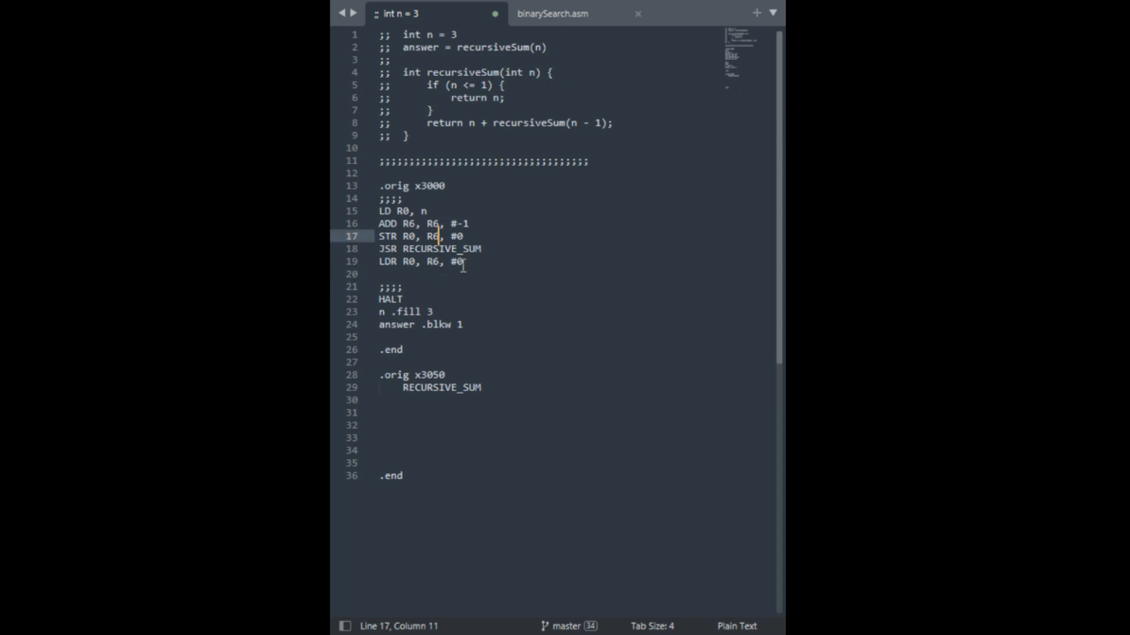
{"action": "left_click_drag", "start_coordinate": [378, 211], "coordinate": [463, 261]}
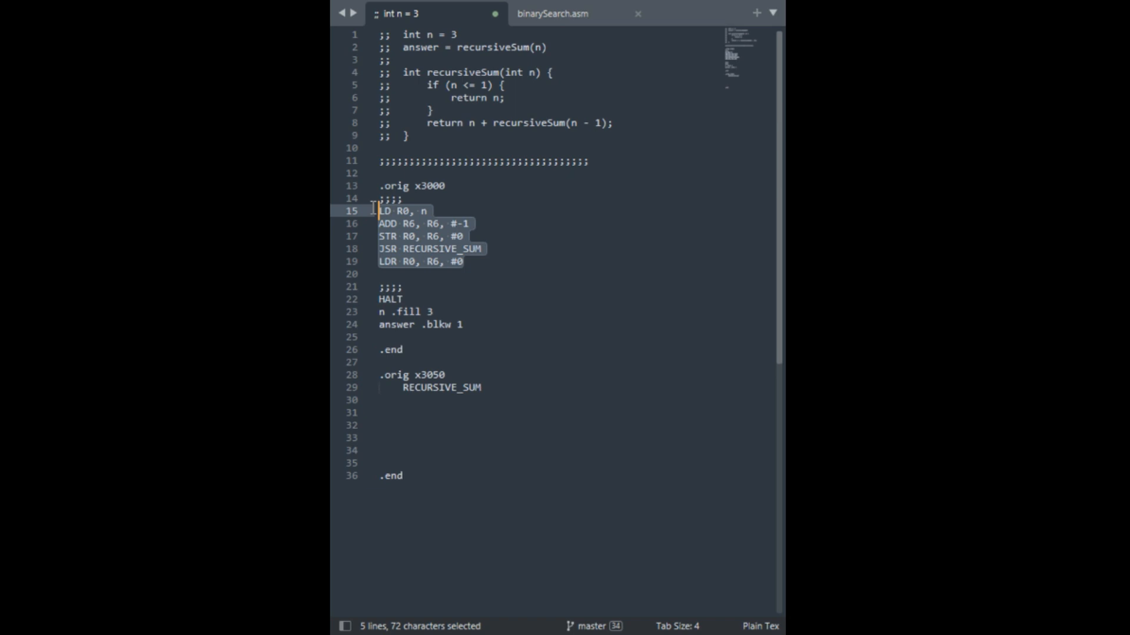
{"action": "left_click", "coordinate": [423, 275]}
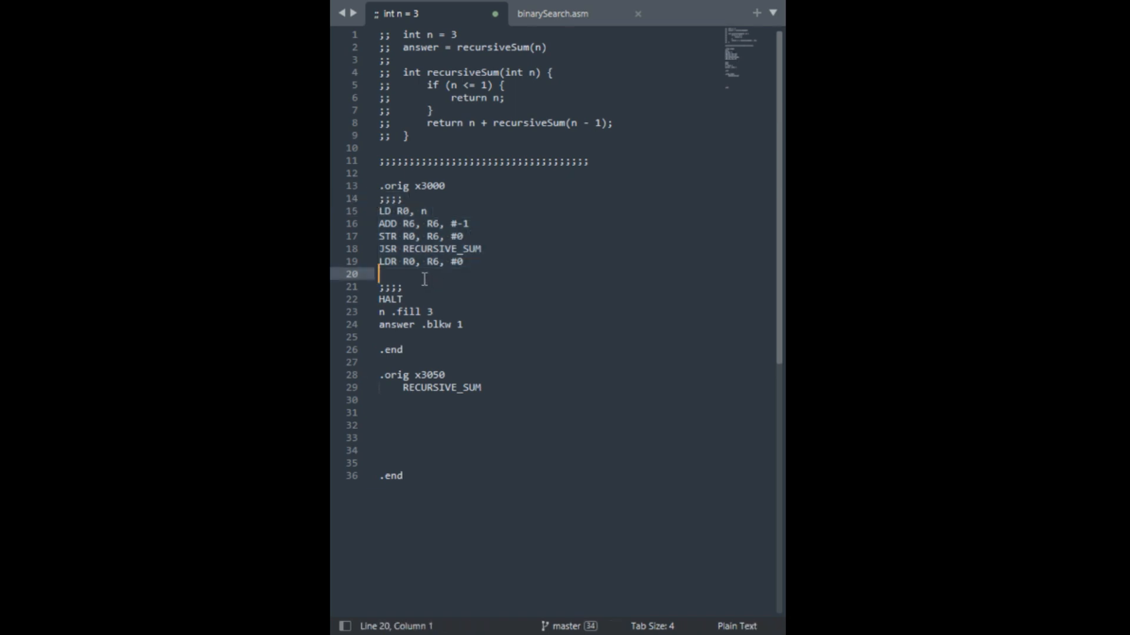
{"action": "type", "text": "ADD"}
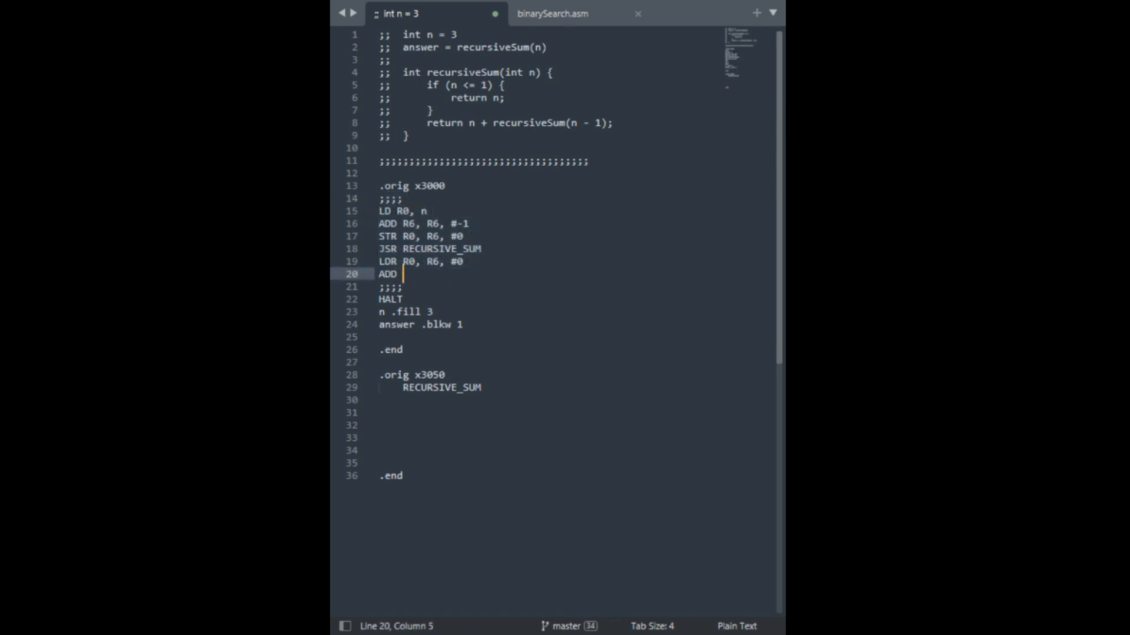
{"action": "type", "text": "R6, R6, #2"}
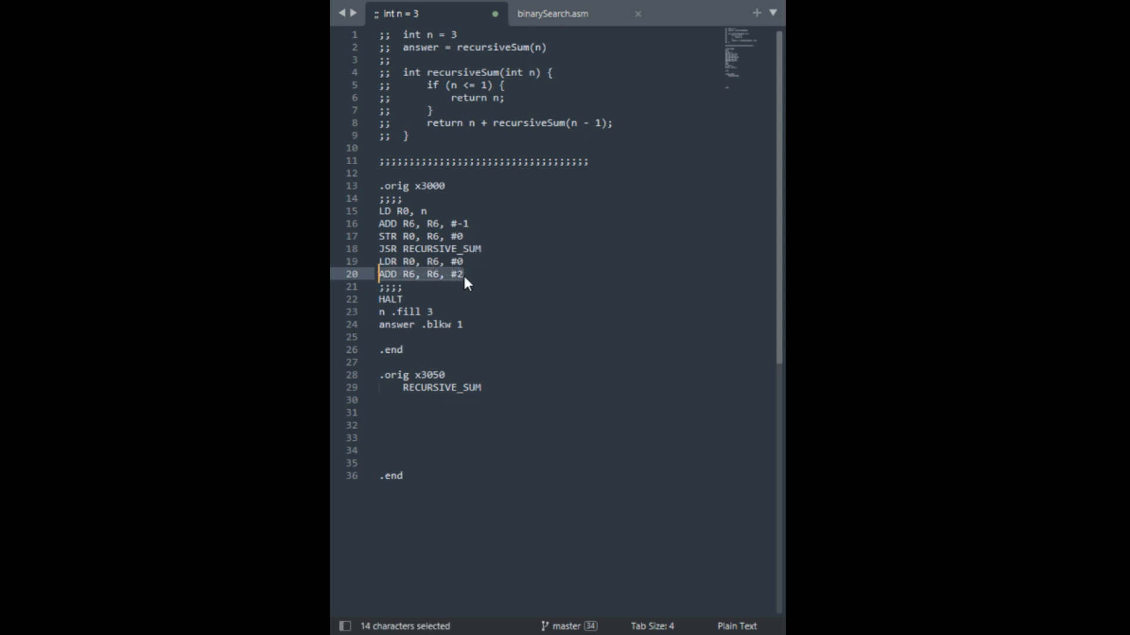
{"action": "left_click", "coordinate": [403, 287]}
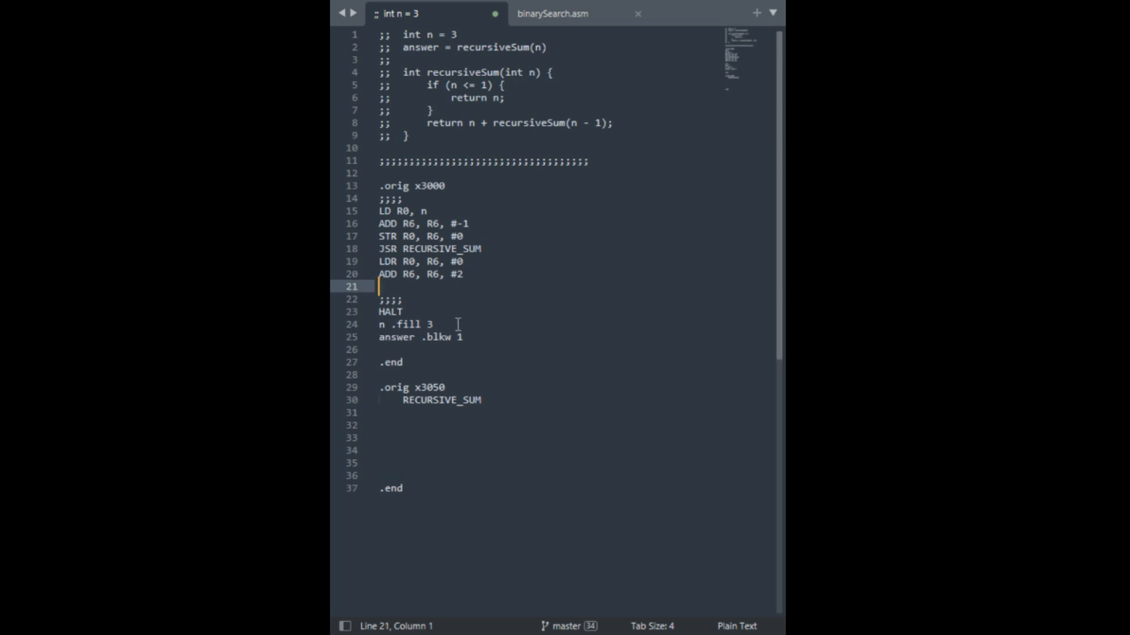
Store the result with ST R0, answer and move into the subroutine body
{"action": "type", "text": "ST"}
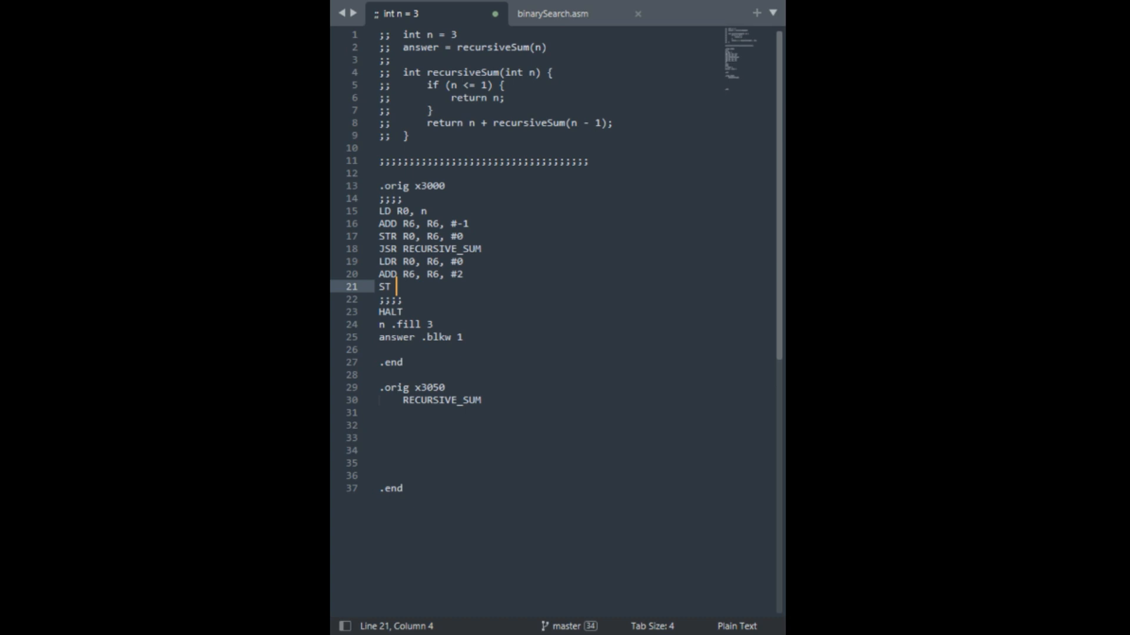
{"action": "type", "text": "R0, answer"}
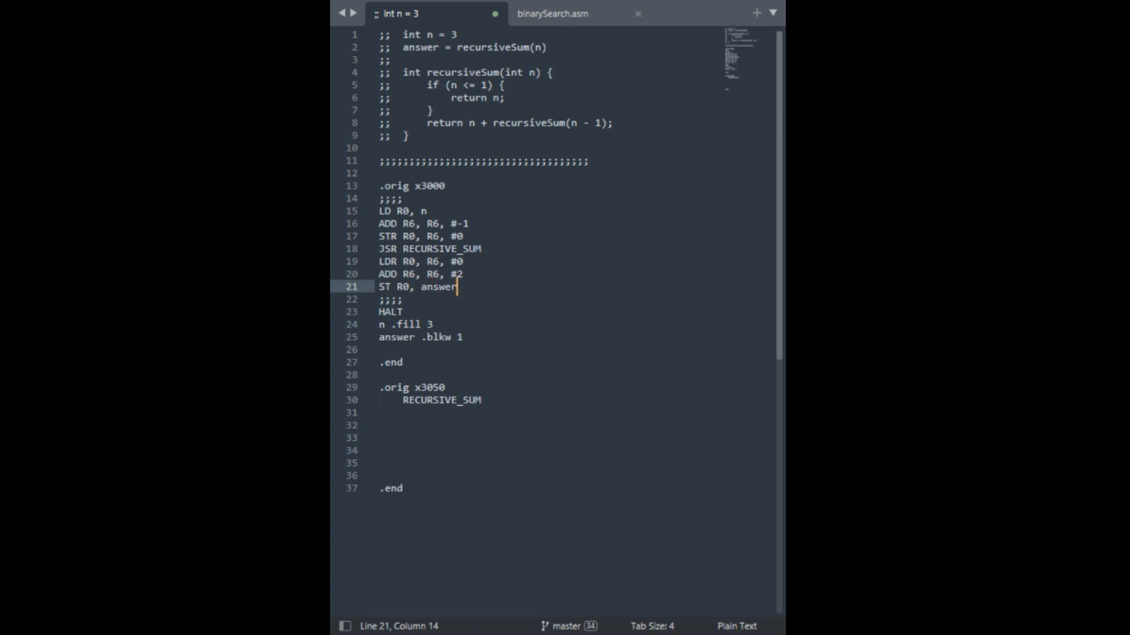
{"action": "left_click", "coordinate": [390, 475]}
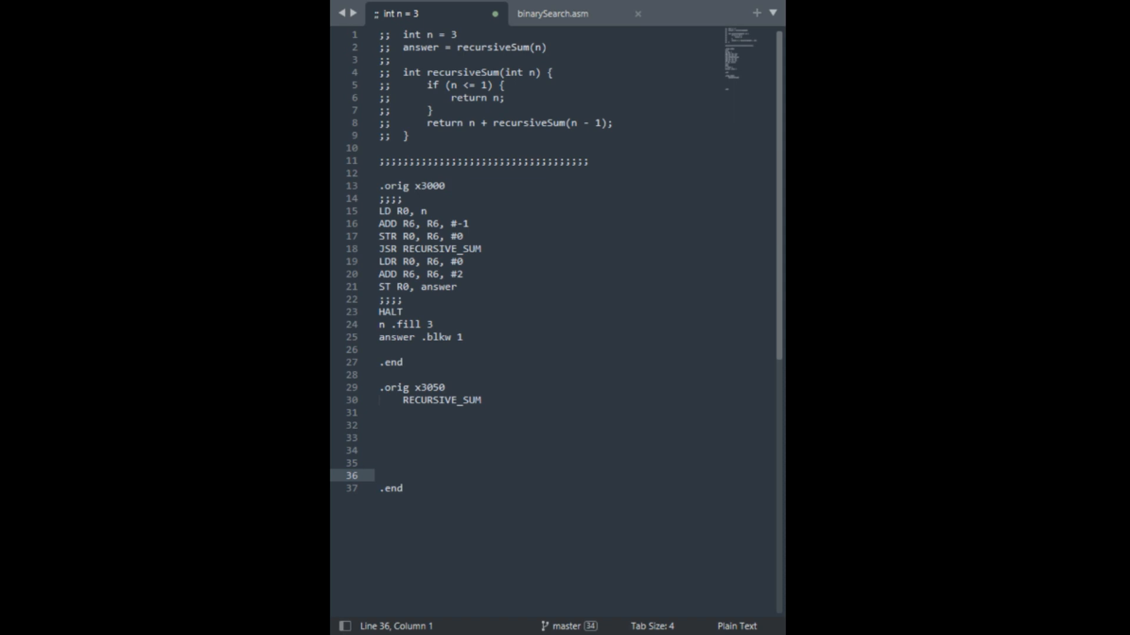
{"action": "left_click", "coordinate": [378, 475]}
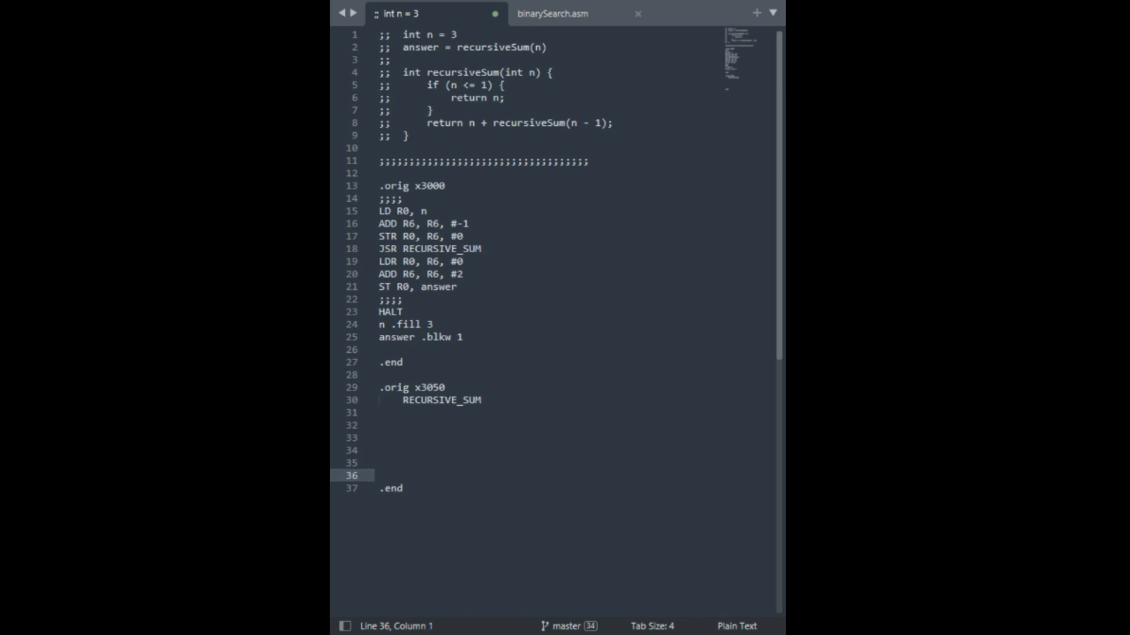
{"action": "left_click", "coordinate": [403, 299]}
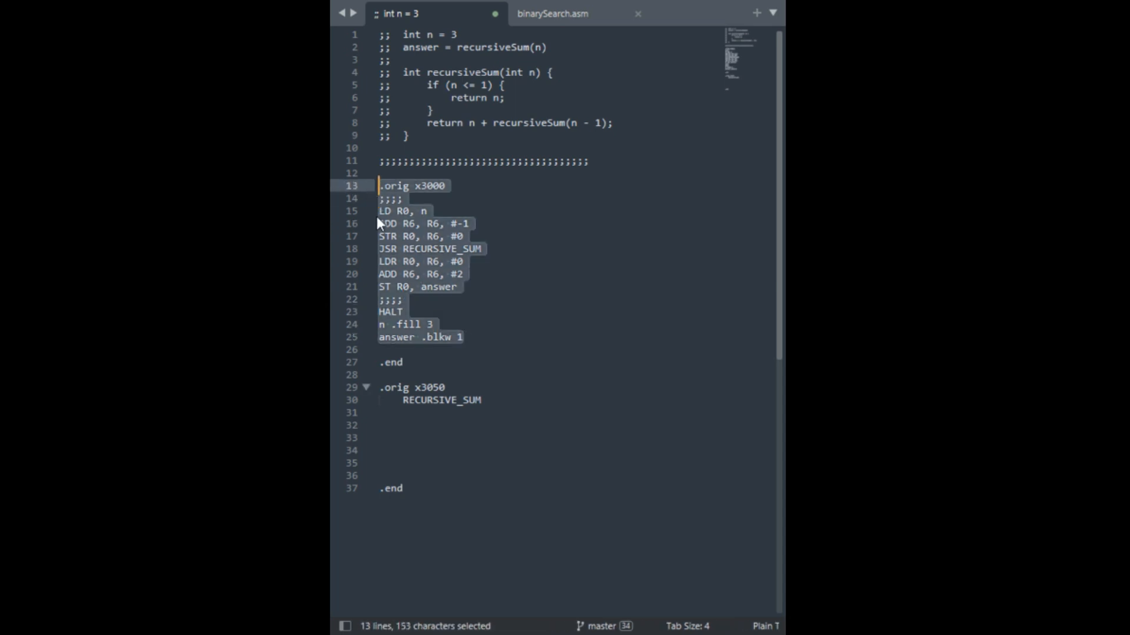
{"action": "left_click", "coordinate": [421, 287]}
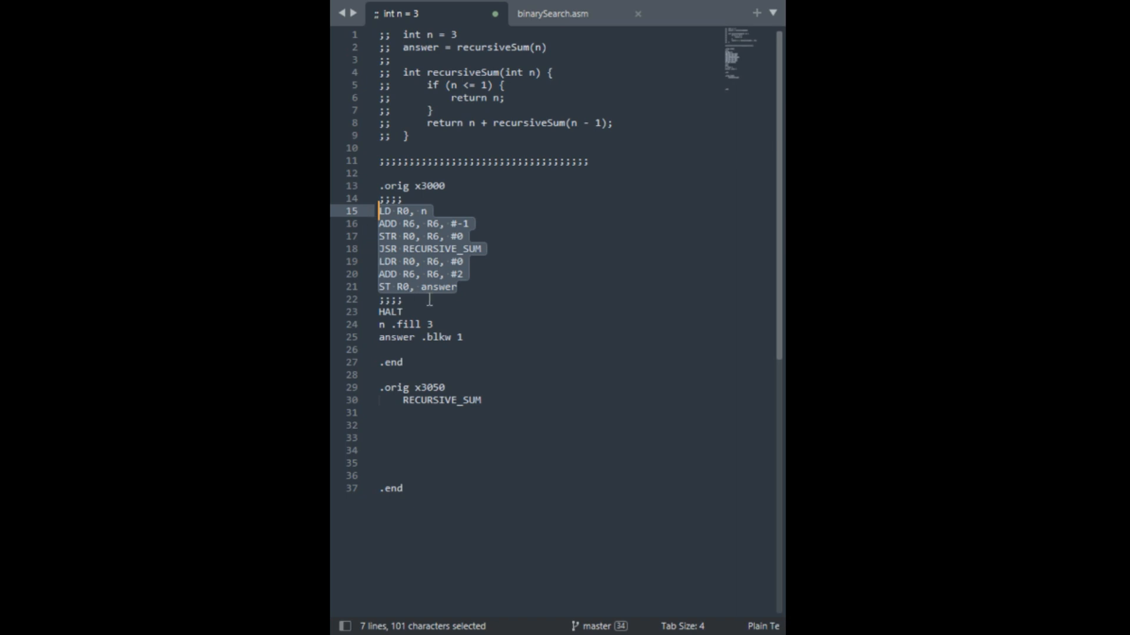
{"action": "left_click", "coordinate": [404, 299]}
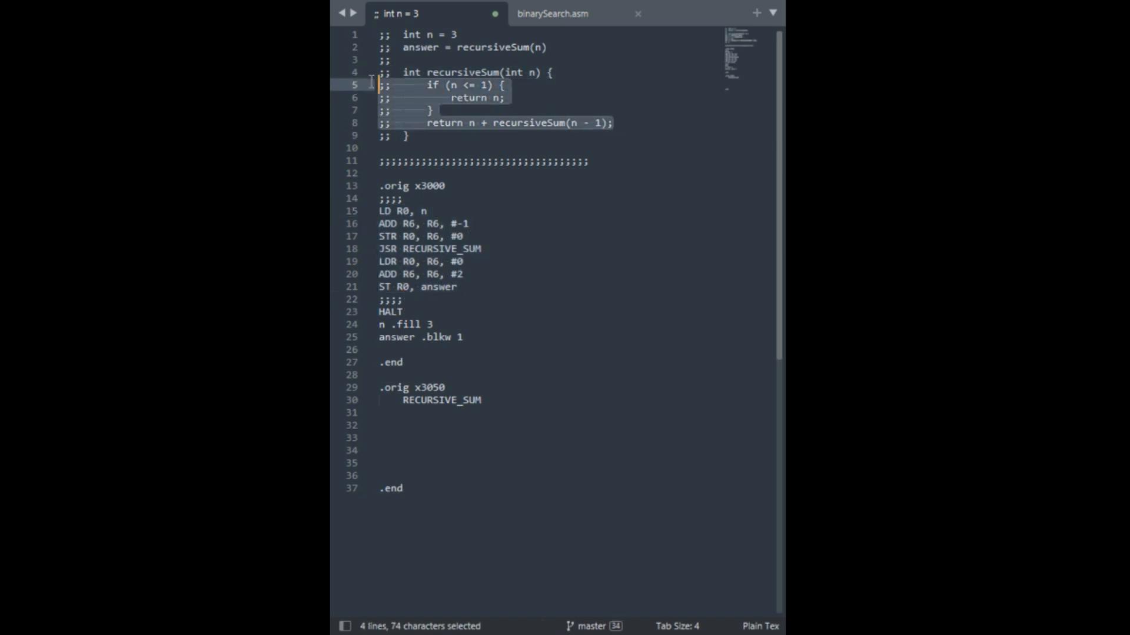
{"action": "left_click", "coordinate": [515, 161]}
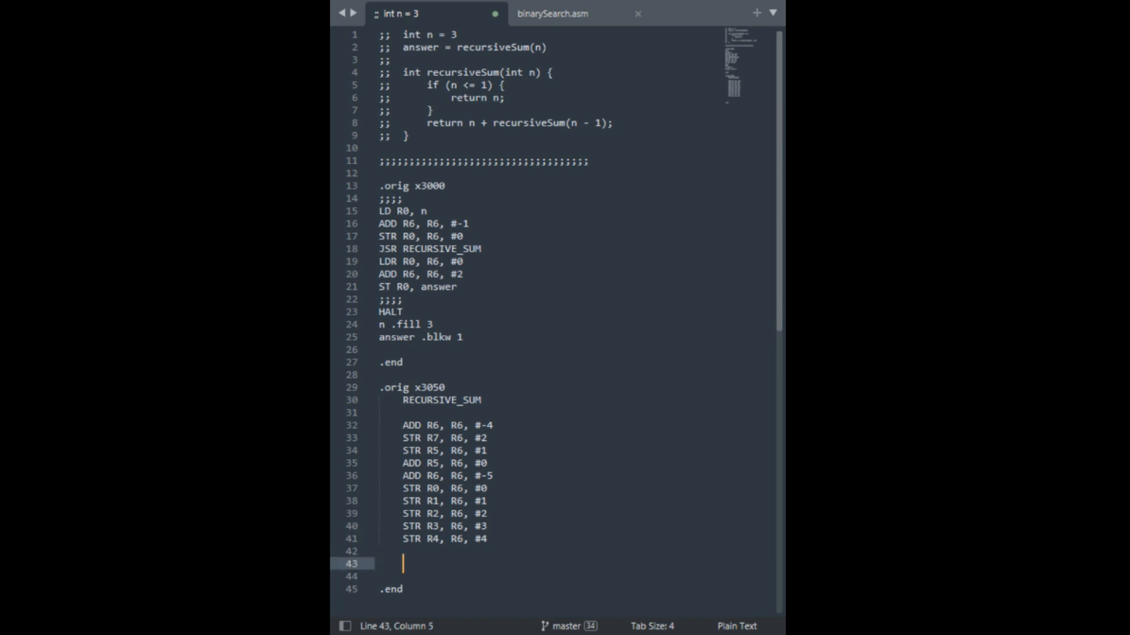
Add a line of semicolons separating the saved-register prologue from RECURSIVE_SUM's body
{"action": "type", "text": ";;;;;;;;;;;;;;"}
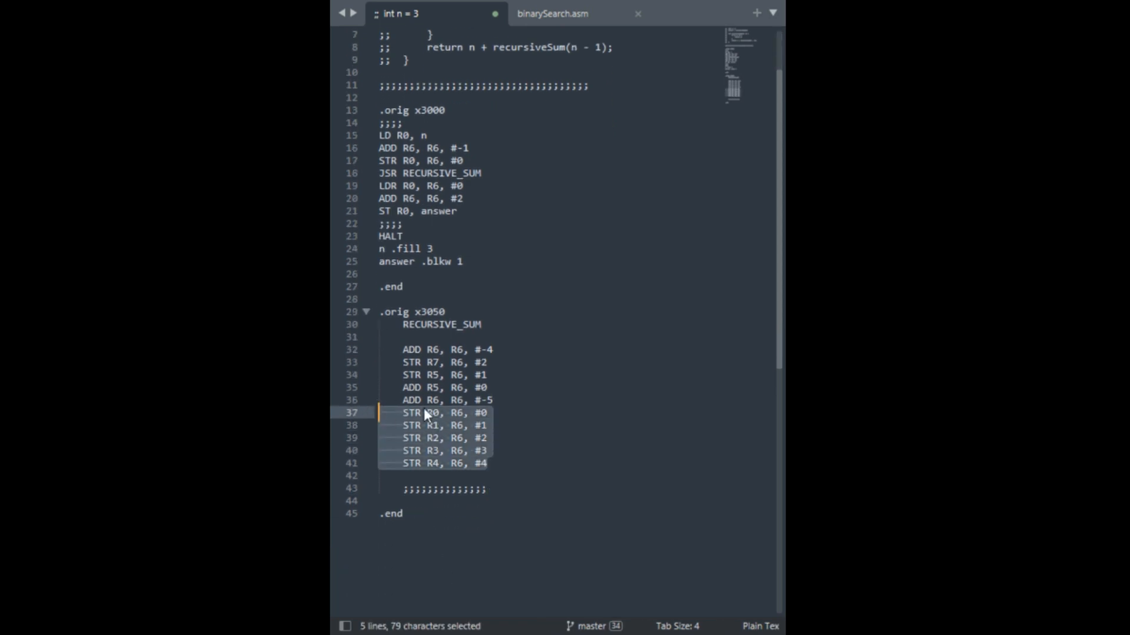
{"action": "scroll", "scroll_direction": "up", "scroll_amount": 3}
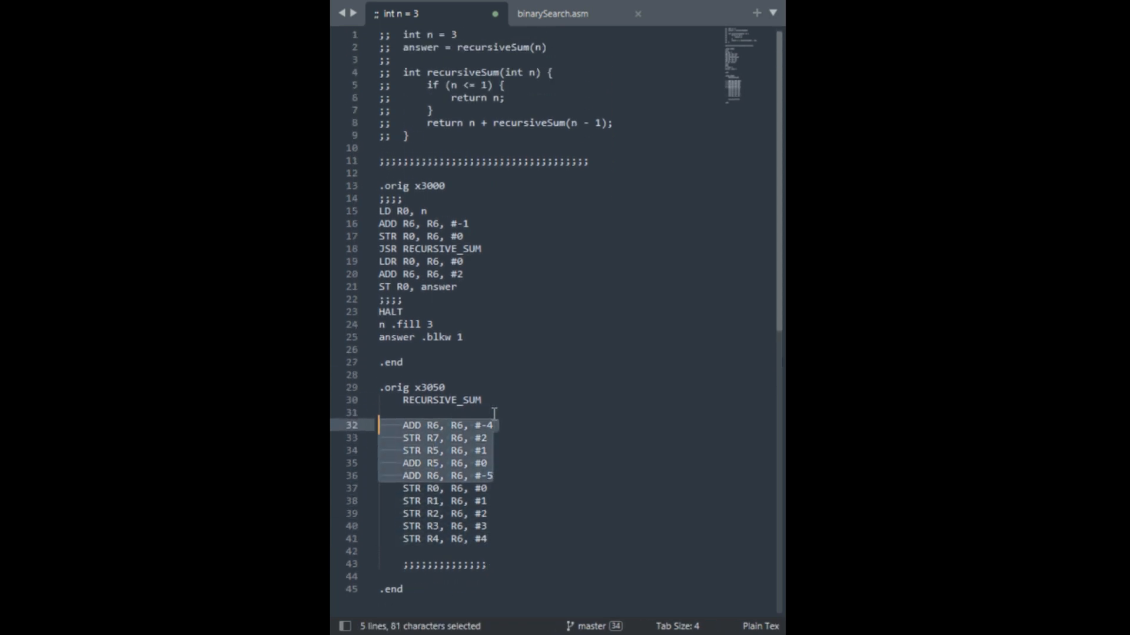
{"action": "scroll", "scroll_direction": "up", "scroll_amount": 3}
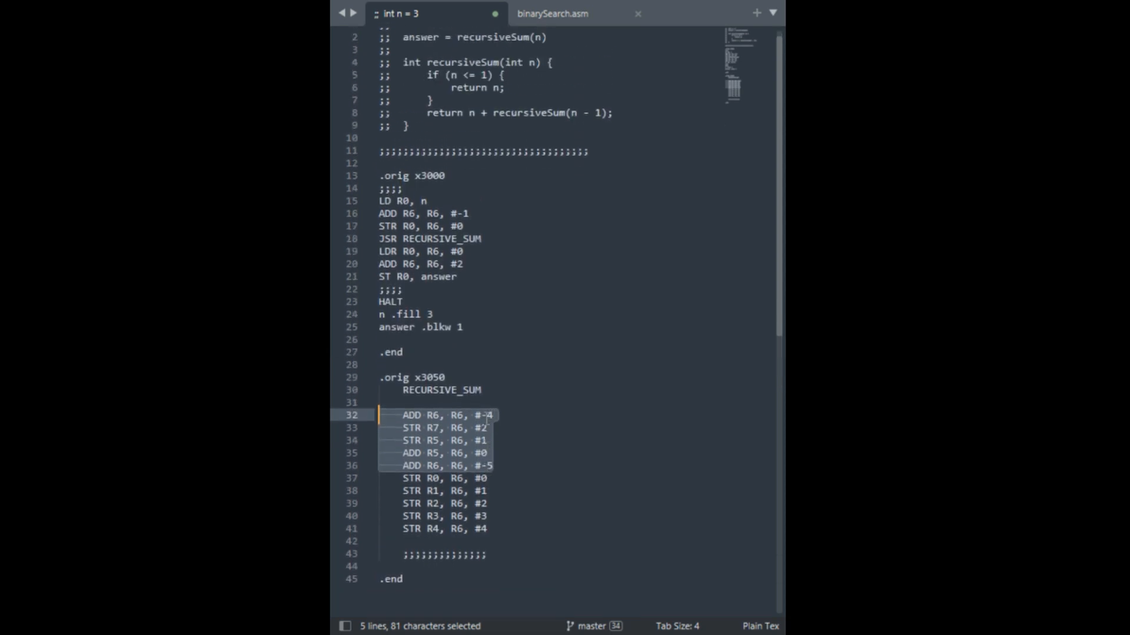
{"action": "scroll", "scroll_direction": "up", "scroll_amount": 3}
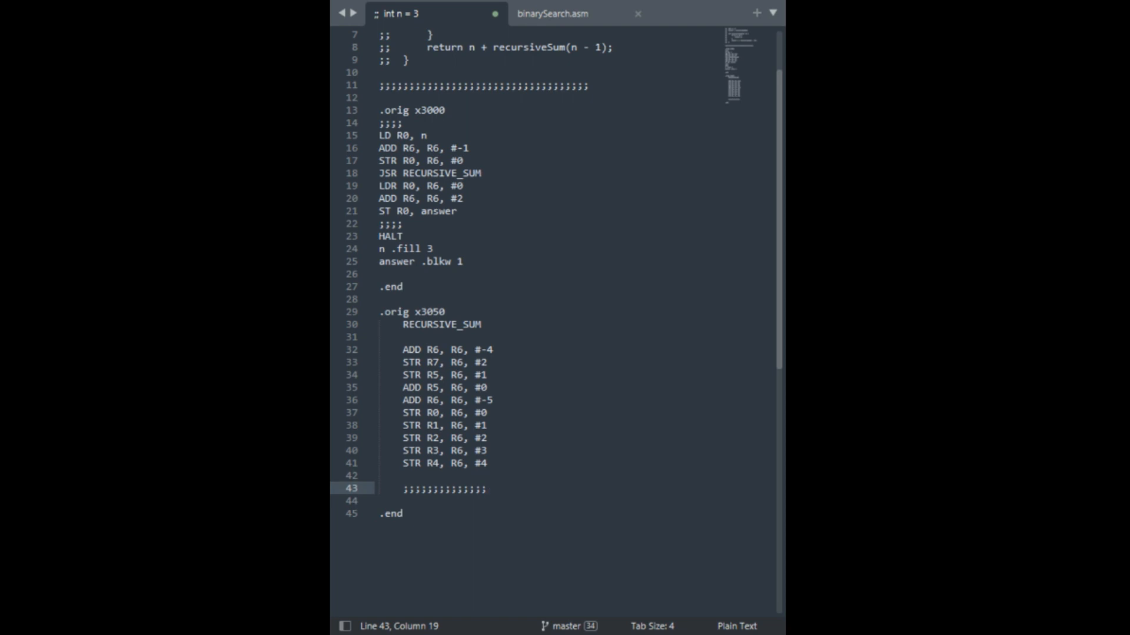
Add a second semicolon separator and label the register-restore section TEARDOWN
{"action": "key", "text": "enter"}
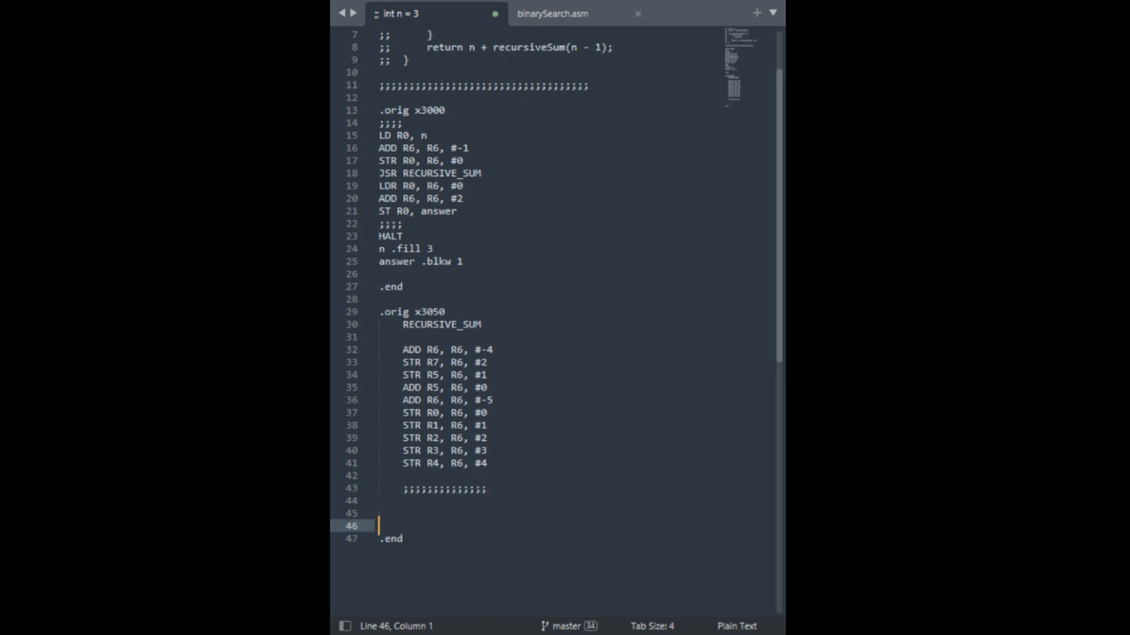
{"action": "type", "text": ";;;;;;;;;;;;;;"}
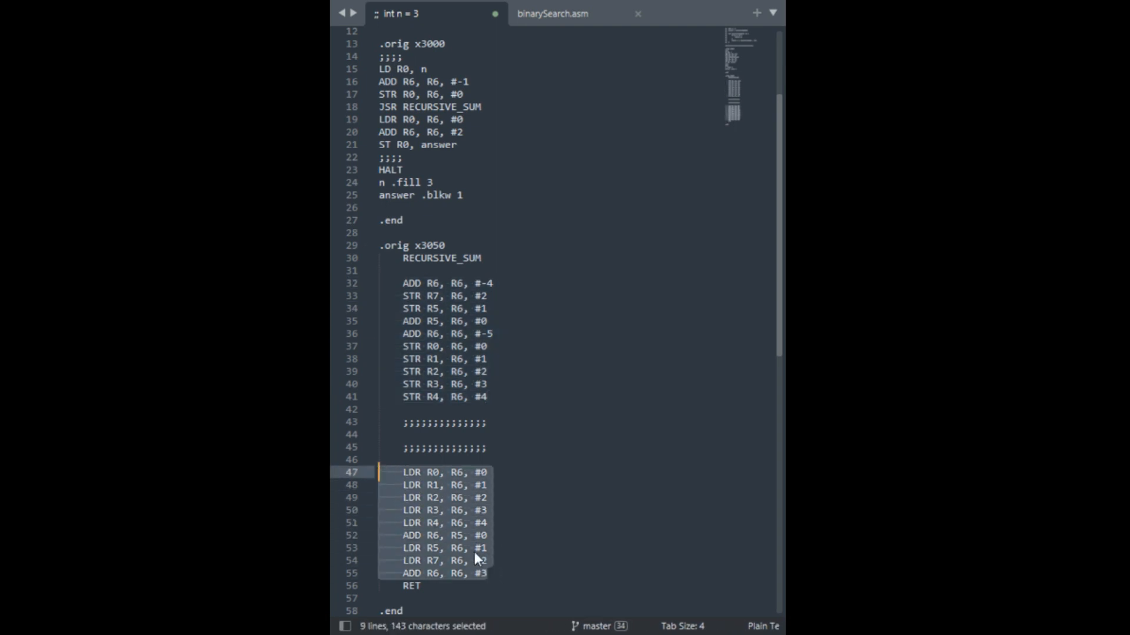
{"action": "left_click", "coordinate": [380, 460]}
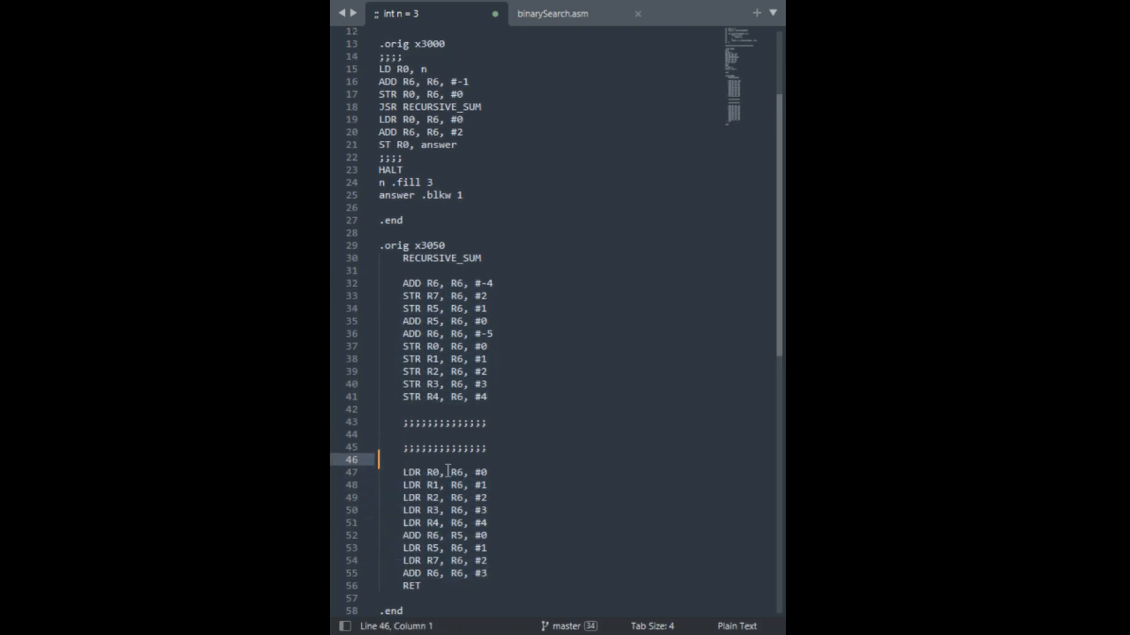
{"action": "type", "text": "TEARDOWN"}
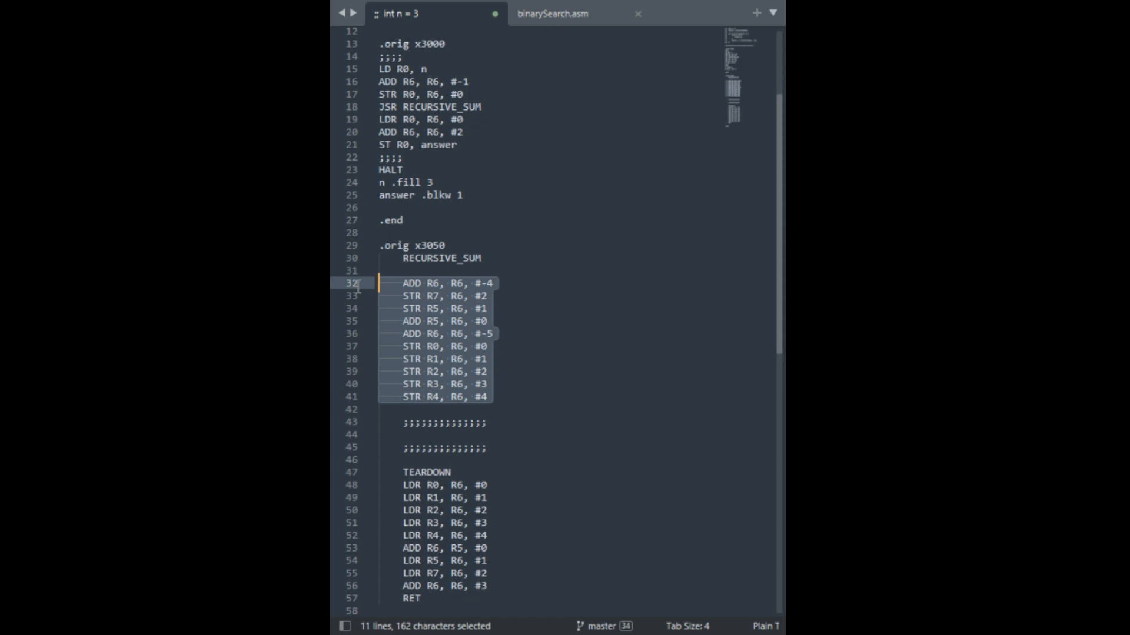
{"action": "scroll", "scroll_direction": "up", "scroll_amount": 3}
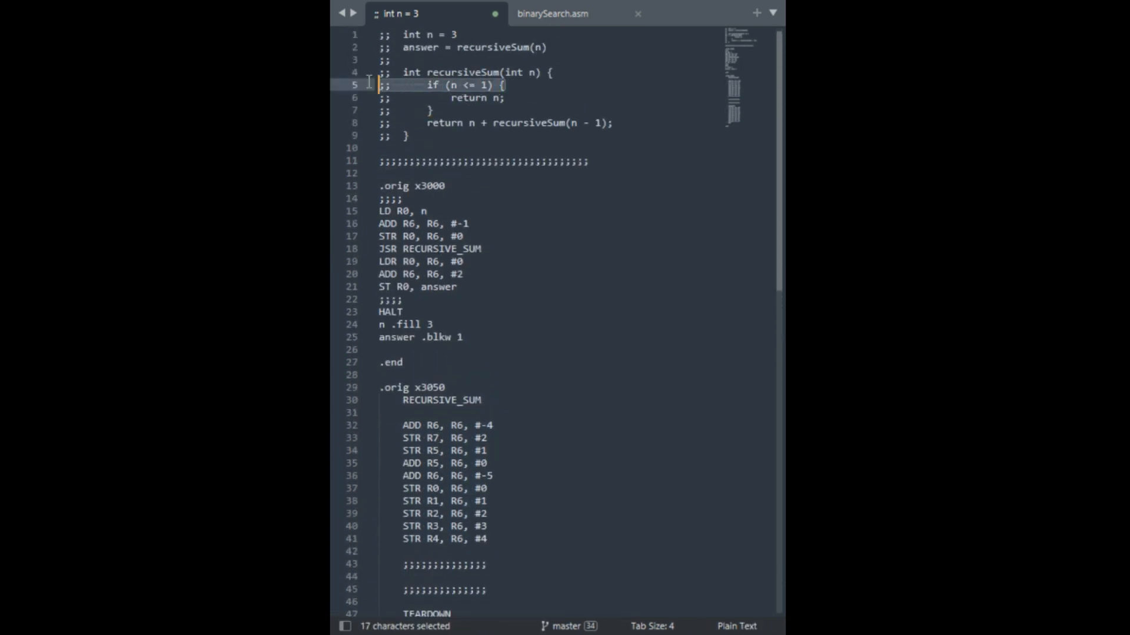
{"action": "key", "text": "ctrl+c"}
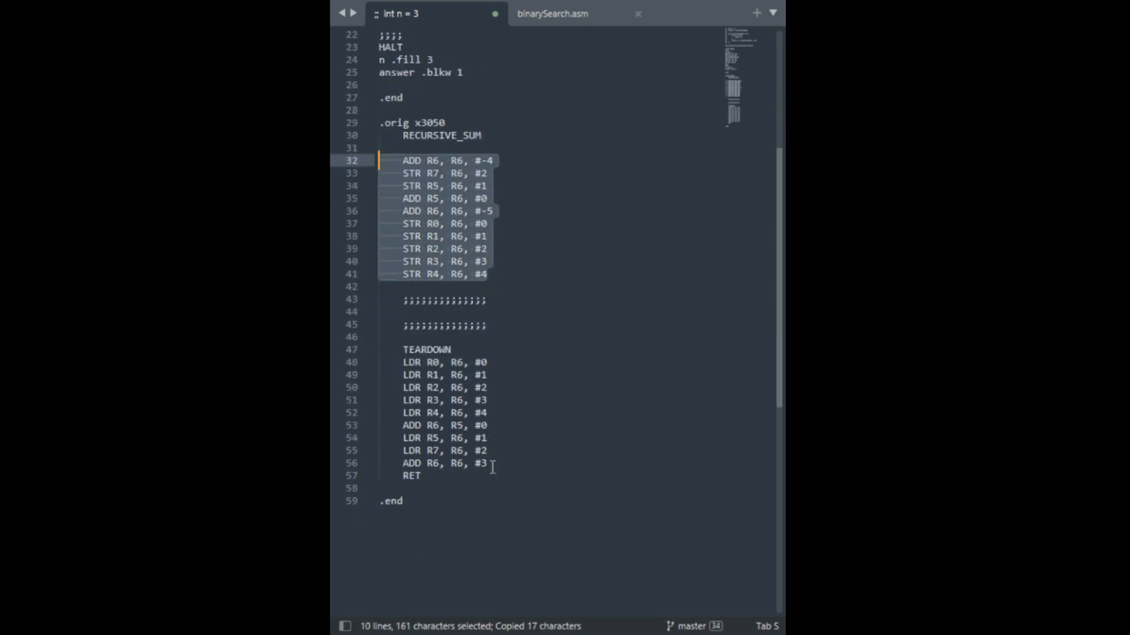
{"action": "scroll", "scroll_direction": "up", "scroll_amount": 3}
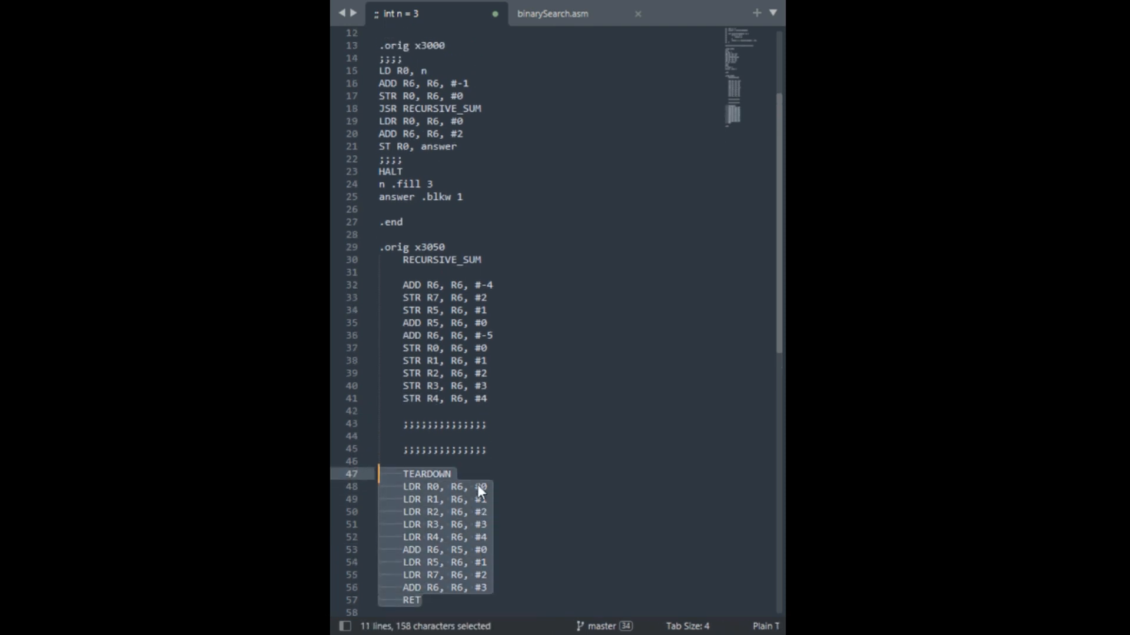
{"action": "scroll", "scroll_direction": "up", "scroll_amount": 3}
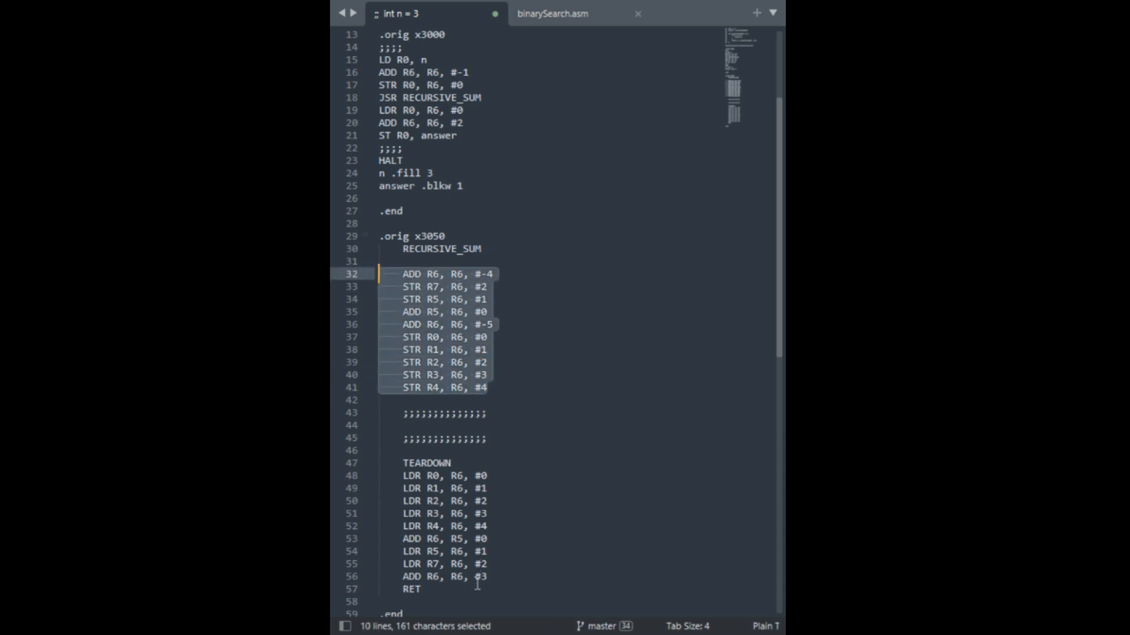
{"action": "scroll", "scroll_direction": "up", "scroll_amount": 3}
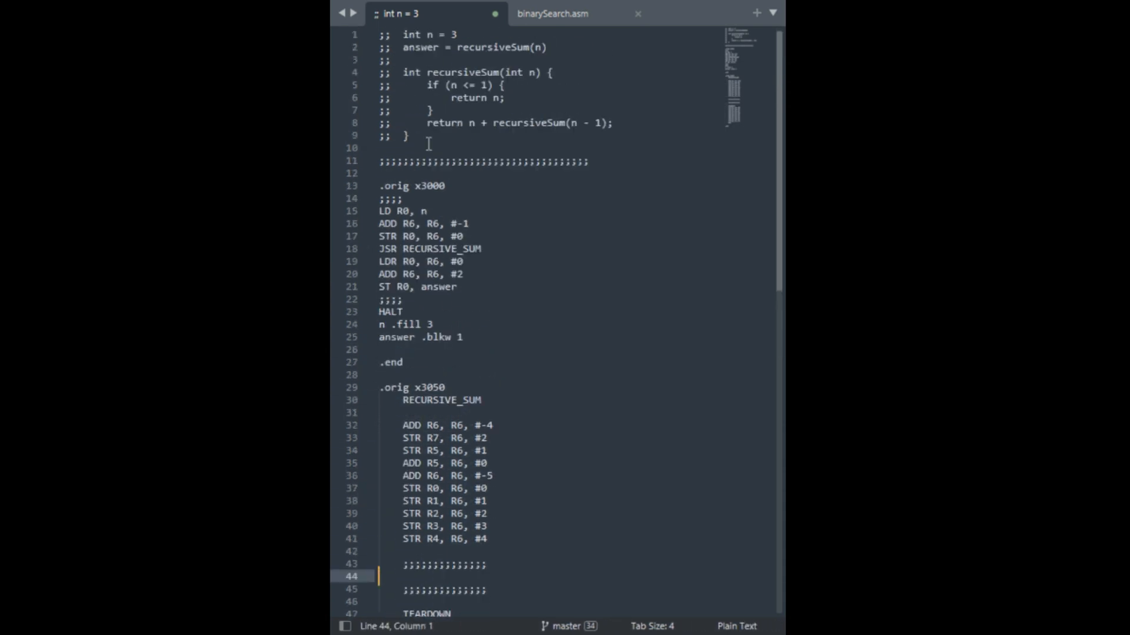
Paste the base-case condition as a comment in RECURSIVE_SUM and rewrite it as if (n - 1 <= 0) {
{"action": "double_click", "coordinate": [452, 85]}
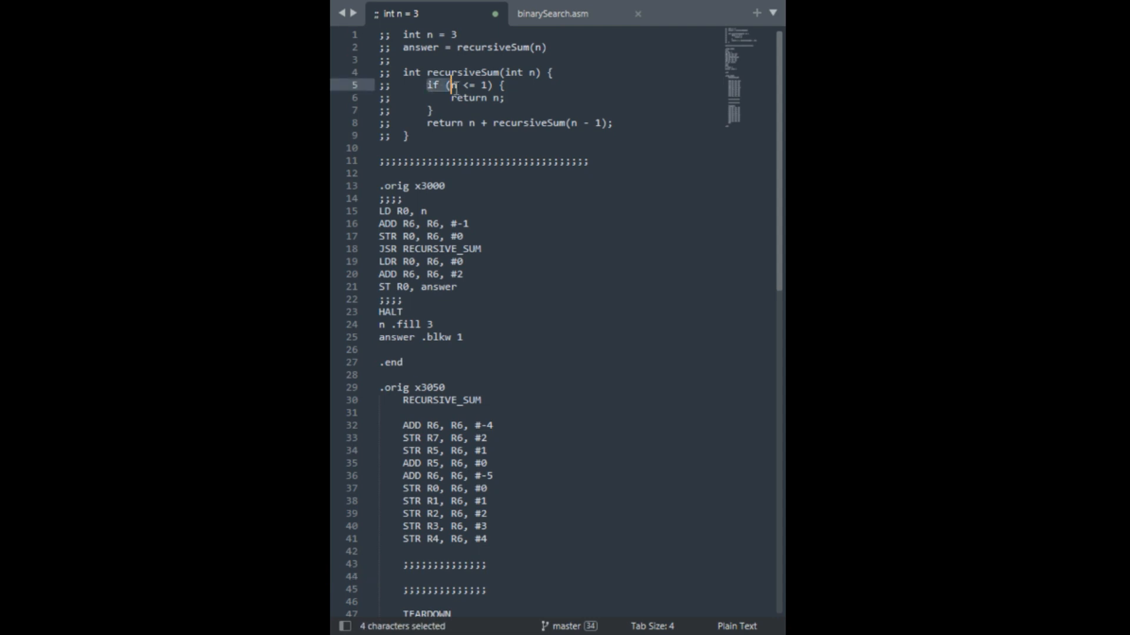
{"action": "scroll", "scroll_direction": "down", "scroll_amount": 3}
{"action": "type", "text": ";;if (n <= 1) {"}
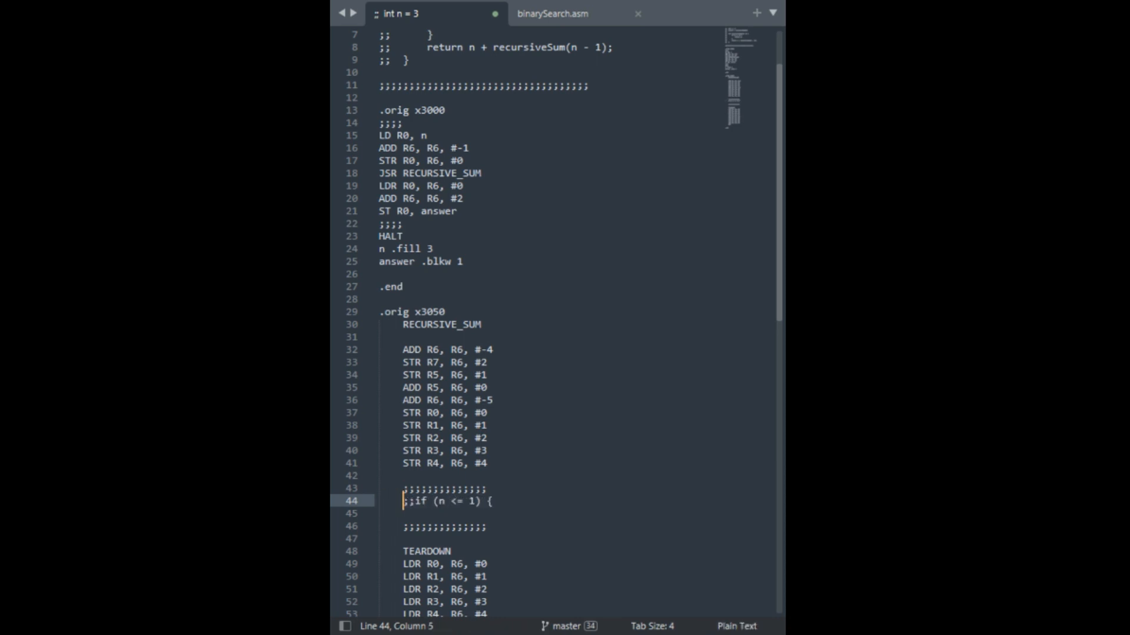
{"action": "left_click", "coordinate": [405, 513]}
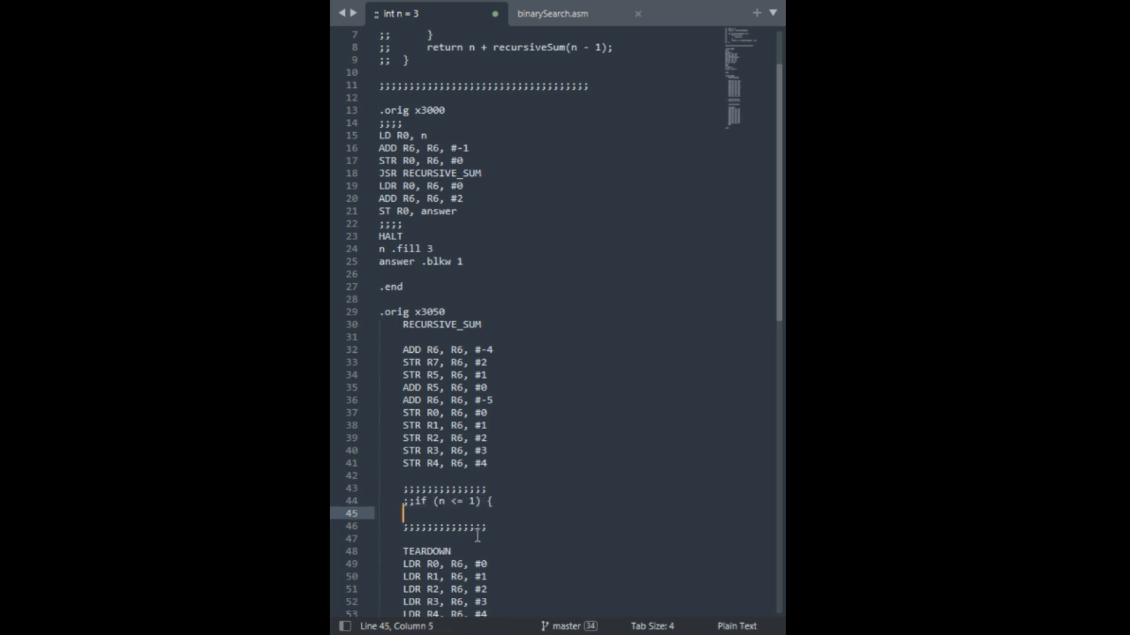
{"action": "scroll", "scroll_direction": "down", "scroll_amount": 3}
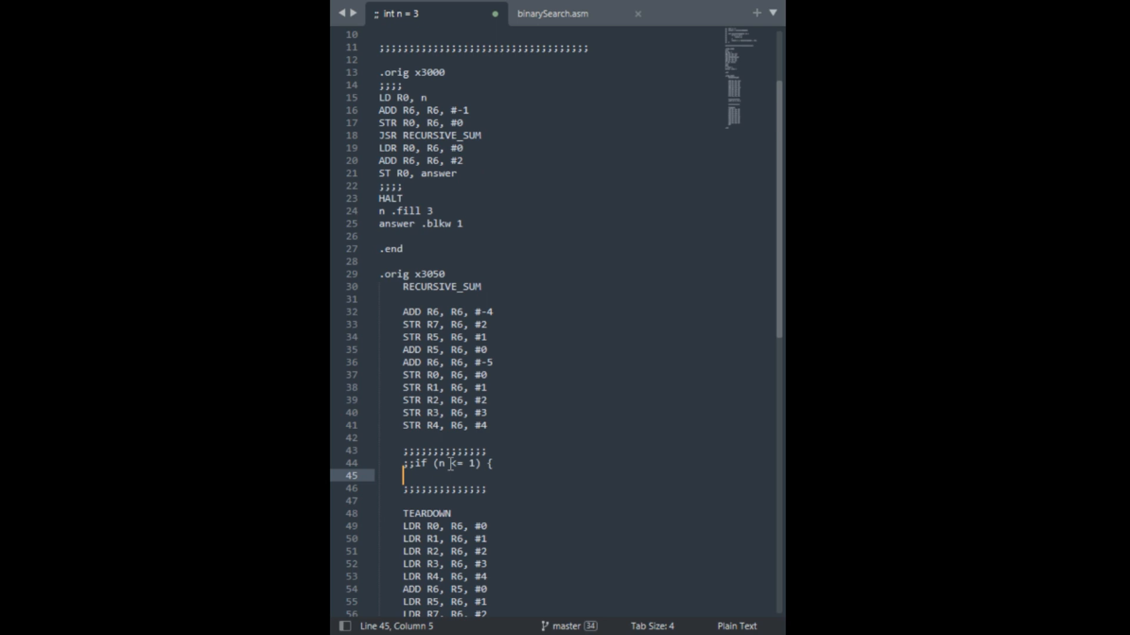
{"action": "type", "text": "- 1"}
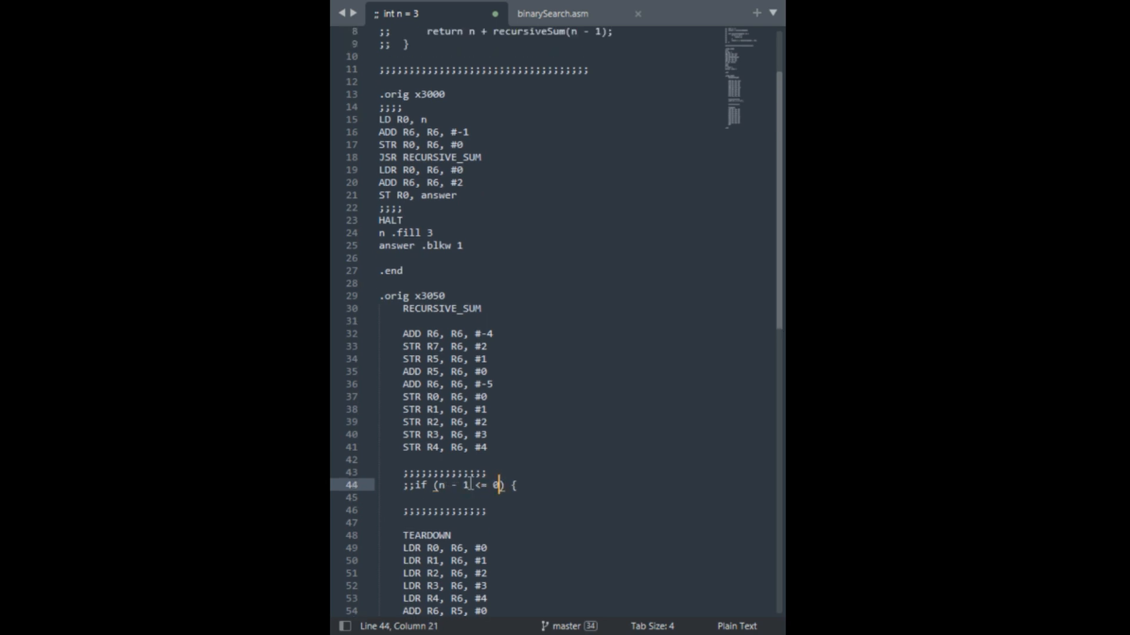
{"action": "scroll", "scroll_direction": "down", "scroll_amount": 3}
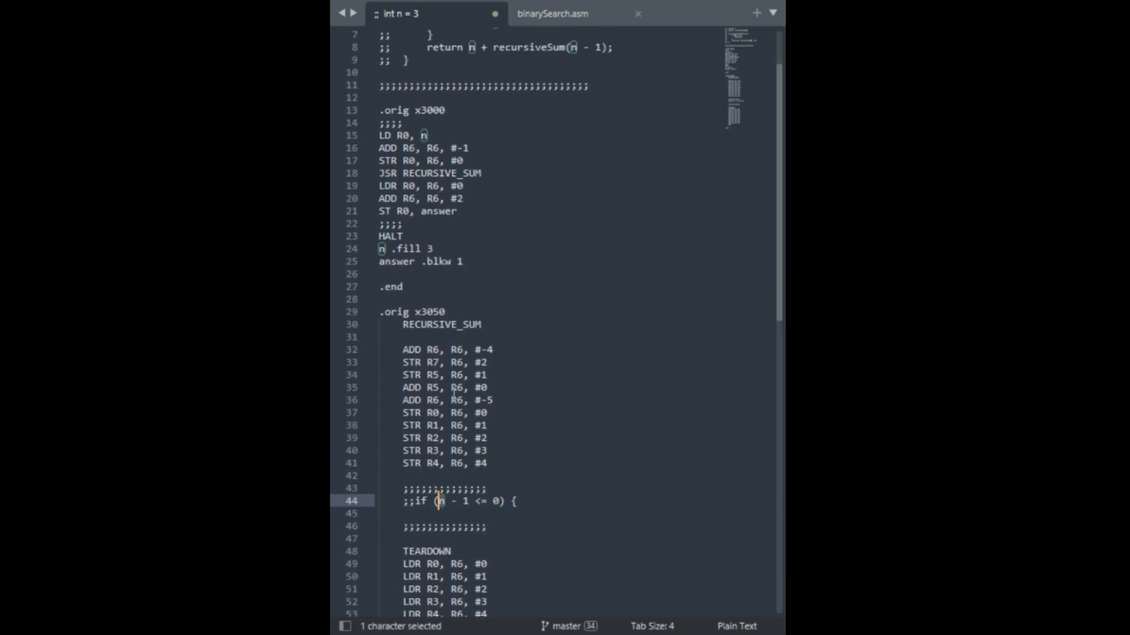
{"action": "scroll", "scroll_direction": "up", "scroll_amount": 3}
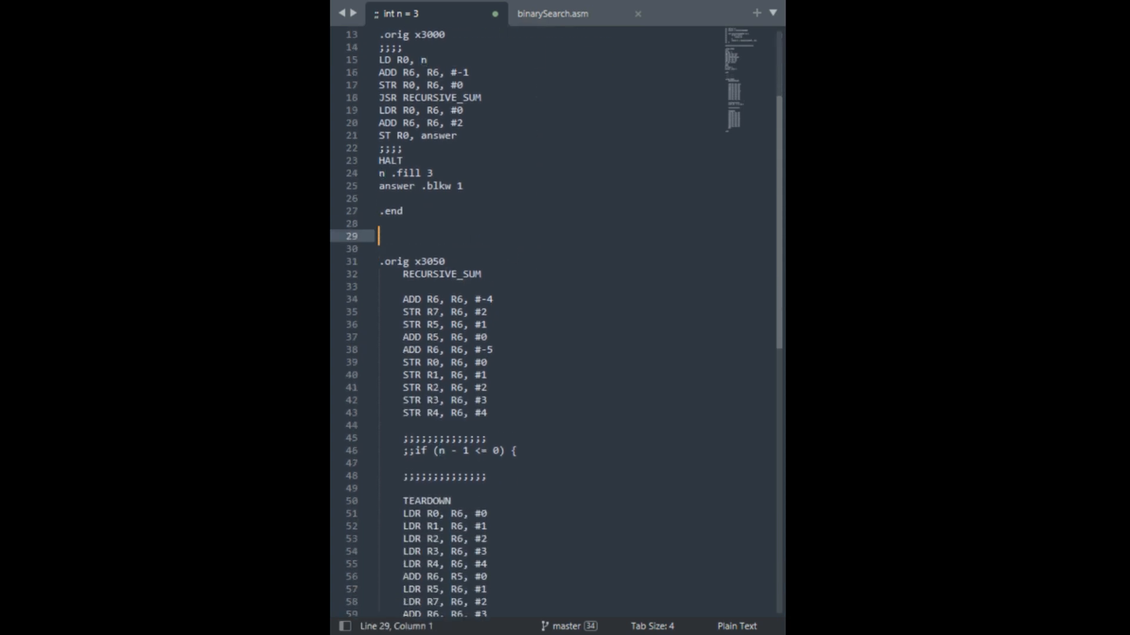
Write ';; 1st parameter -> R5 #4' above the subroutine's origin and move into the if block
{"action": "type", "text": ";; R"}
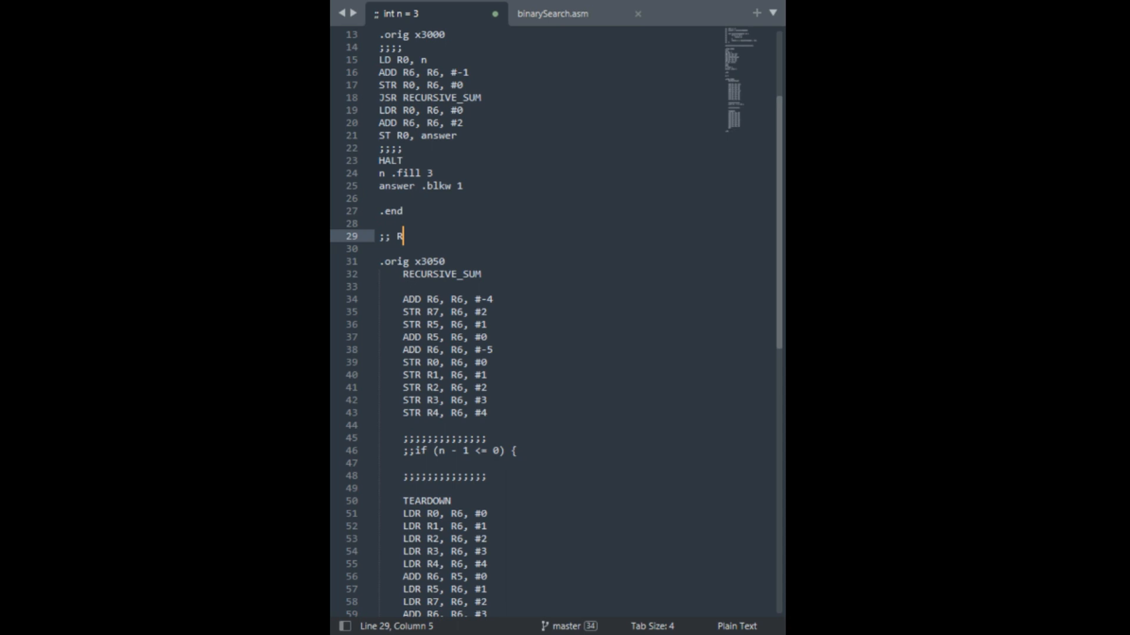
{"action": "type", "text": "1st parameter ->"}
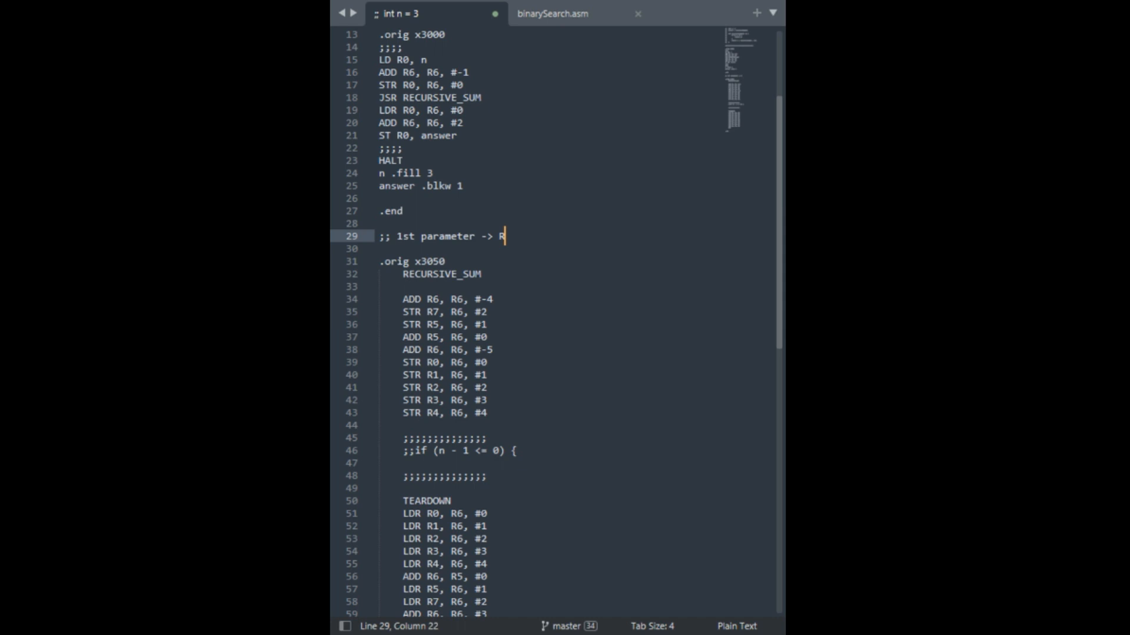
{"action": "type", "text": "5 #4"}
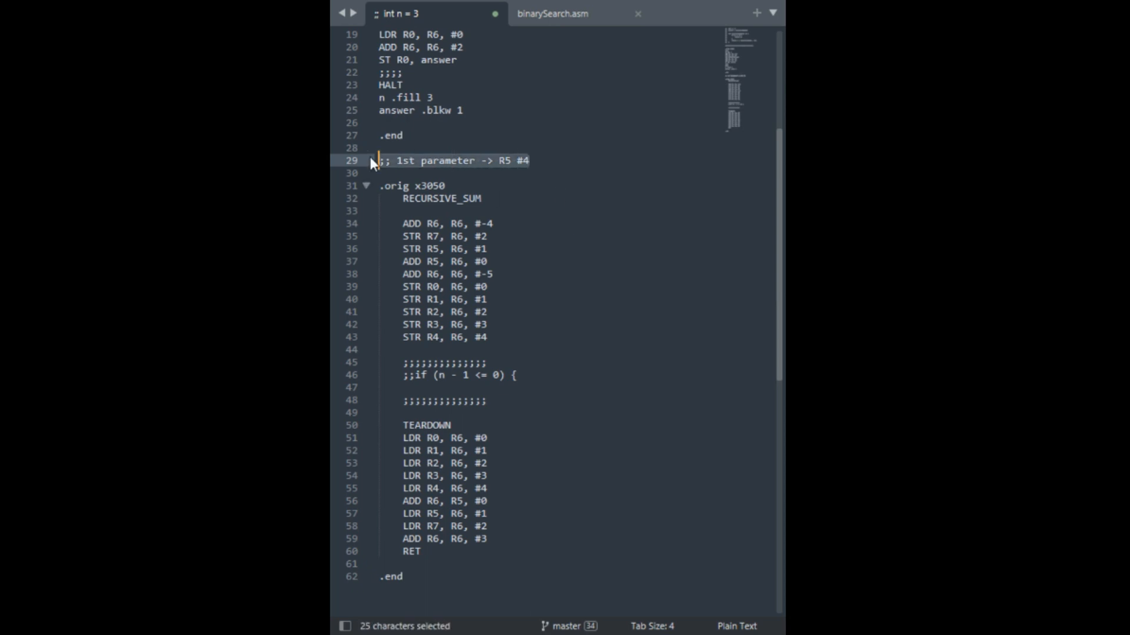
{"action": "left_click", "coordinate": [527, 160]}
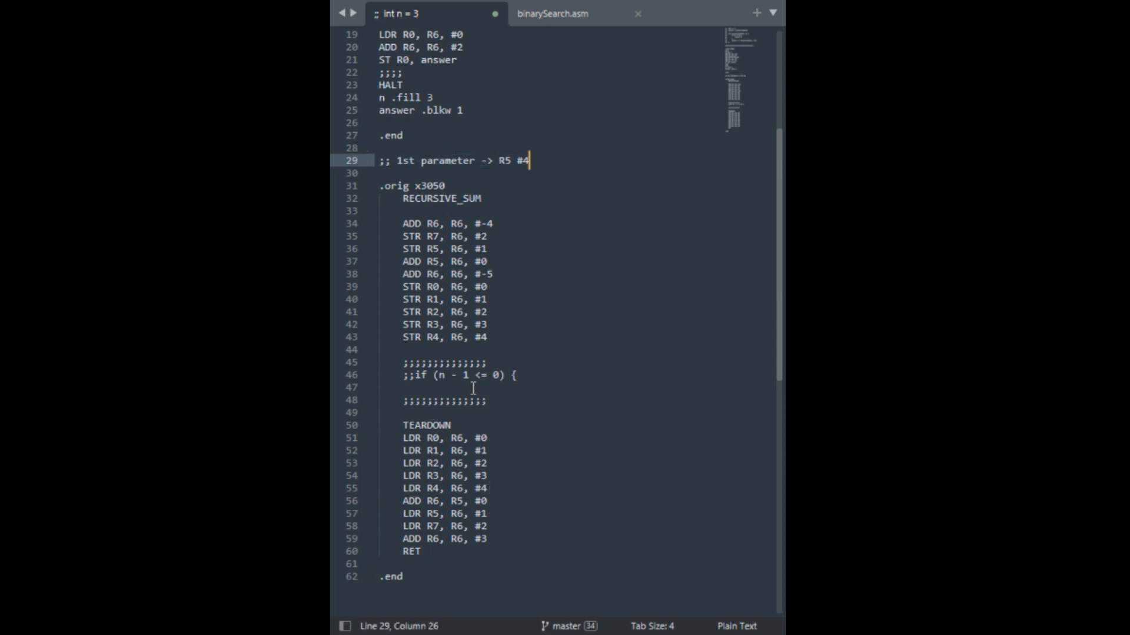
{"action": "left_click", "coordinate": [404, 387]}
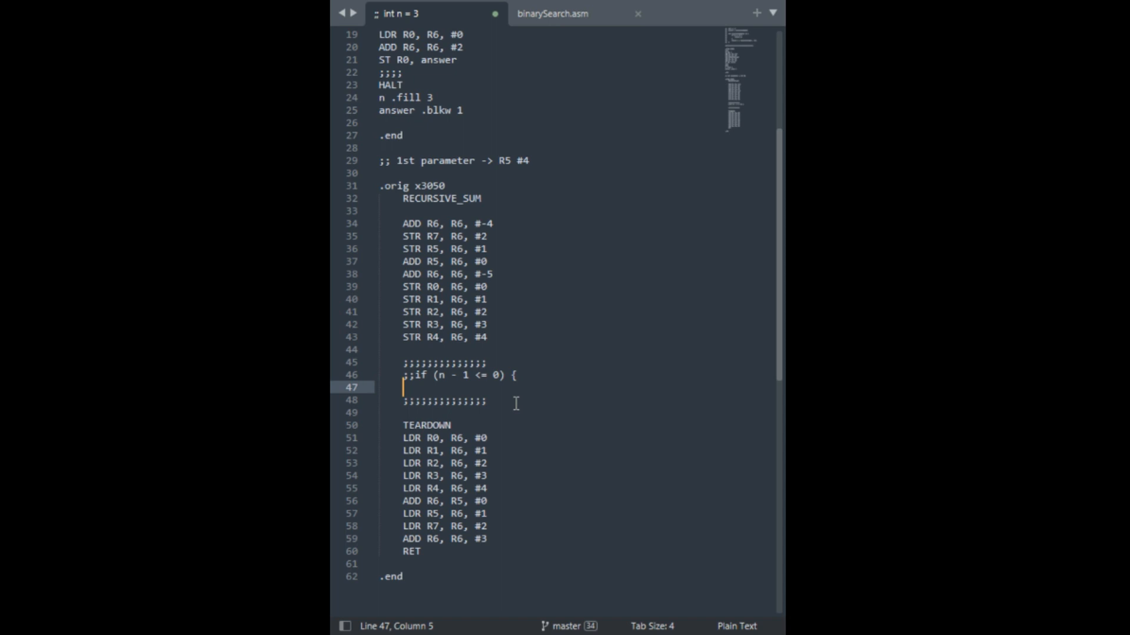
Load n from the stack frame with LDR R0, R5, #4
{"action": "type", "text": "LDR R0"}
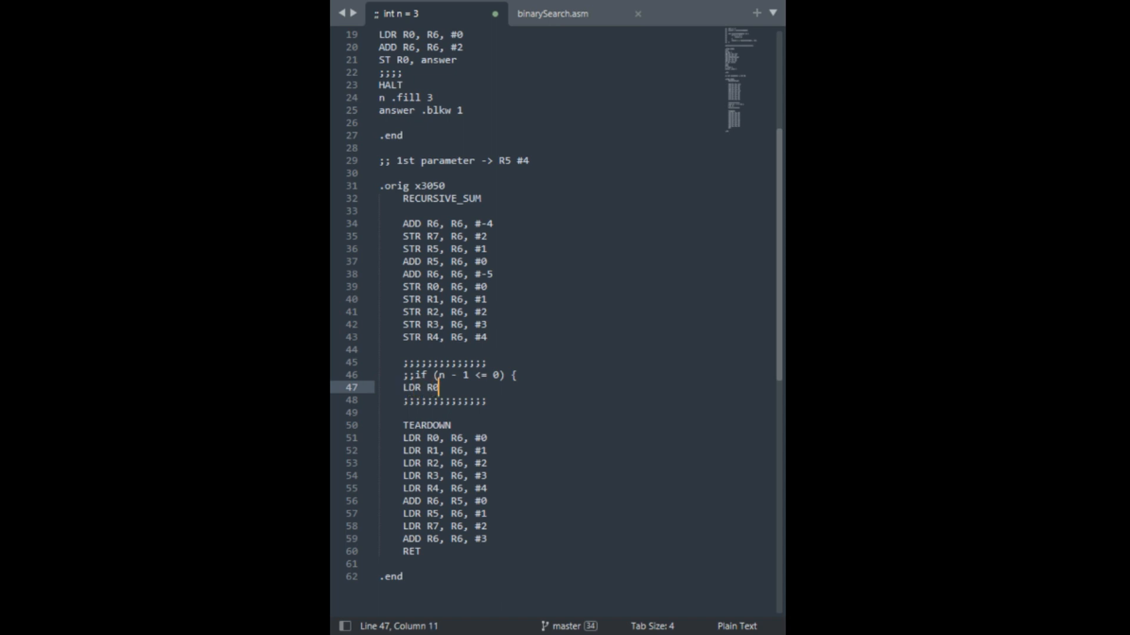
{"action": "type", "text": ","}
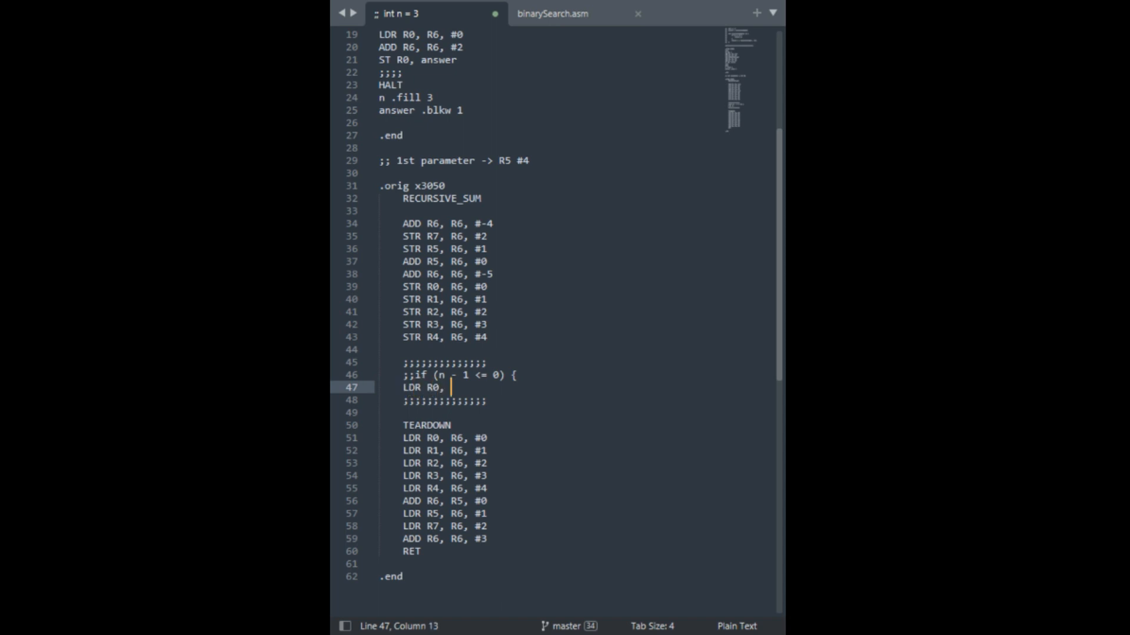
{"action": "type", "text": "R5, #4"}
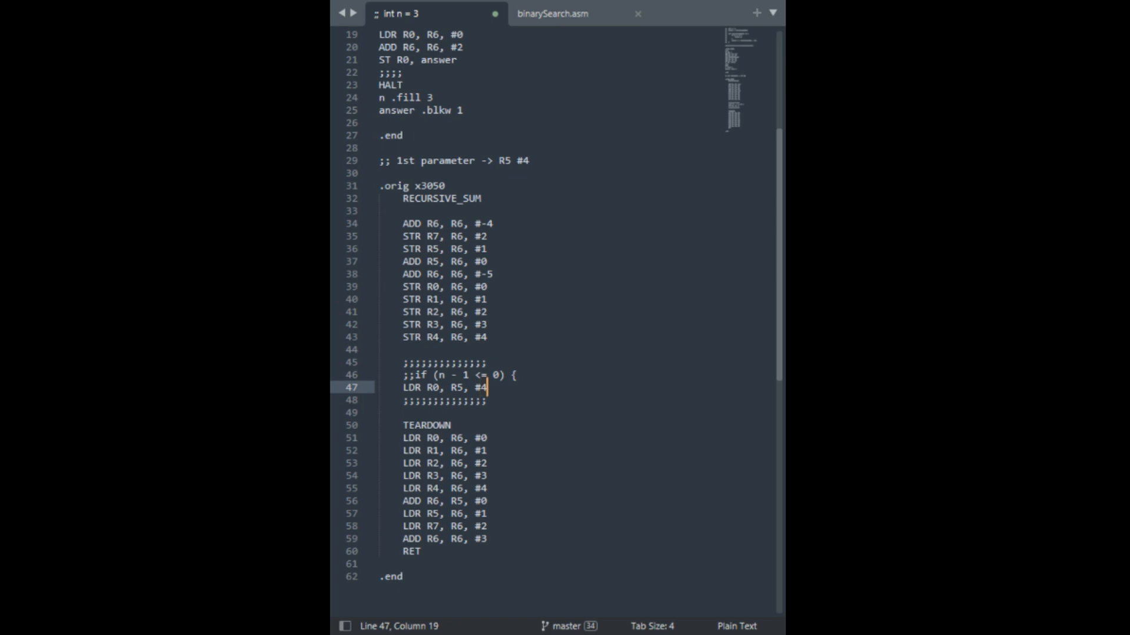
{"action": "left_click", "coordinate": [470, 387]}
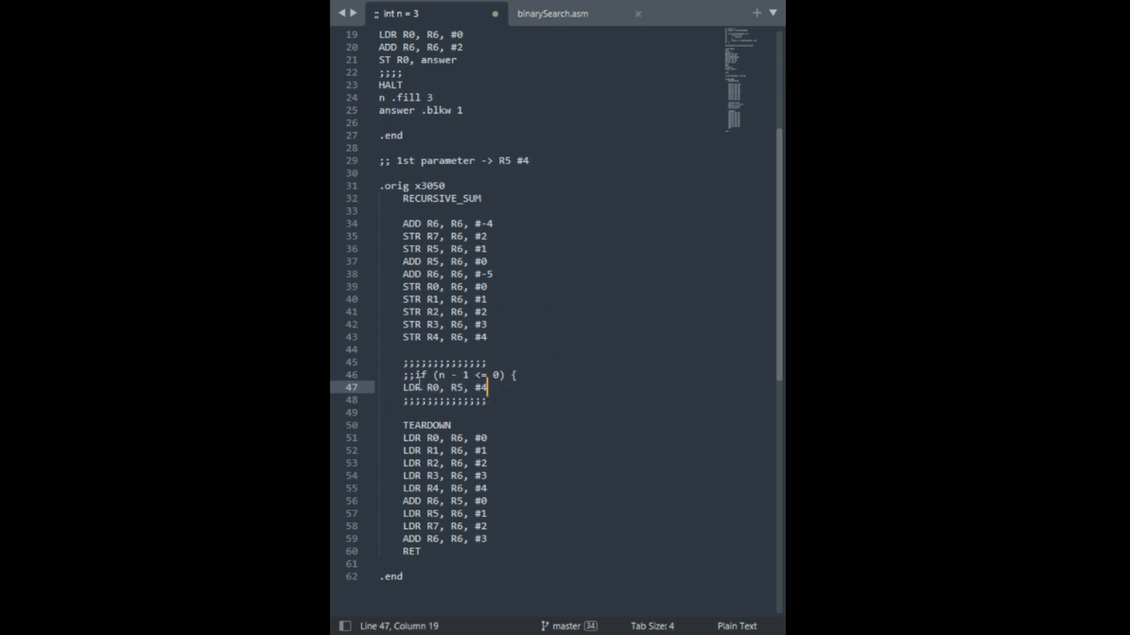
{"action": "key", "text": "Return"}
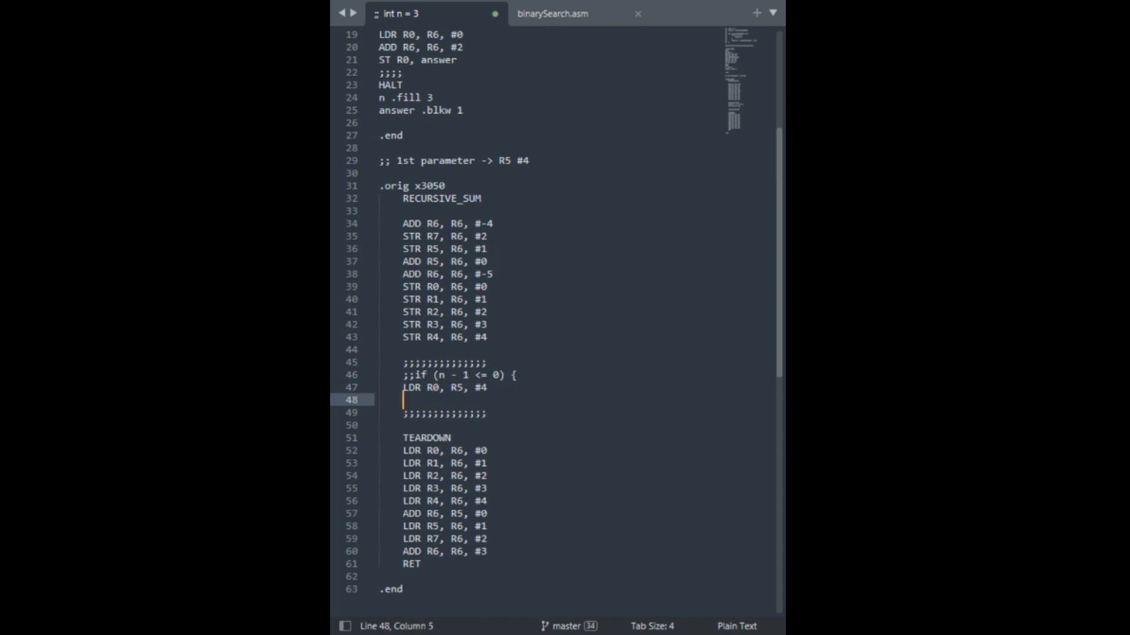
Subtract 1 with ADD R0, R0, #-1 and branch BRp to a new ENDIF label
{"action": "type", "text": "ADD R0, R0"}
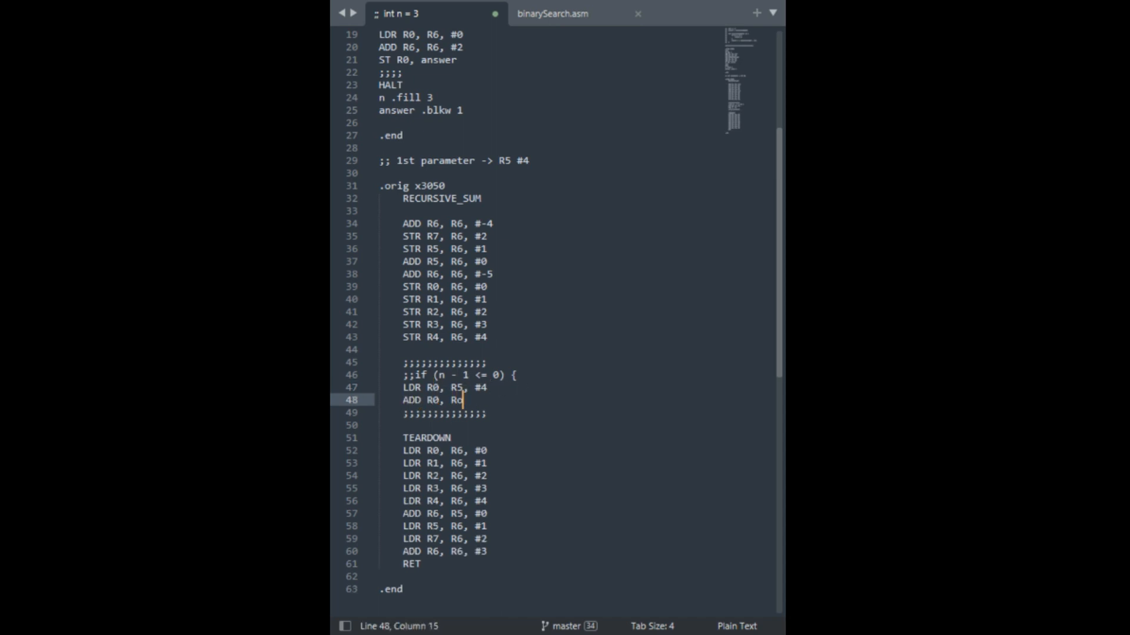
{"action": "type", "text": "6, #-1"}
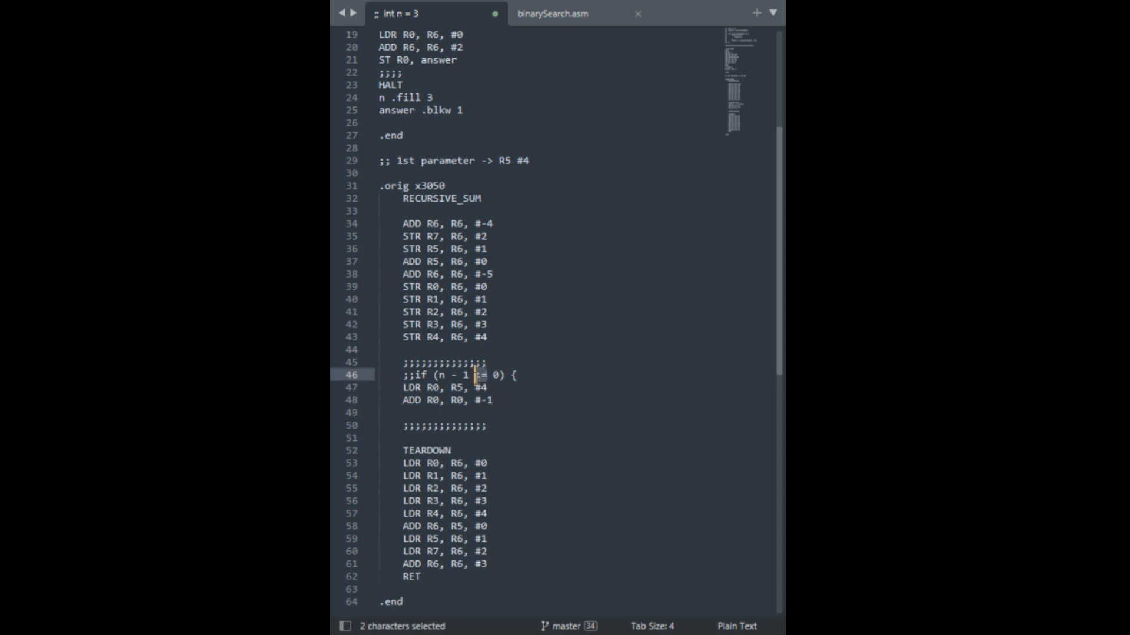
{"action": "mouse_move", "coordinate": [567, 397]}
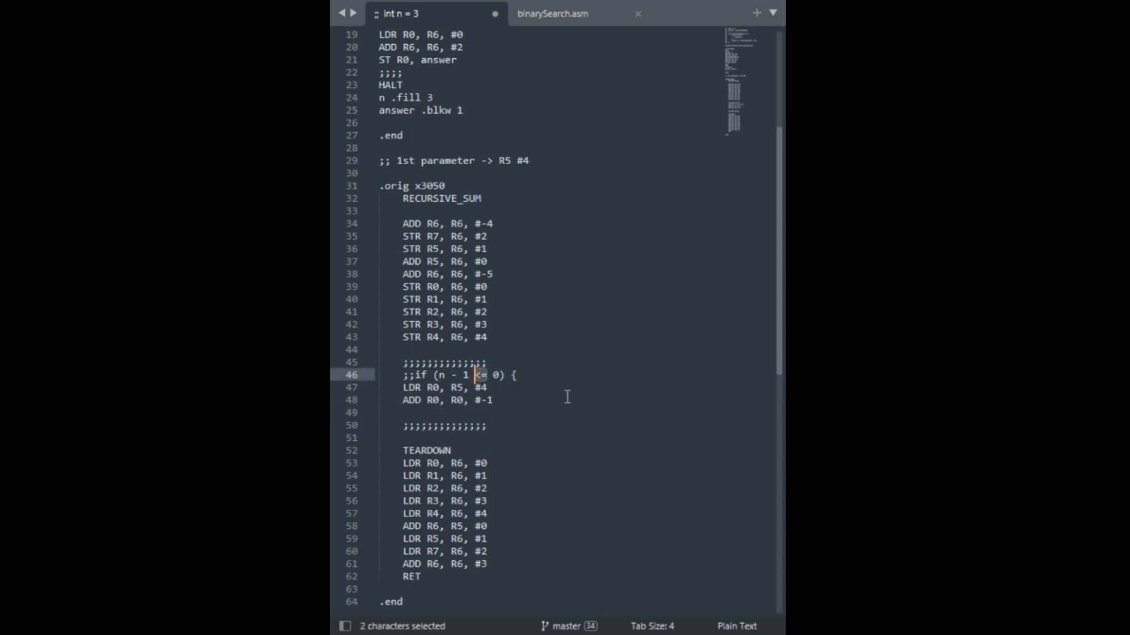
{"action": "left_click", "coordinate": [487, 374]}
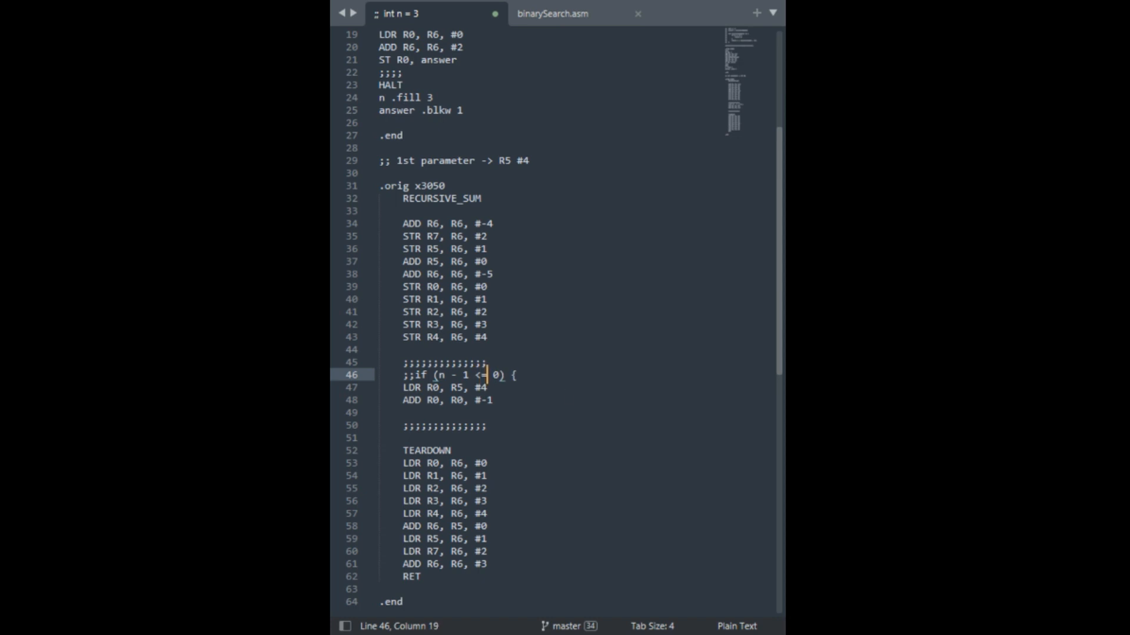
{"action": "type", "text": "BRp ENDIF"}
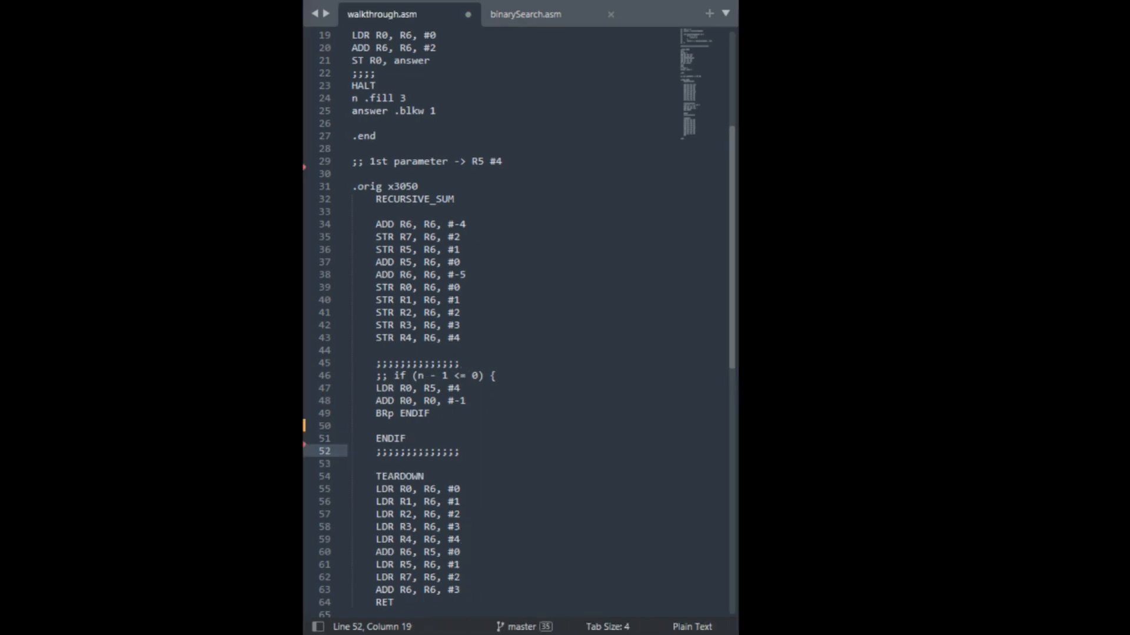
{"action": "left_click", "coordinate": [377, 426]}
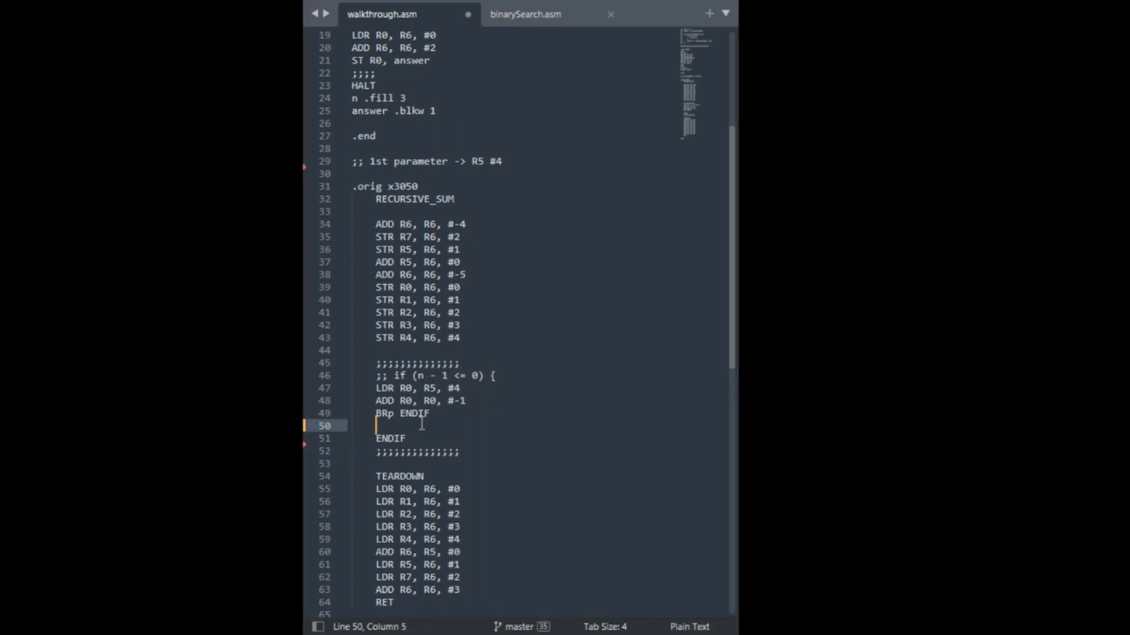
Paste ';; return n;' after BRp ENDIF and start a new comment line below the parameter note
{"action": "scroll", "scroll_direction": "up", "scroll_amount": 3}
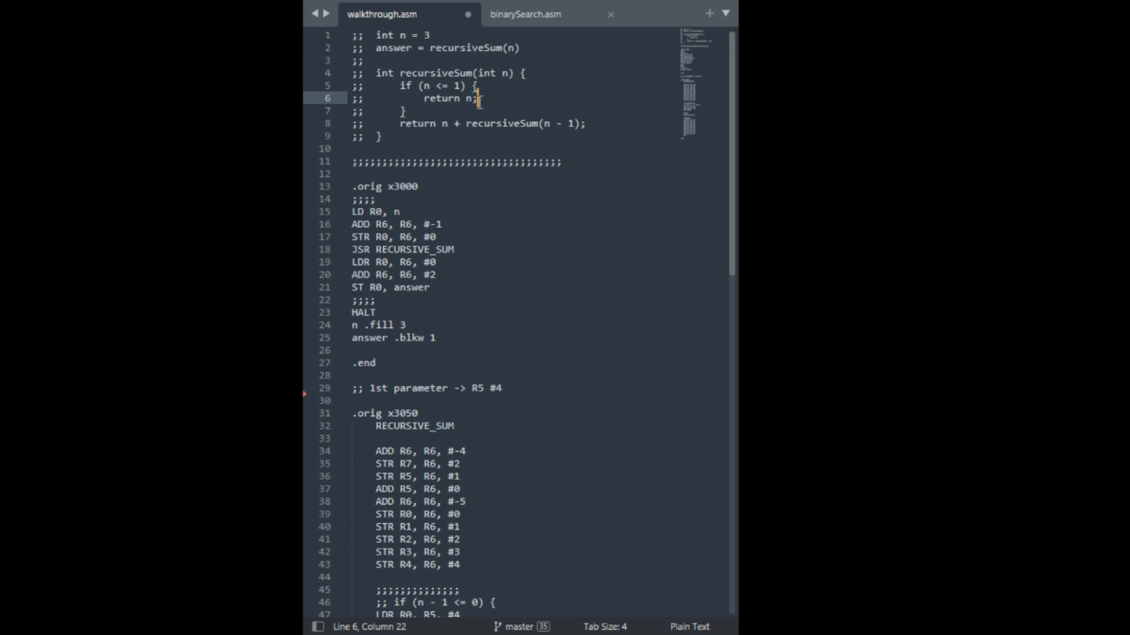
{"action": "scroll", "scroll_direction": "down", "scroll_amount": 3}
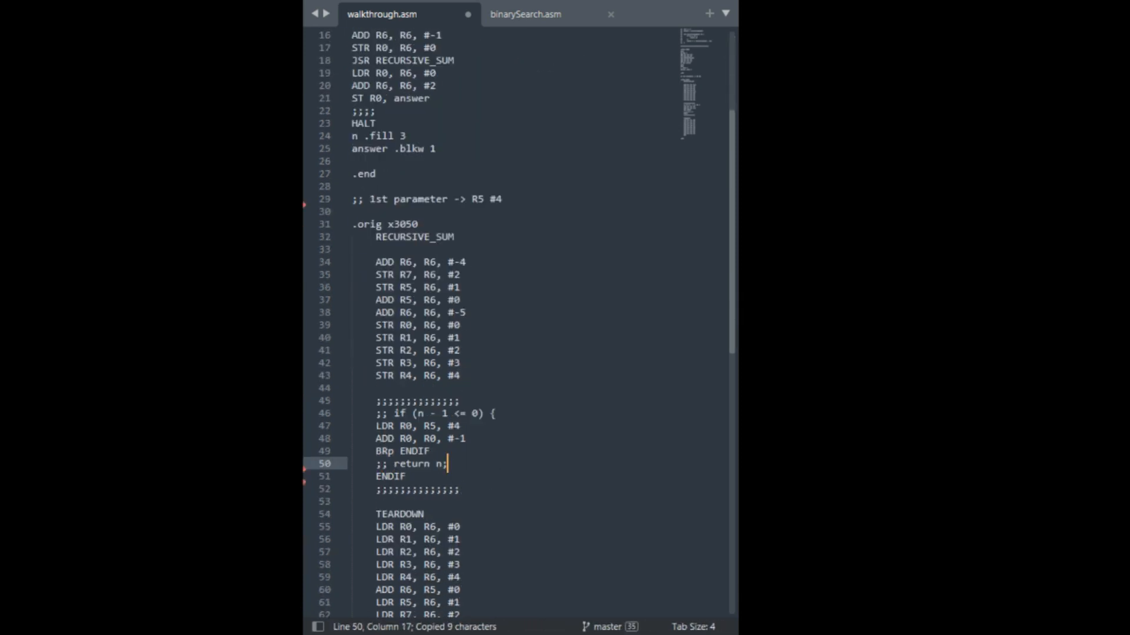
{"action": "key", "text": "Return"}
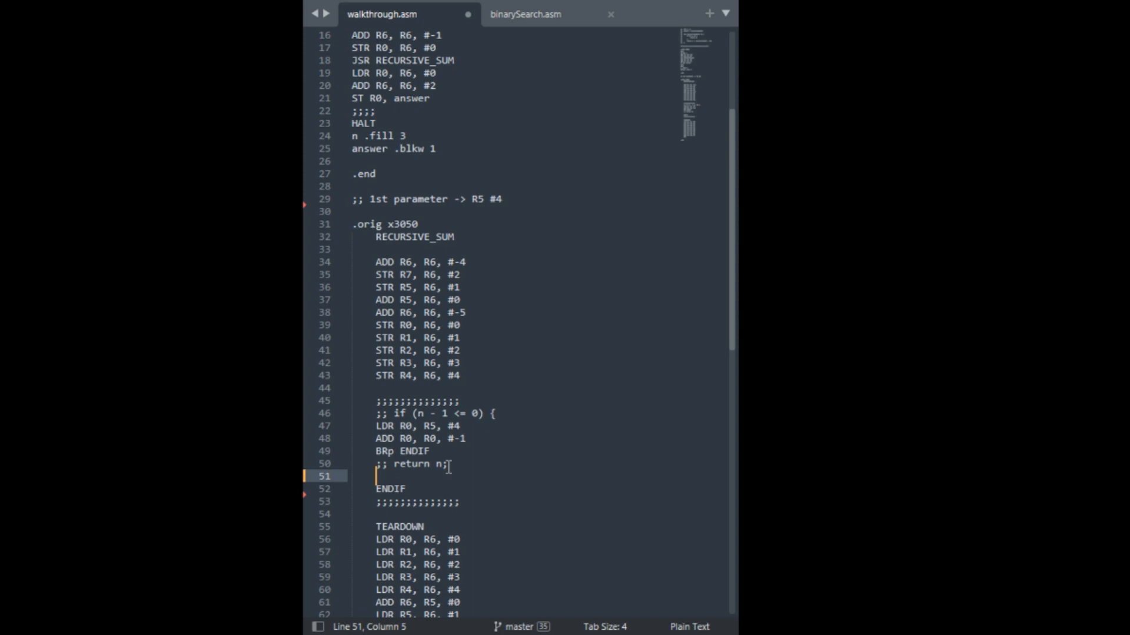
{"action": "scroll", "scroll_direction": "down", "scroll_amount": 3}
{"action": "type", "text": ";;"}
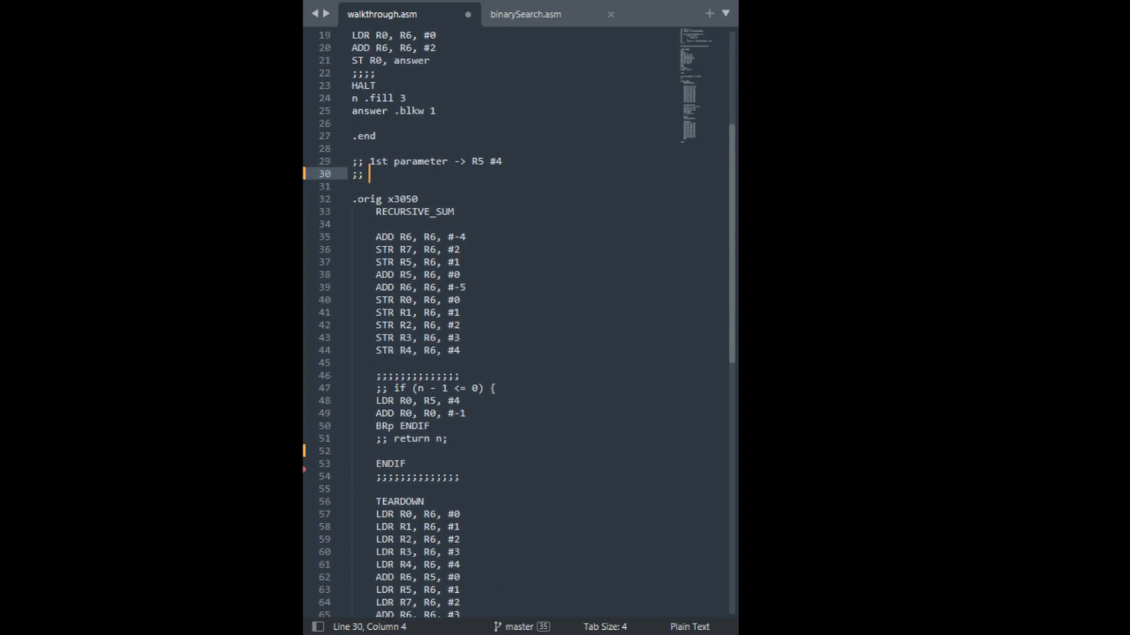
{"action": "mouse_move", "coordinate": [483, 201]}
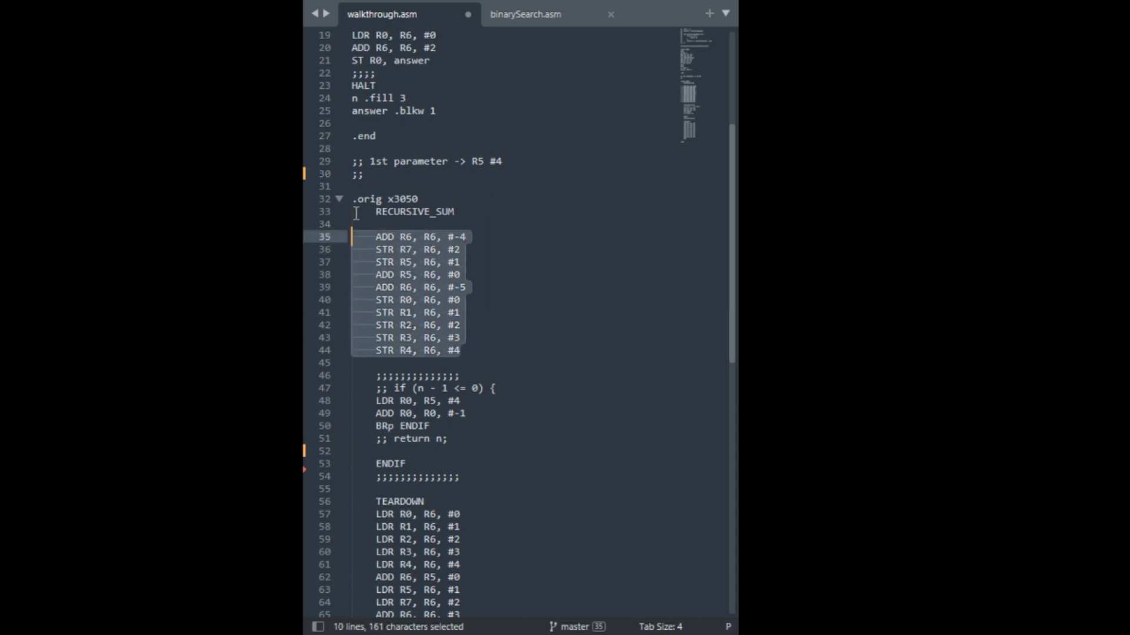
{"action": "left_click", "coordinate": [368, 174]}
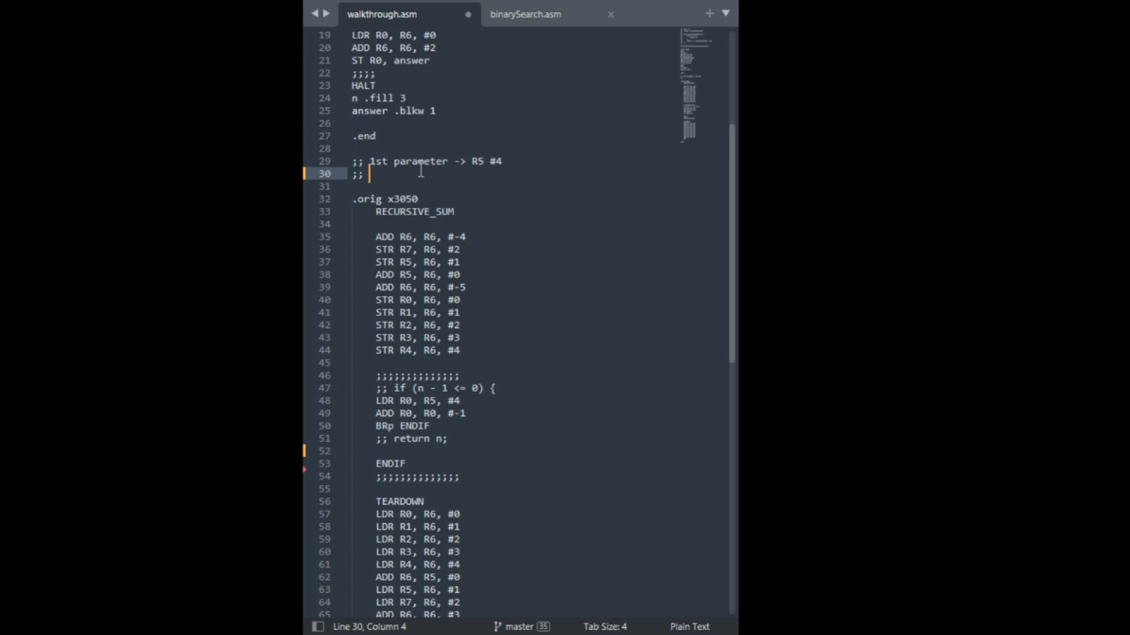
Document the return value's location as 'return value -> R5 #3' in a comment
{"action": "type", "text": "return"}
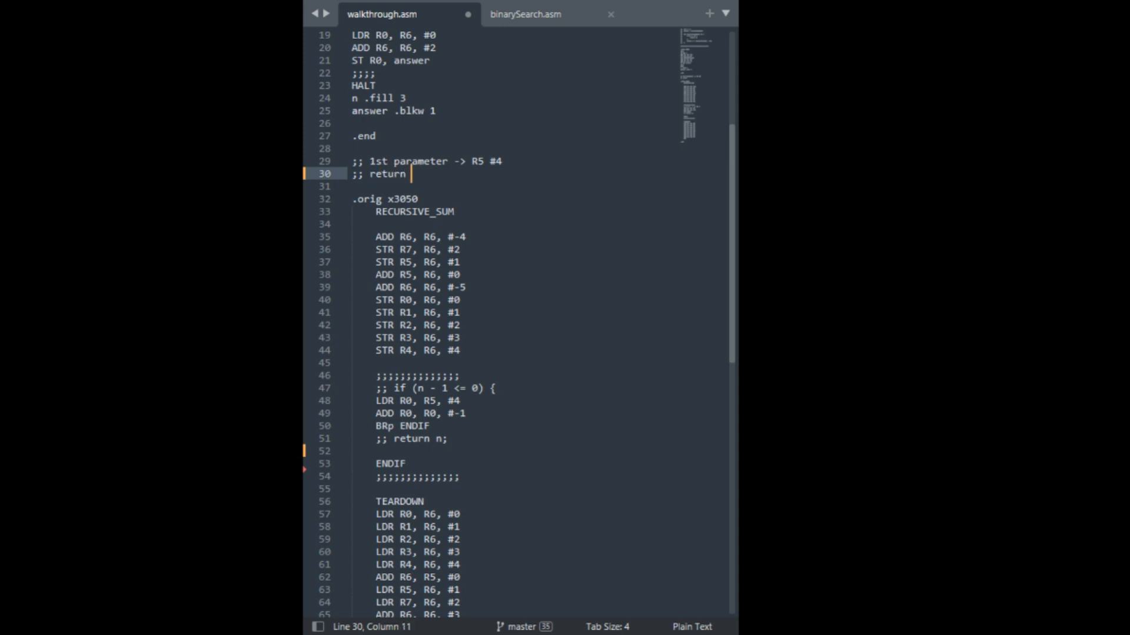
{"action": "type", "text": "value -"}
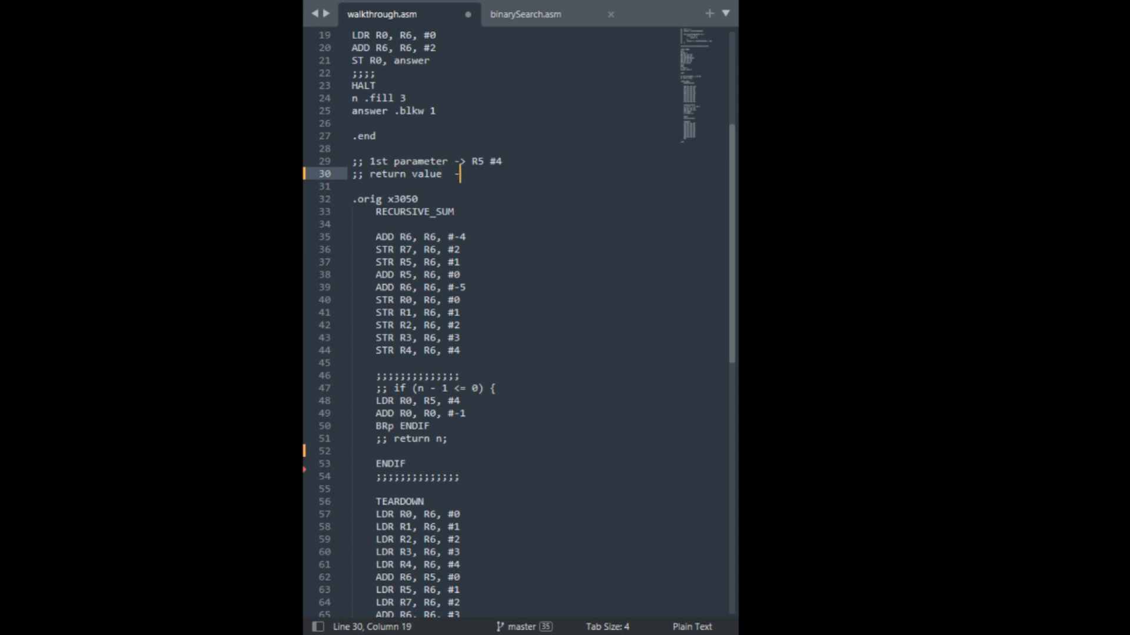
{"action": "type", "text": "-> R5 #3"}
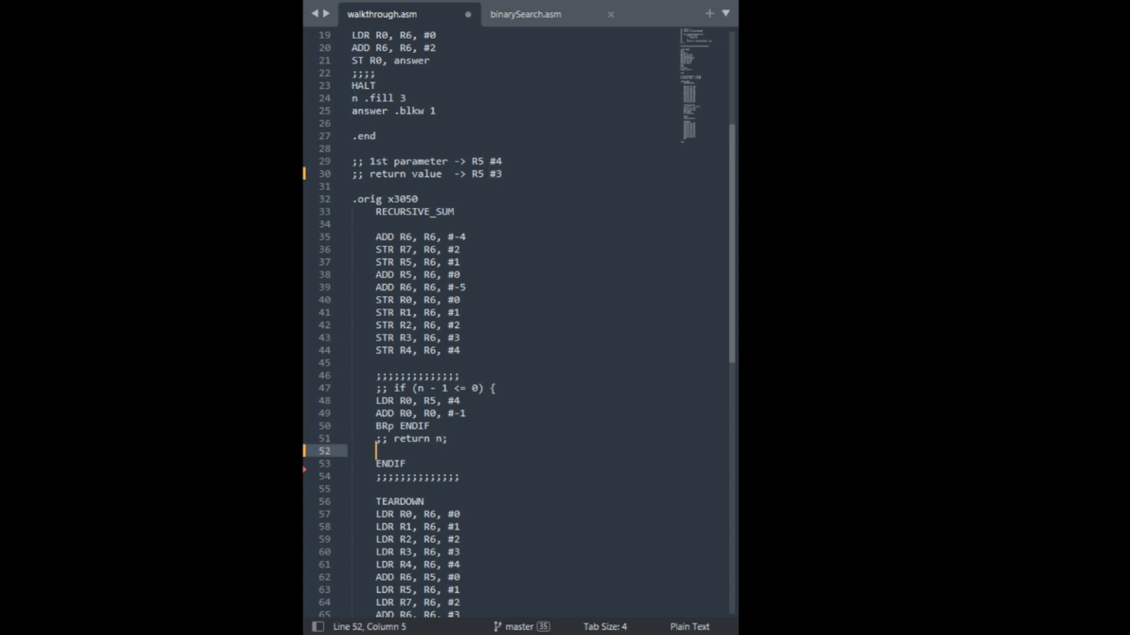
Write the base case: LDR R0, R5, #4 then STR R0, R5, #3 to return n
{"action": "type", "text": "LDR R0, R"}
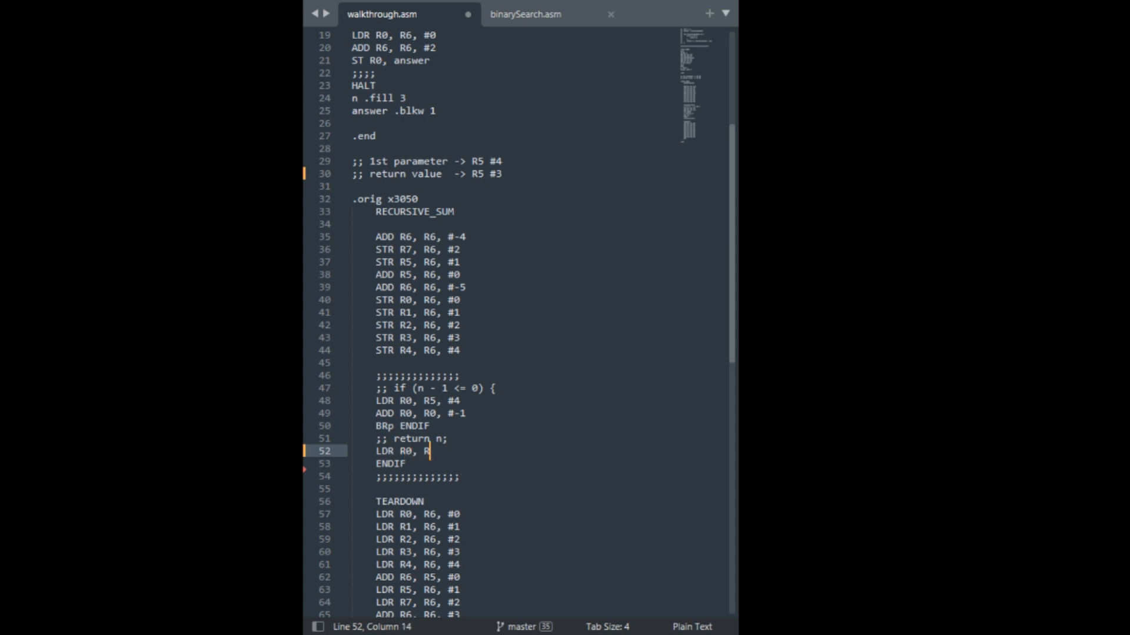
{"action": "type", "text": "5, #4"}
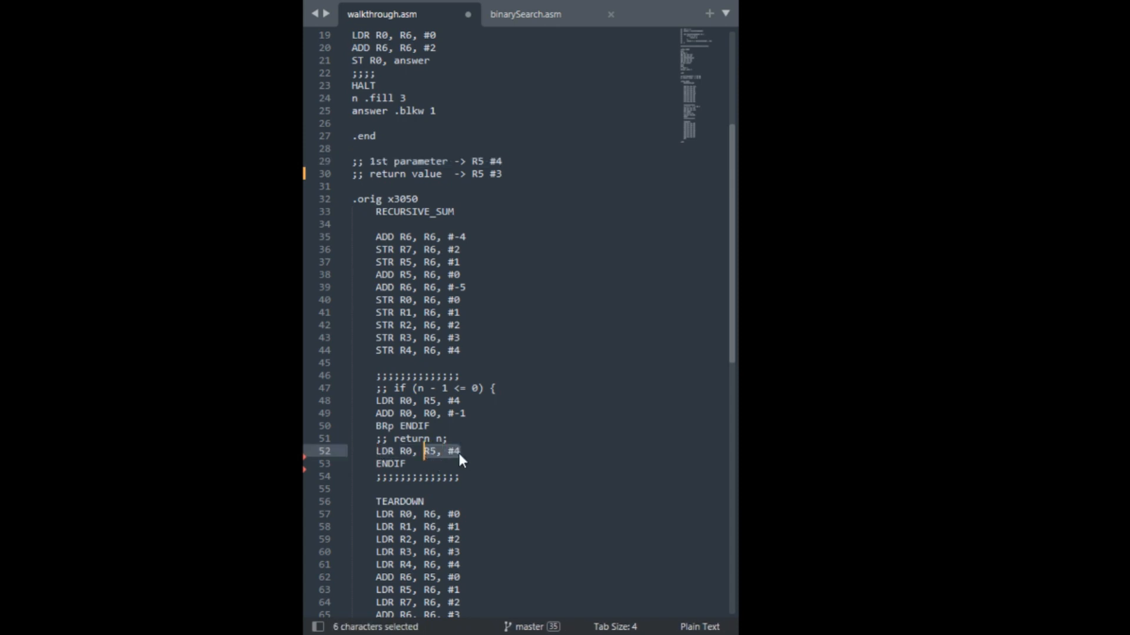
{"action": "key", "text": "enter"}
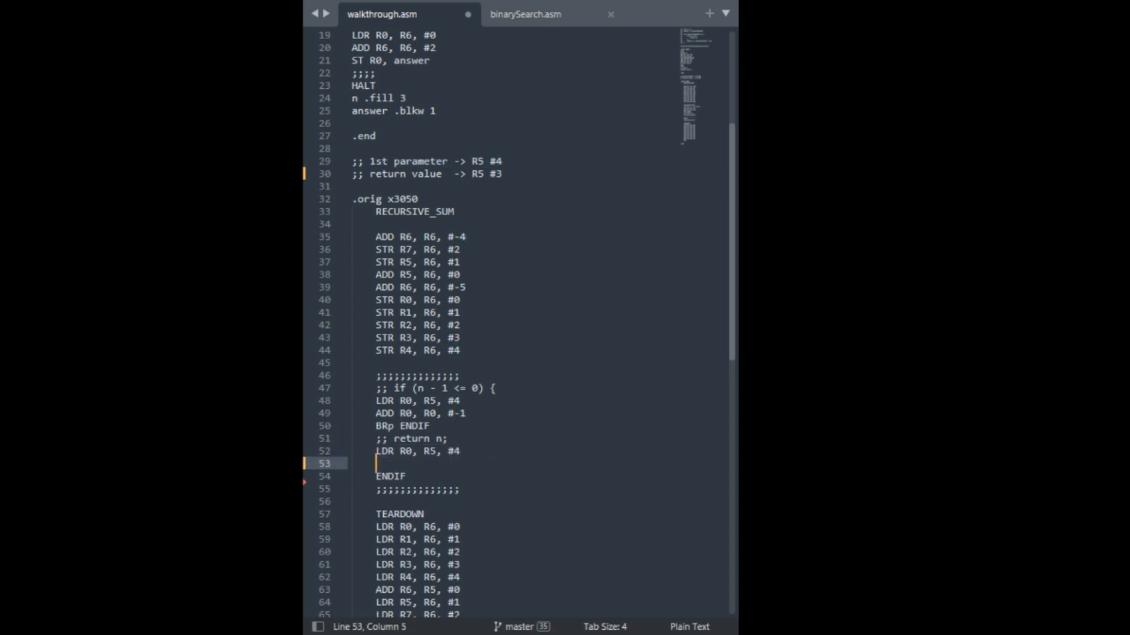
{"action": "type", "text": "STR R0"}
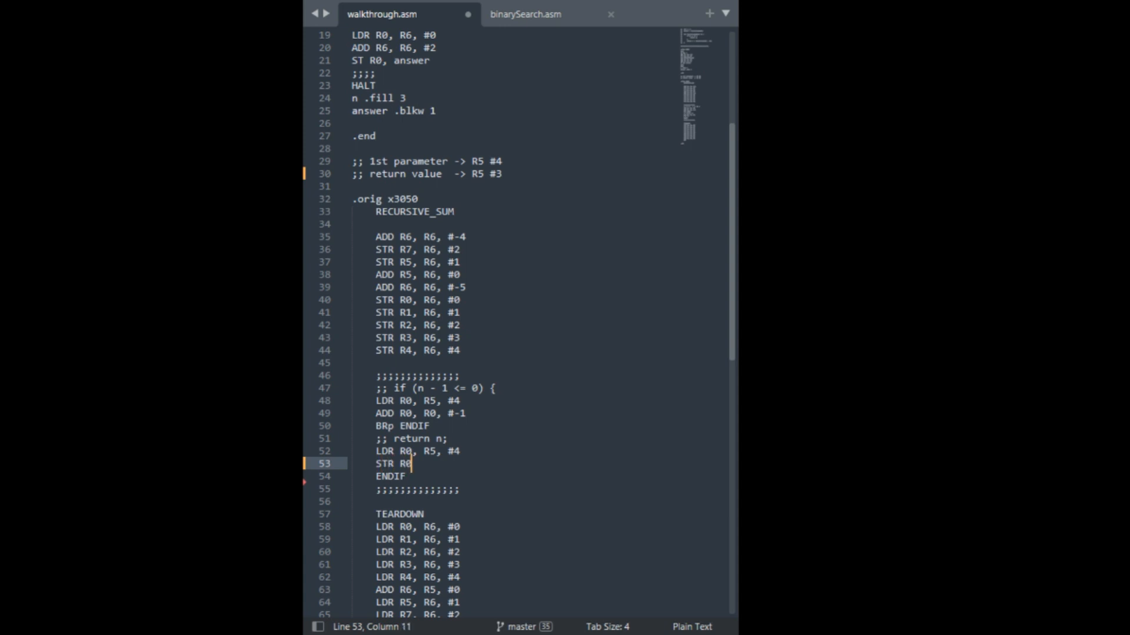
{"action": "type", "text": ", R5, #"}
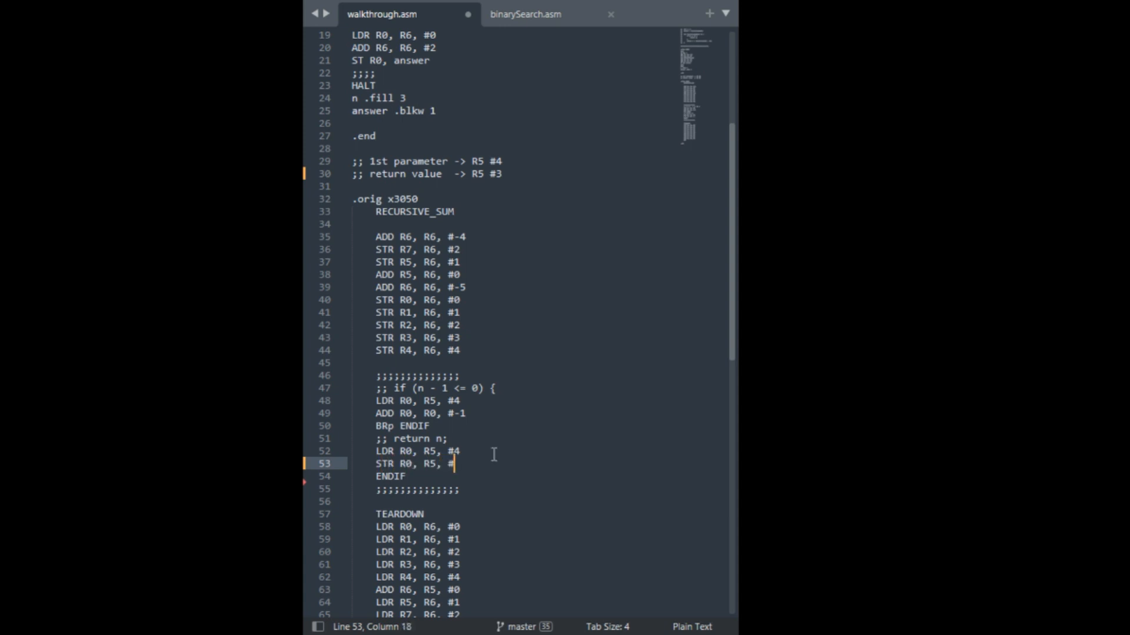
{"action": "left_click", "coordinate": [325, 161]}
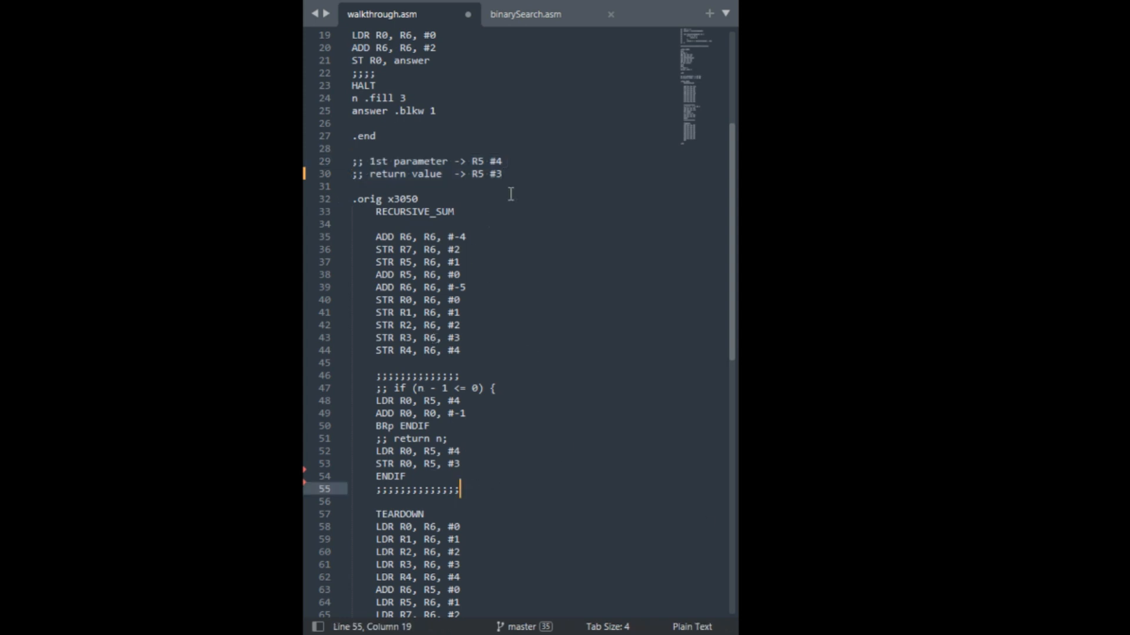
End the base case with BR TEARDOWN before ENDIF
{"action": "scroll", "scroll_direction": "up", "scroll_amount": 3}
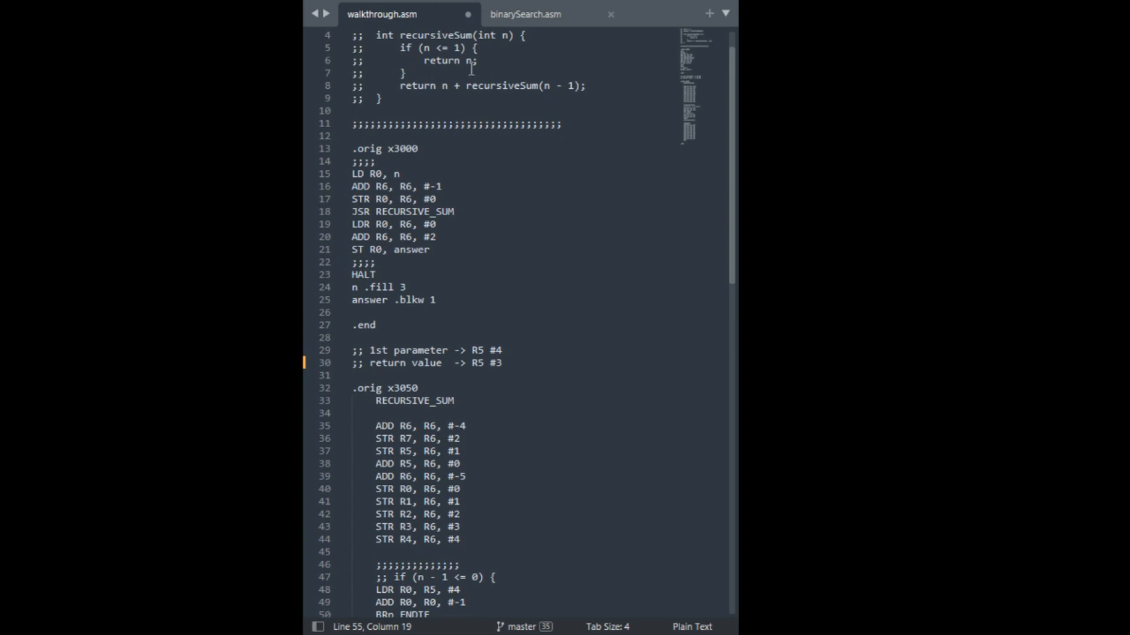
{"action": "scroll", "scroll_direction": "down", "scroll_amount": 3}
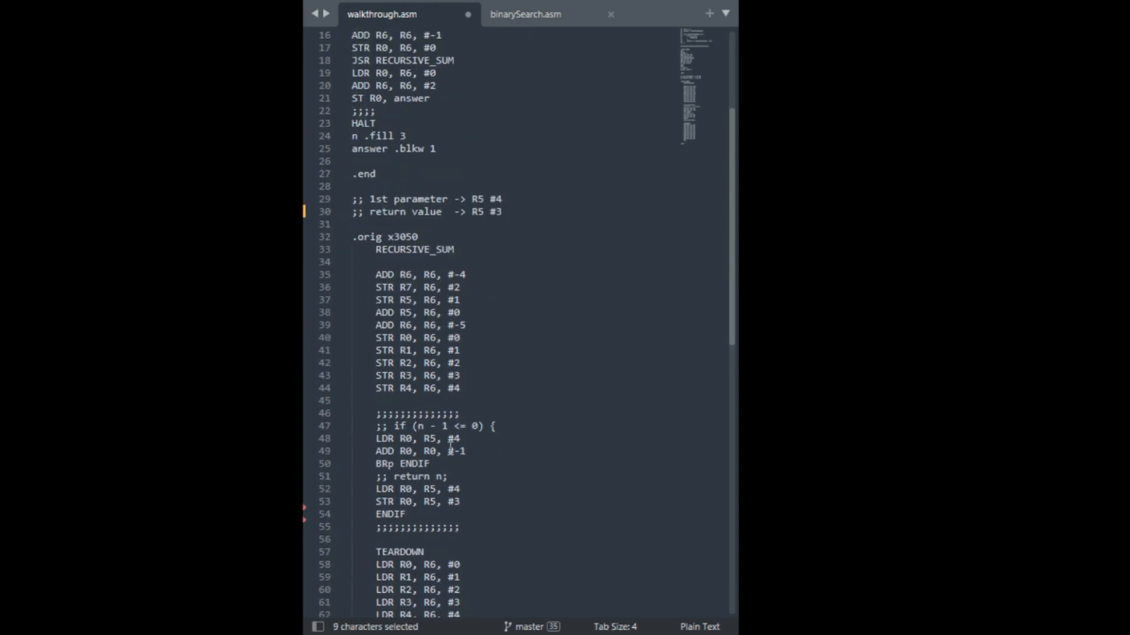
{"action": "scroll", "scroll_direction": "down", "scroll_amount": 3}
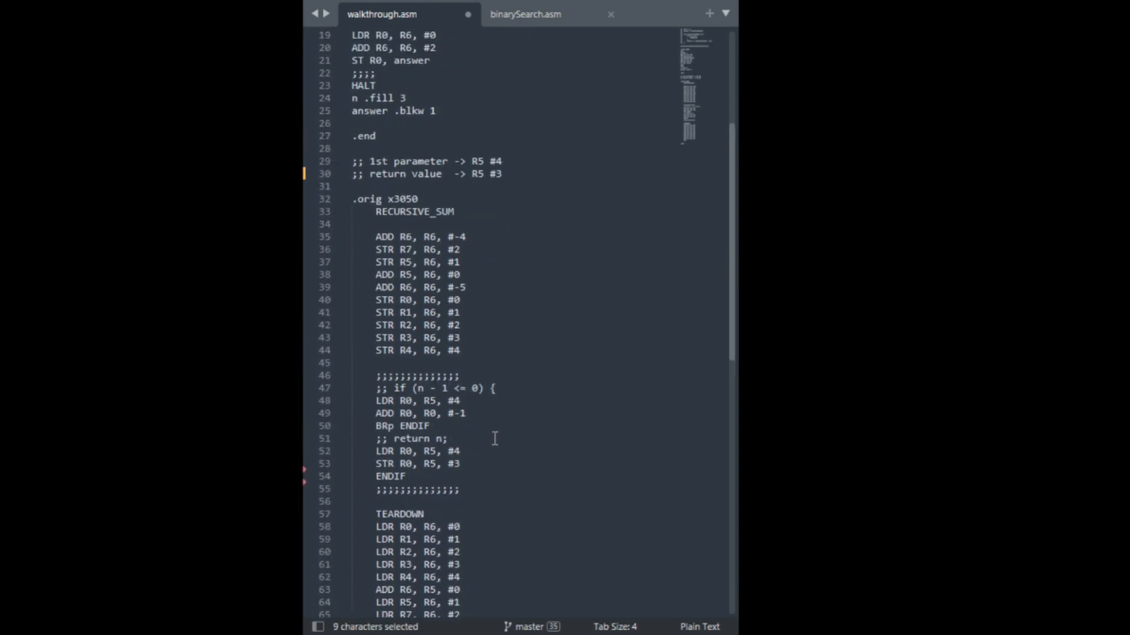
{"action": "scroll", "scroll_direction": "up", "scroll_amount": 3}
{"action": "type", "text": "BR T"}
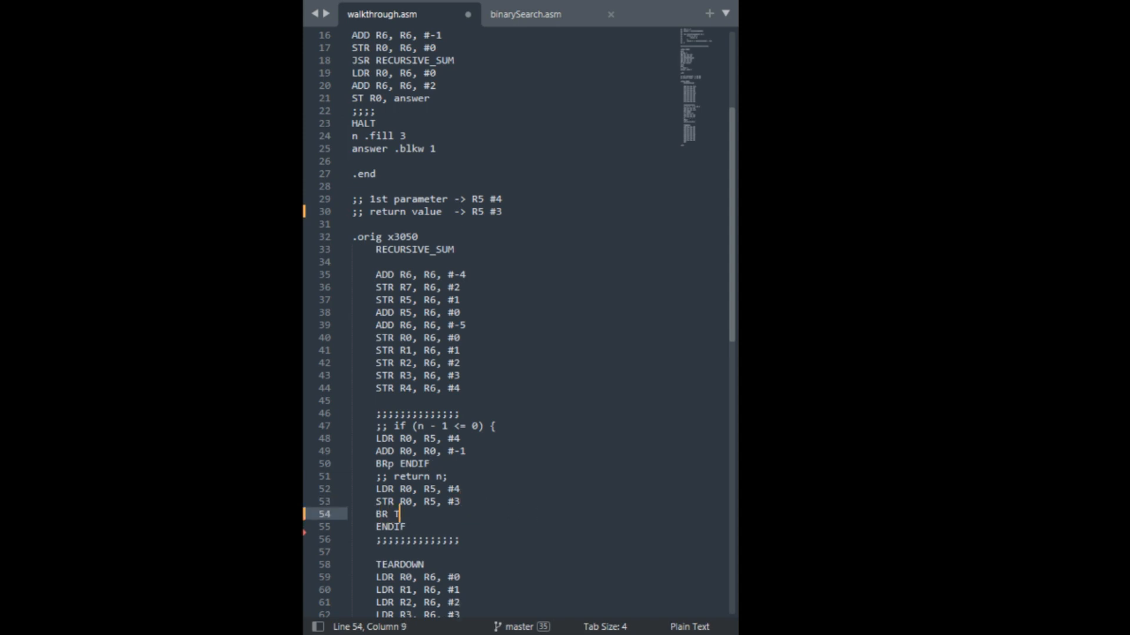
{"action": "type", "text": "EARDOWN"}
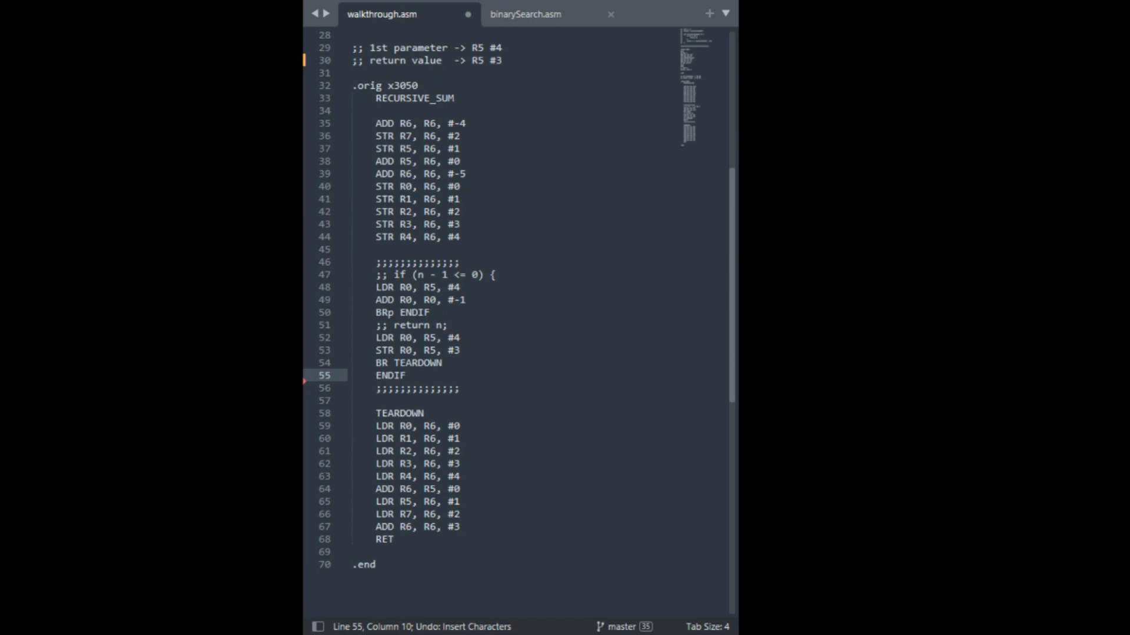
{"action": "scroll", "scroll_direction": "up", "scroll_amount": 3}
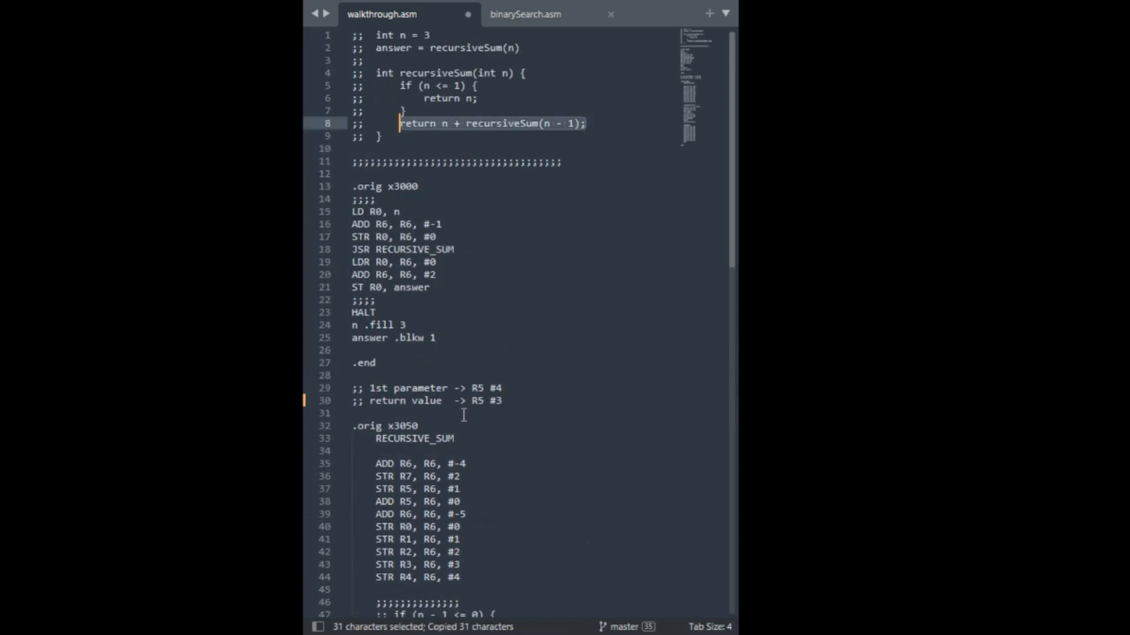
Paste ';; return n + recursiveSum(n - 1);' as a comment after ENDIF with a blank line below
{"action": "scroll", "scroll_direction": "down", "scroll_amount": 3}
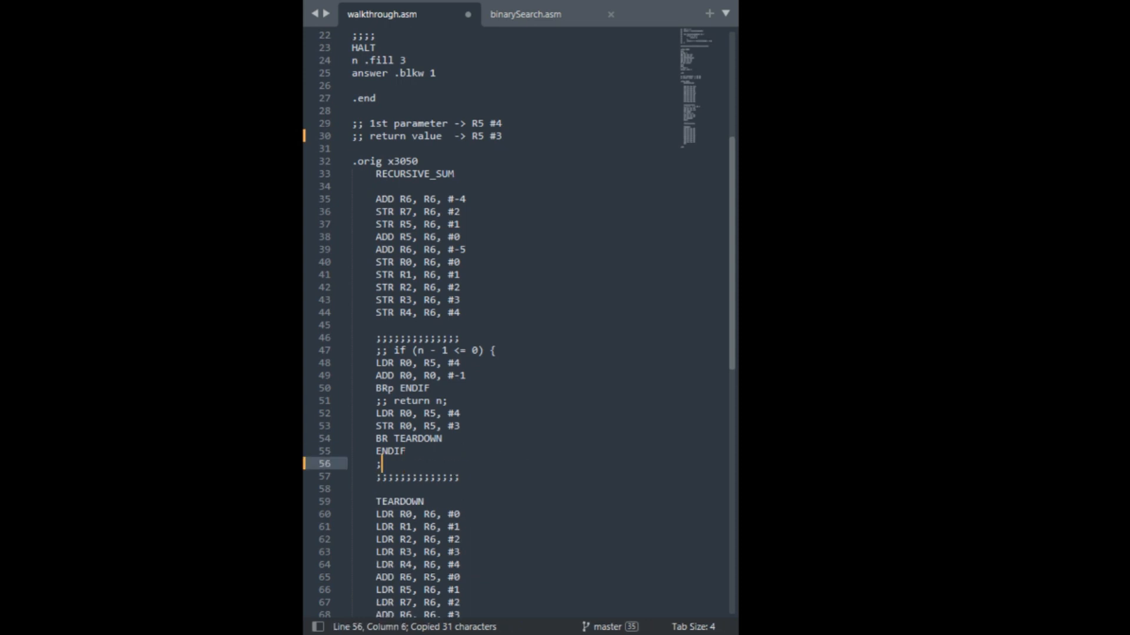
{"action": "type", "text": ";; return n + recursiveSum(n - 1);"}
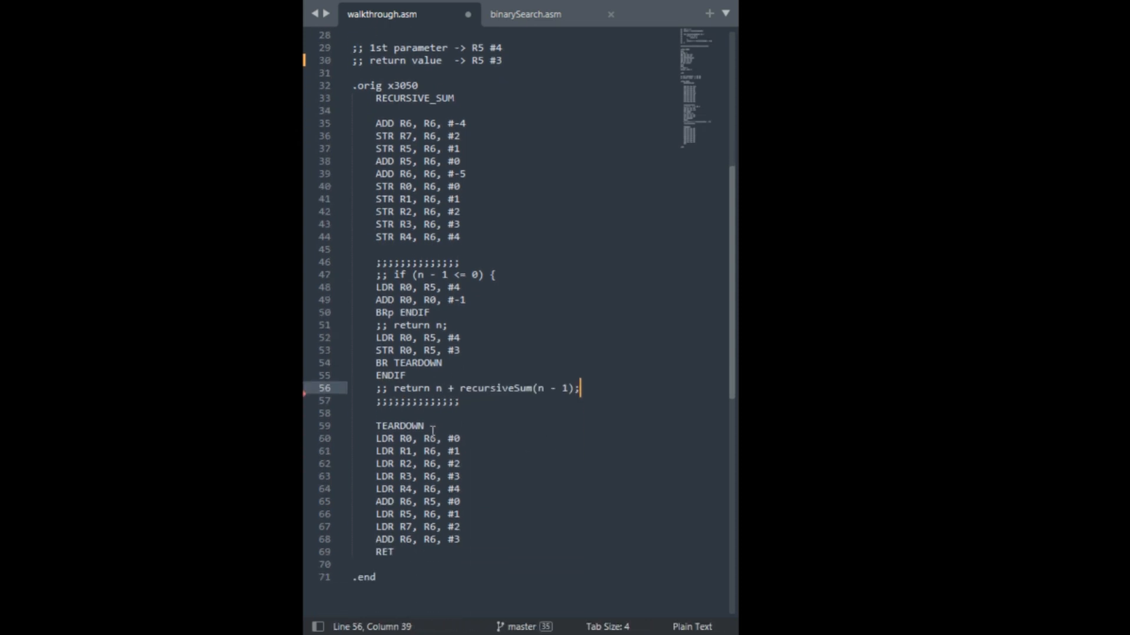
{"action": "left_click", "coordinate": [353, 413]}
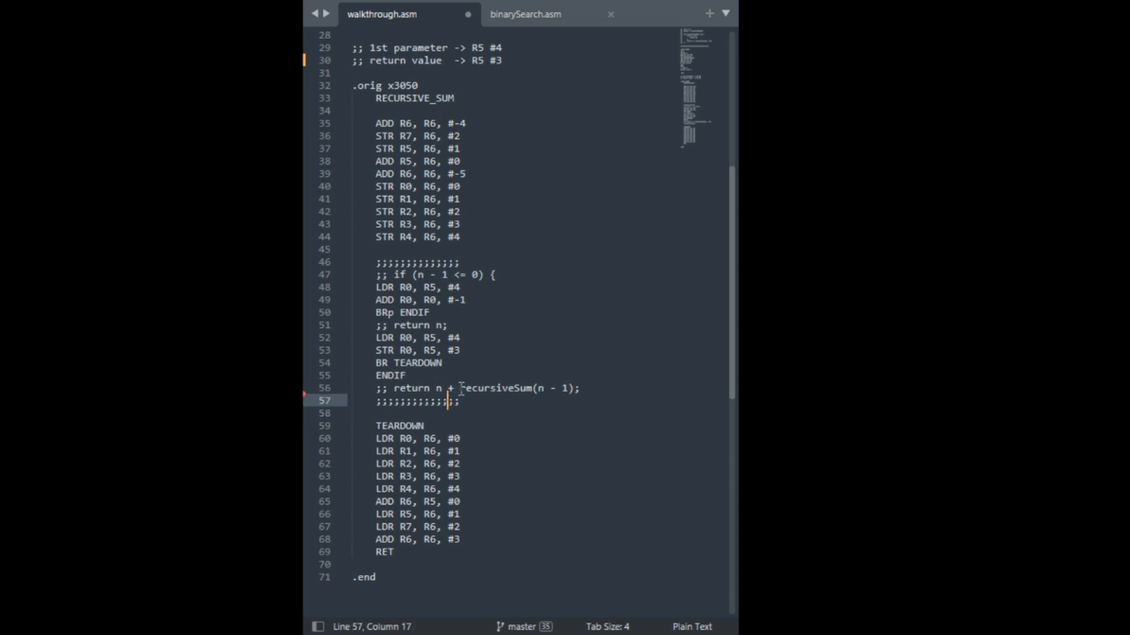
{"action": "left_click", "coordinate": [577, 389]}
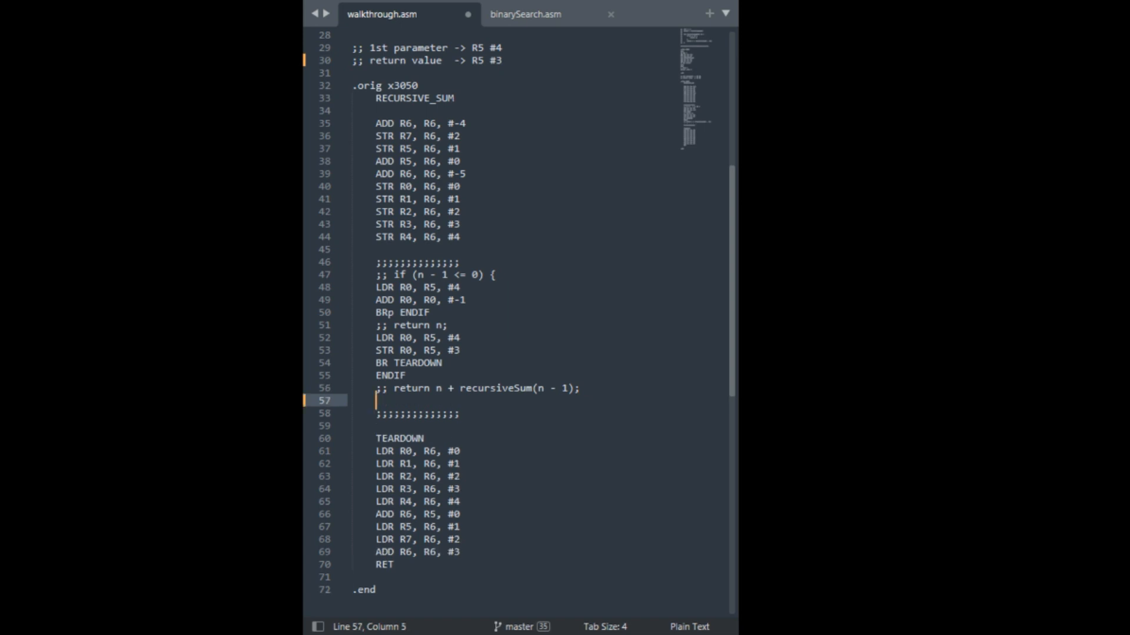
Write LDR R0, R5, #4 under the recursive-case comment to load n into R0
{"action": "type", "text": "LDR R"}
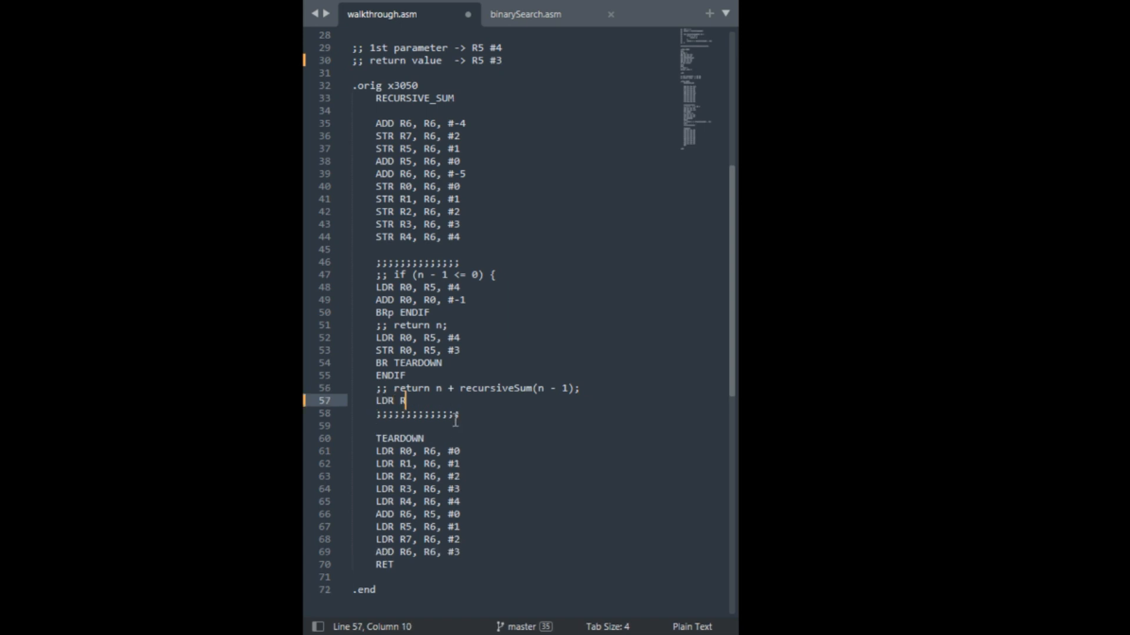
{"action": "type", "text": "0, R5, #4"}
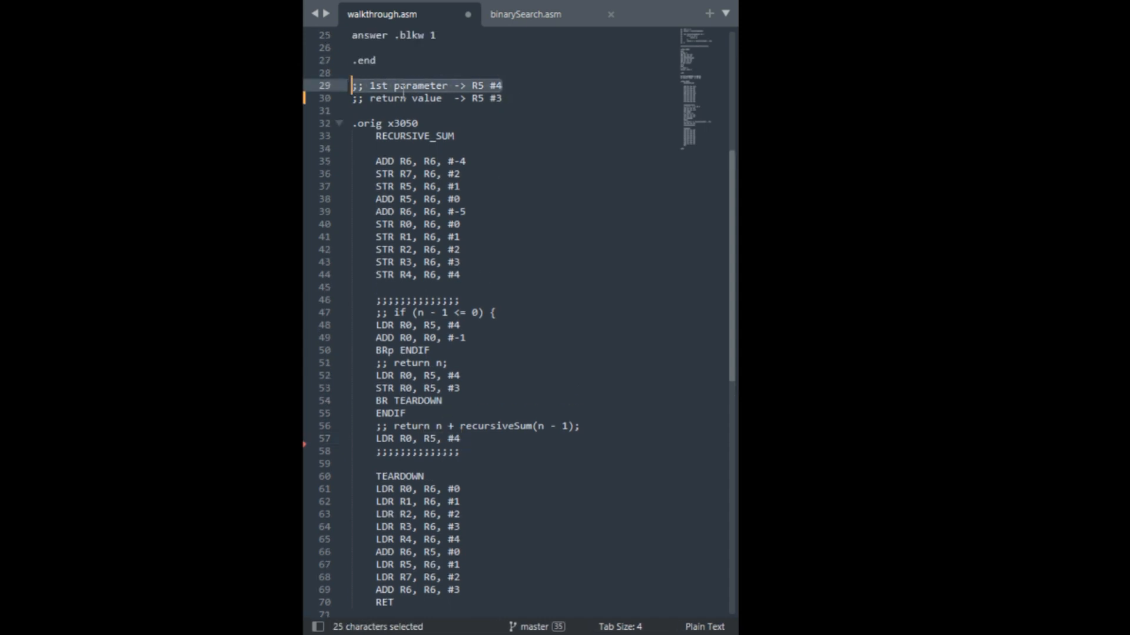
{"action": "left_click", "coordinate": [475, 84]}
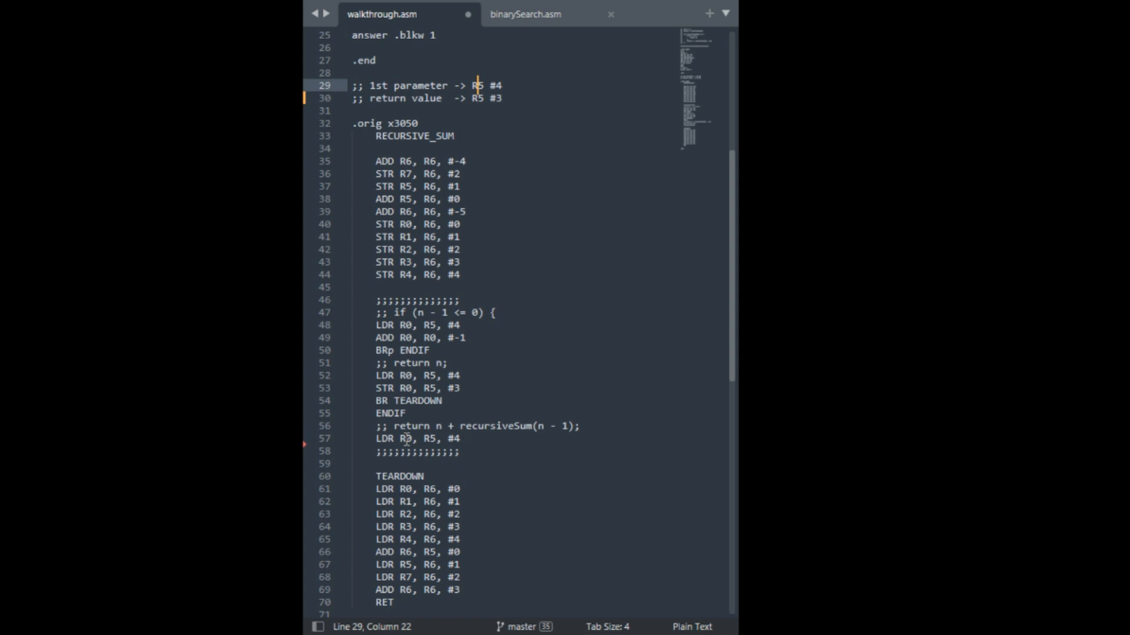
{"action": "key", "text": "Enter"}
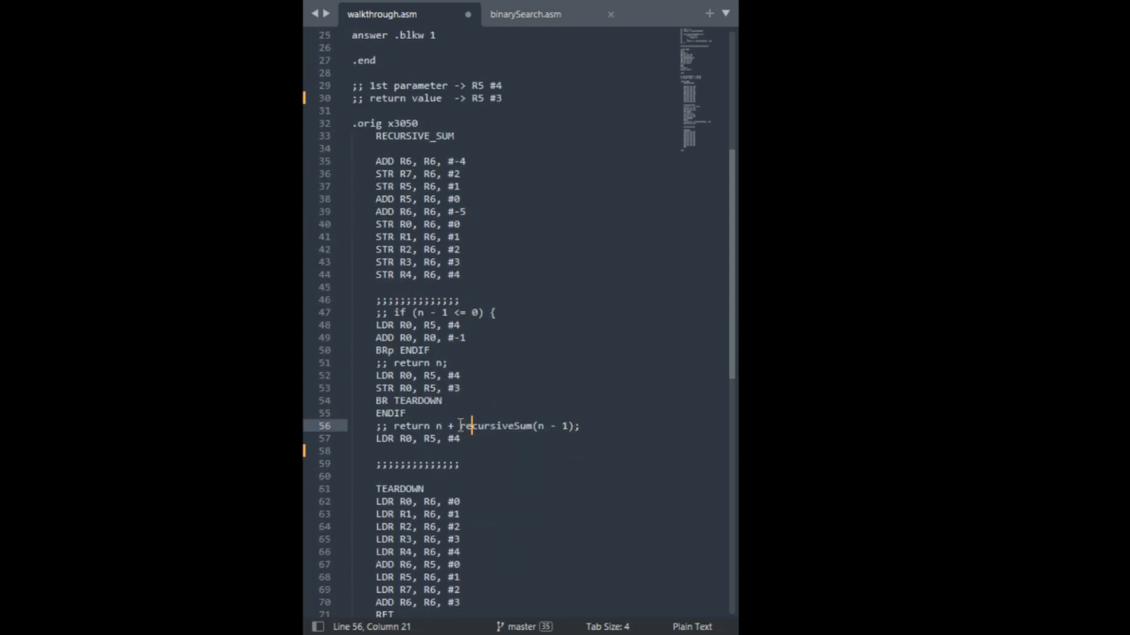
{"action": "left_click", "coordinate": [462, 439]}
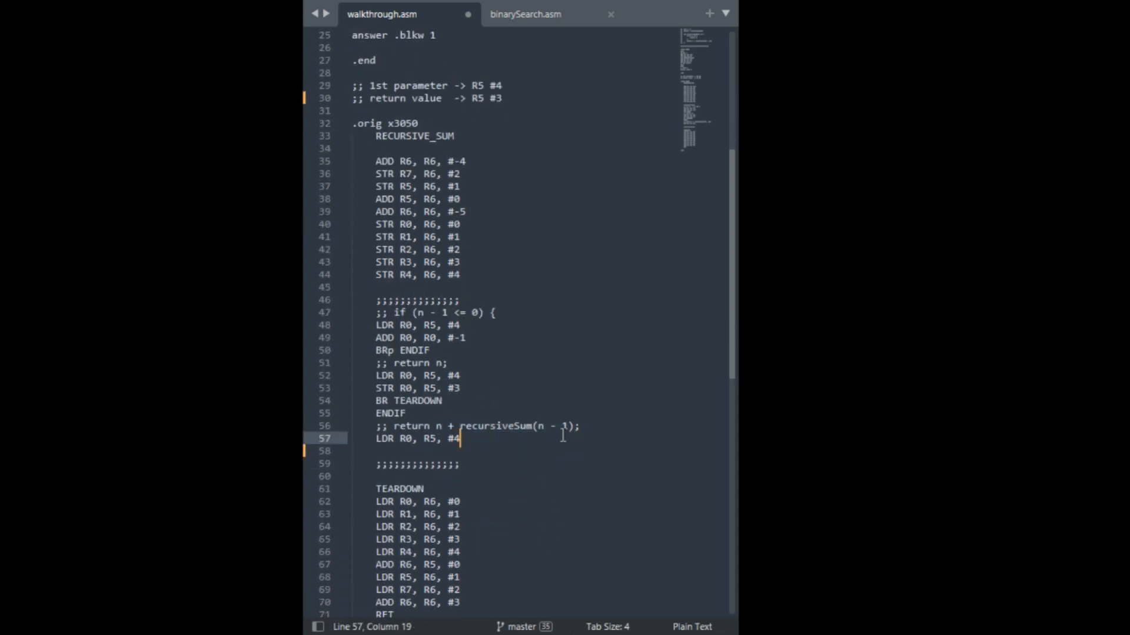
{"action": "left_click", "coordinate": [461, 426]}
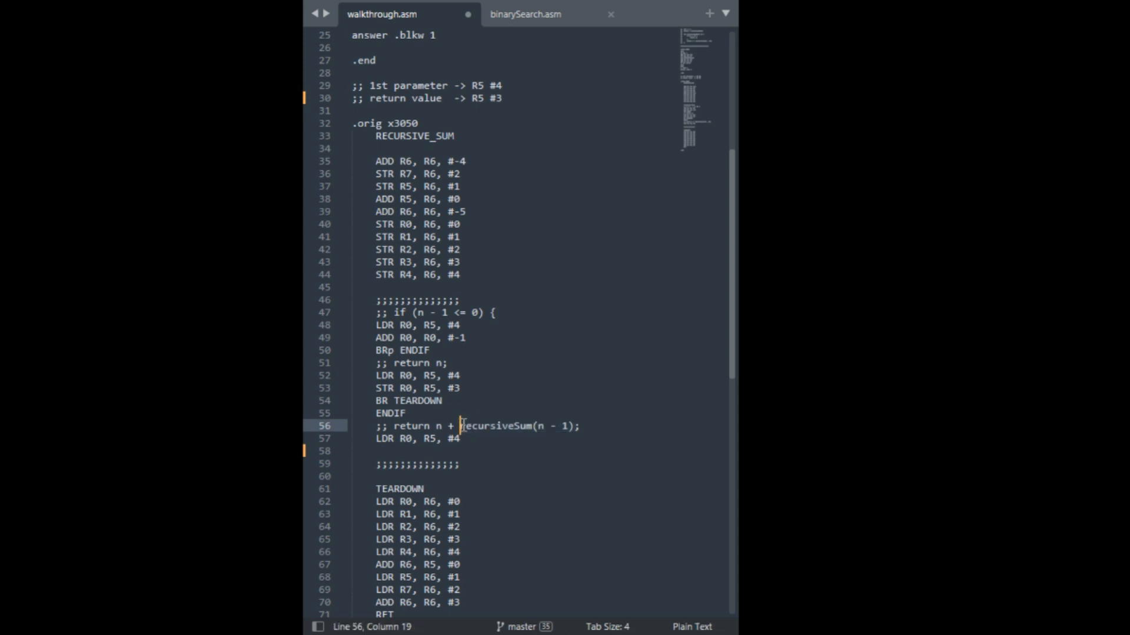
Review the offset comments and leave the cursor on the empty line after LDR R0
{"action": "scroll", "scroll_direction": "up", "scroll_amount": 3}
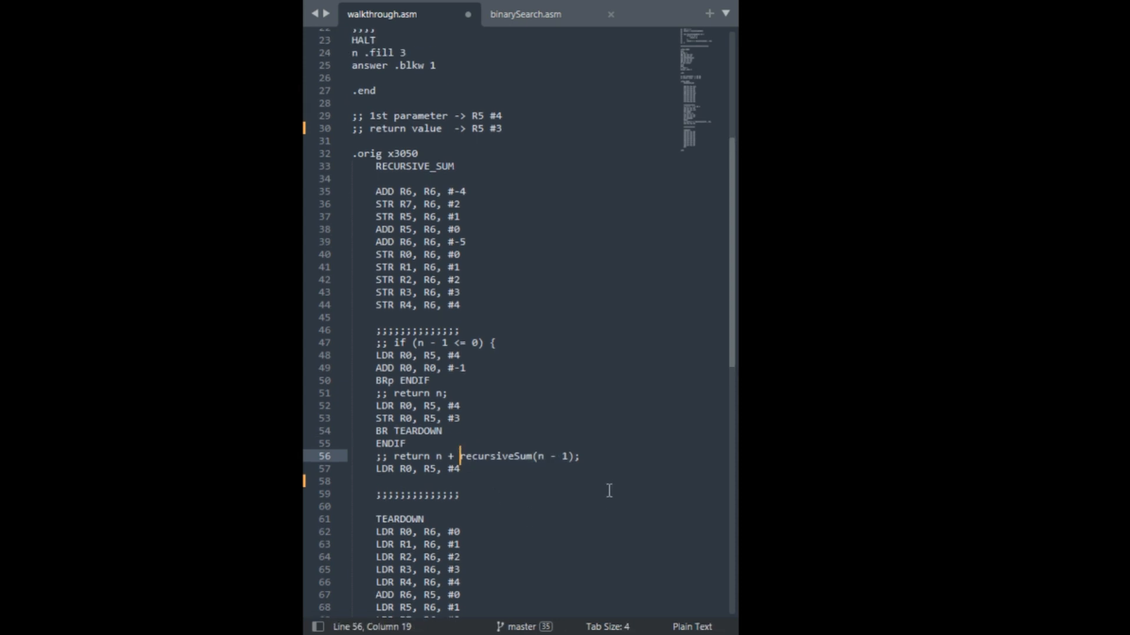
{"action": "scroll", "scroll_direction": "up", "scroll_amount": 3}
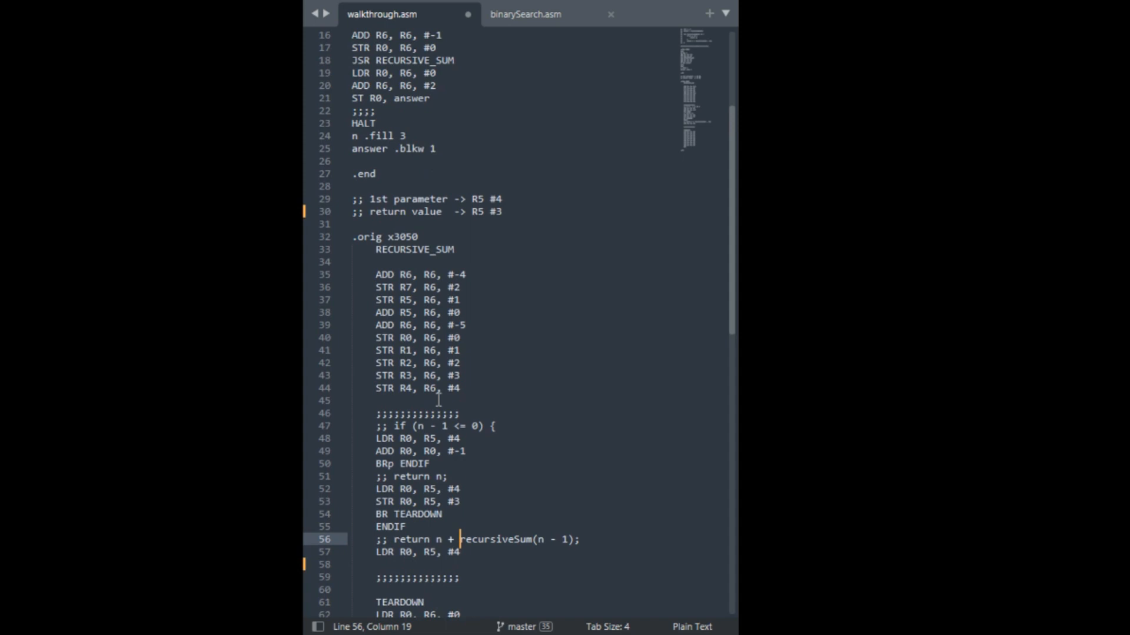
{"action": "scroll", "scroll_direction": "down", "scroll_amount": 3}
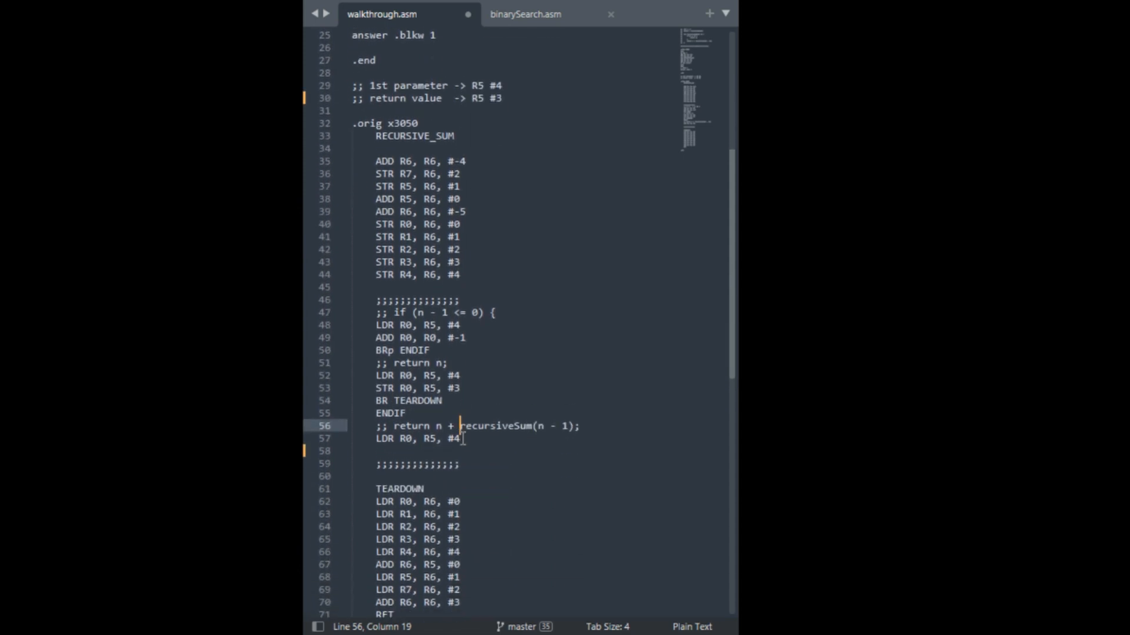
{"action": "scroll", "scroll_direction": "up", "scroll_amount": 3}
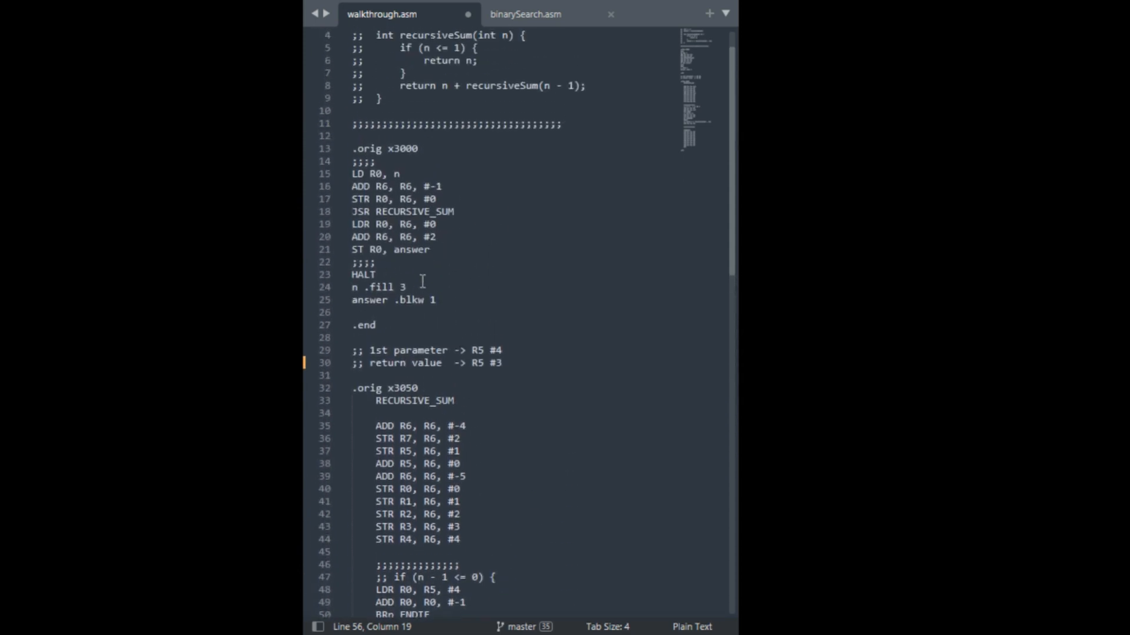
{"action": "left_click", "coordinate": [434, 237]}
{"action": "type", "text": "LDR R0, R5, #4"}
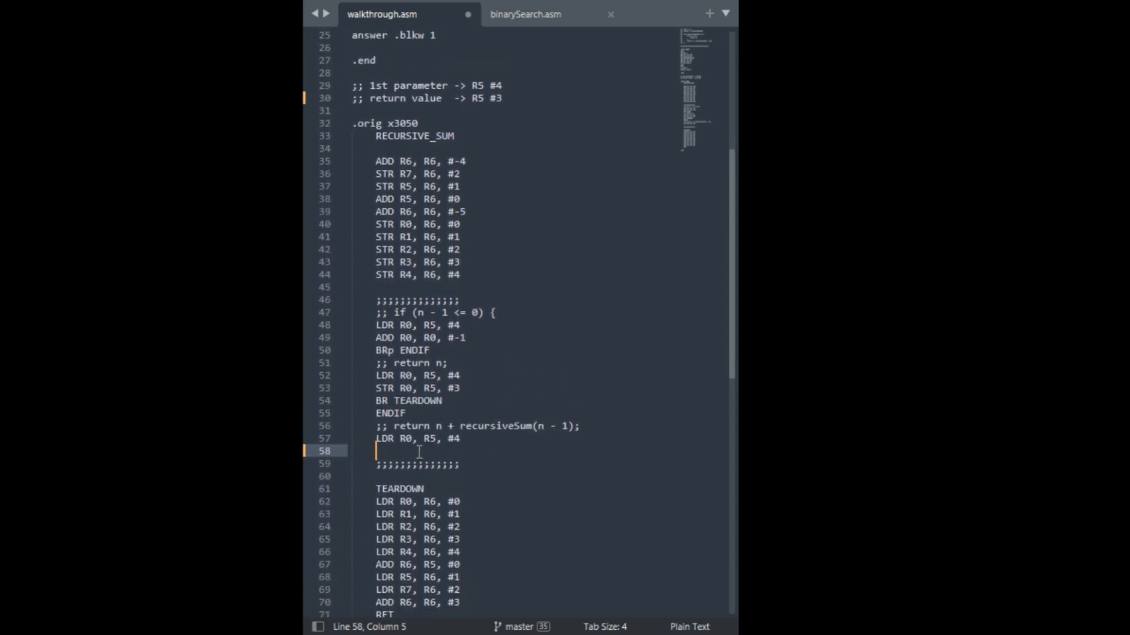
{"action": "scroll", "scroll_direction": "down", "scroll_amount": 3}
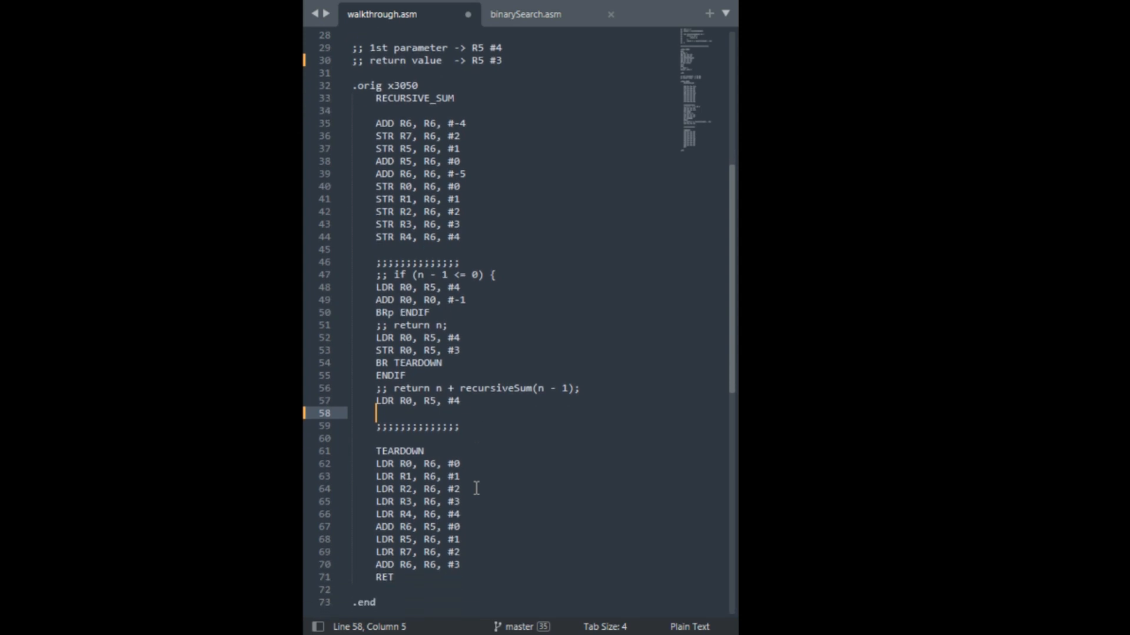
{"action": "mouse_move", "coordinate": [421, 438]}
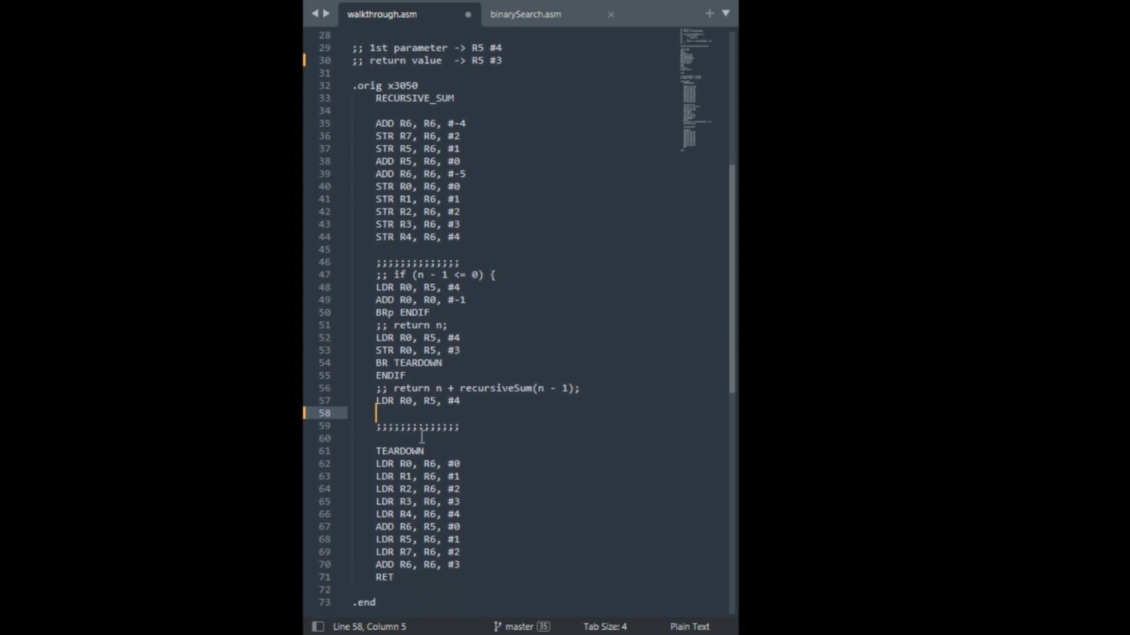
Write LDR R1, R5, #4 to load n into R1
{"action": "type", "text": "LD"}
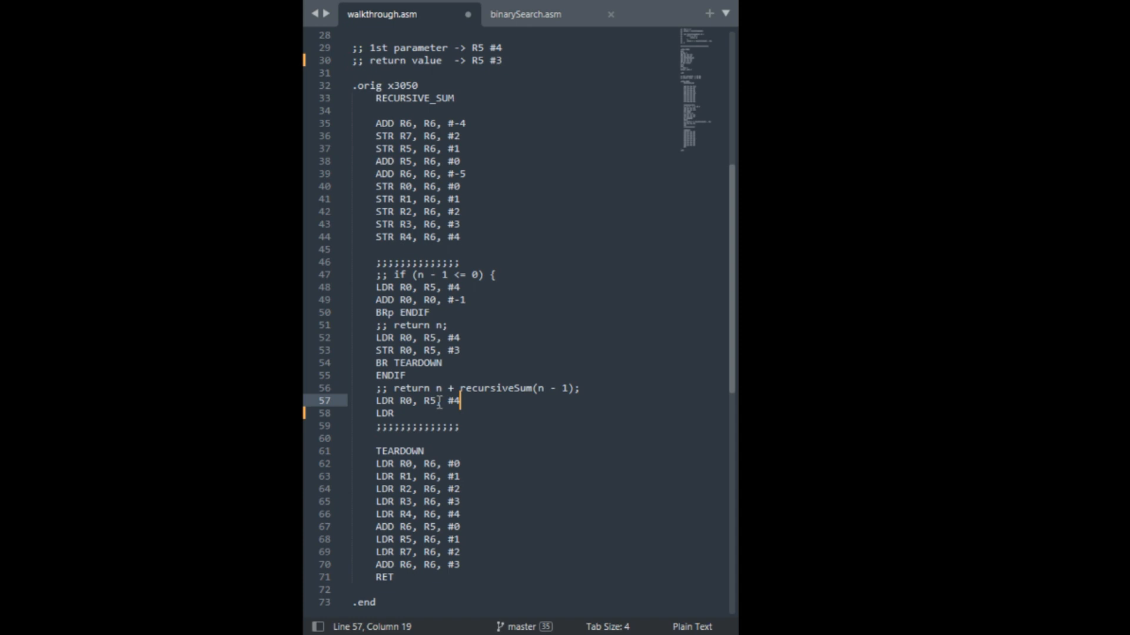
{"action": "type", "text": "R1, R"}
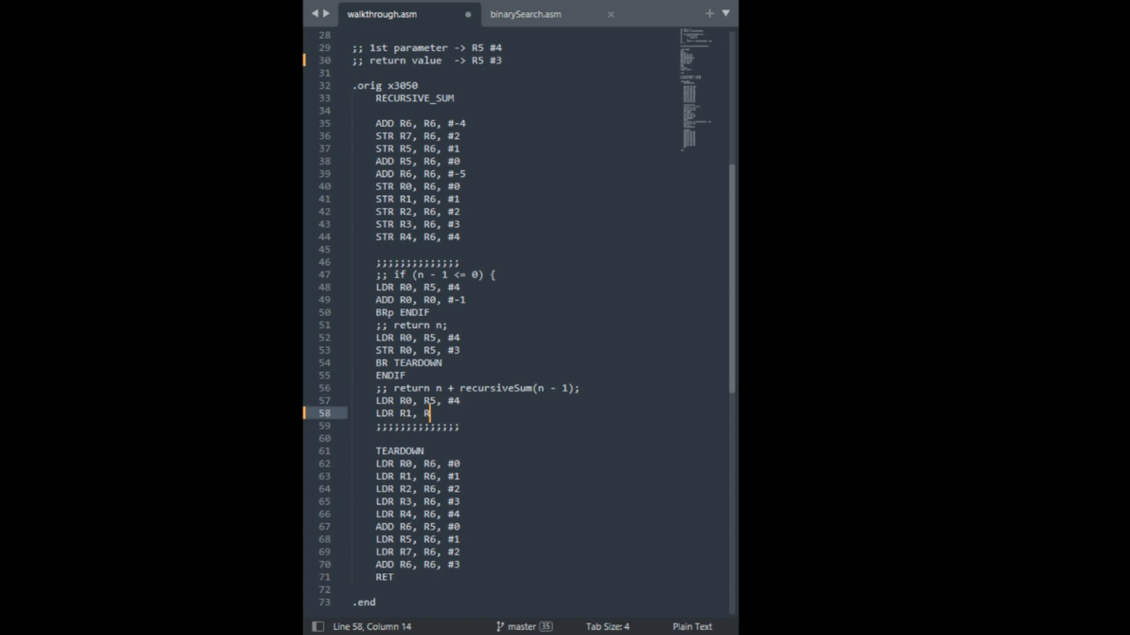
{"action": "type", "text": "5,"}
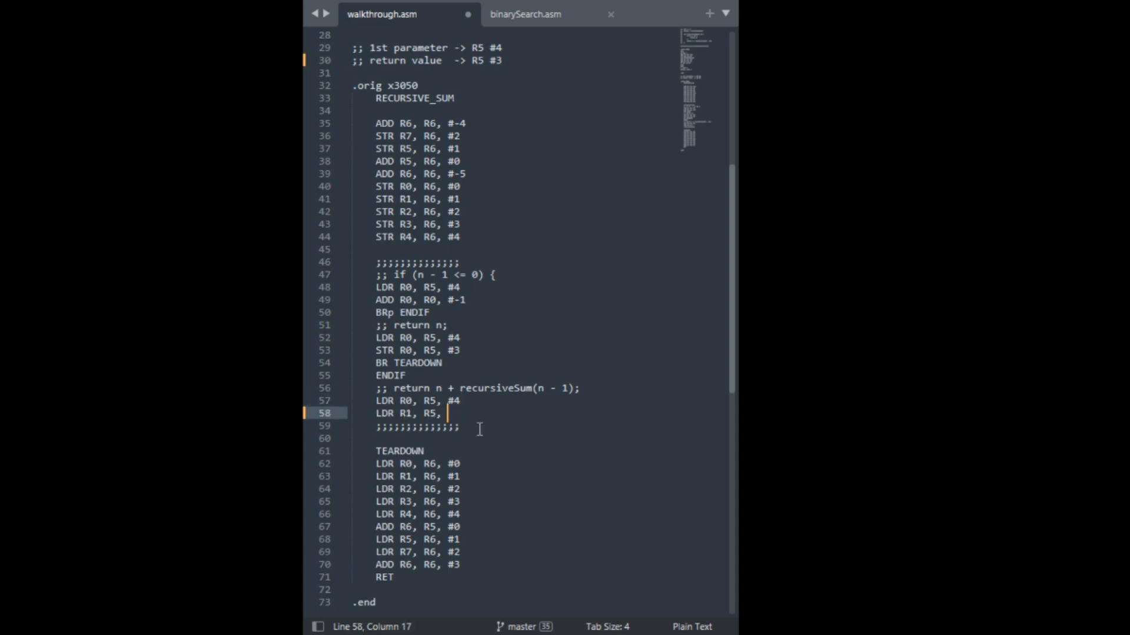
{"action": "type", "text": "#4"}
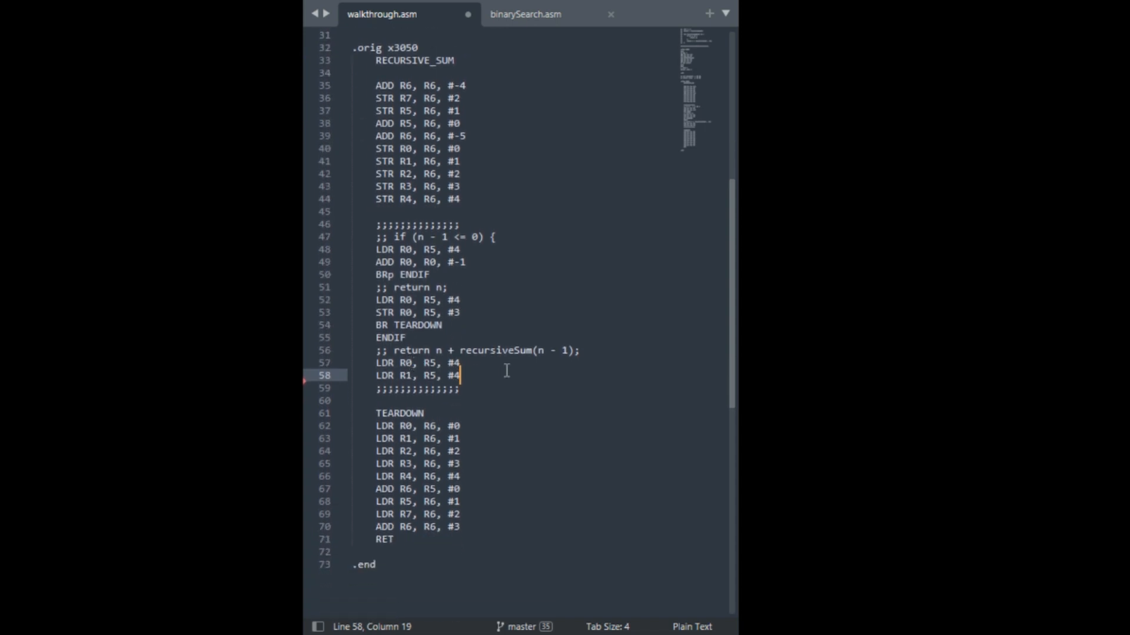
{"action": "mouse_move", "coordinate": [416, 363]}
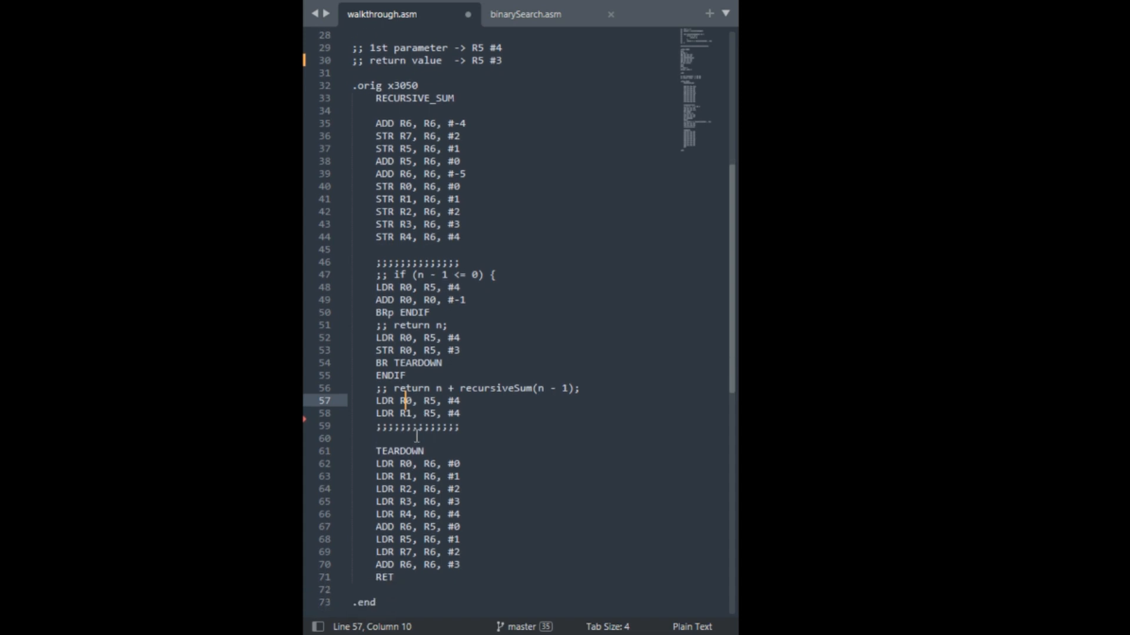
{"action": "scroll", "scroll_direction": "up", "scroll_amount": 3}
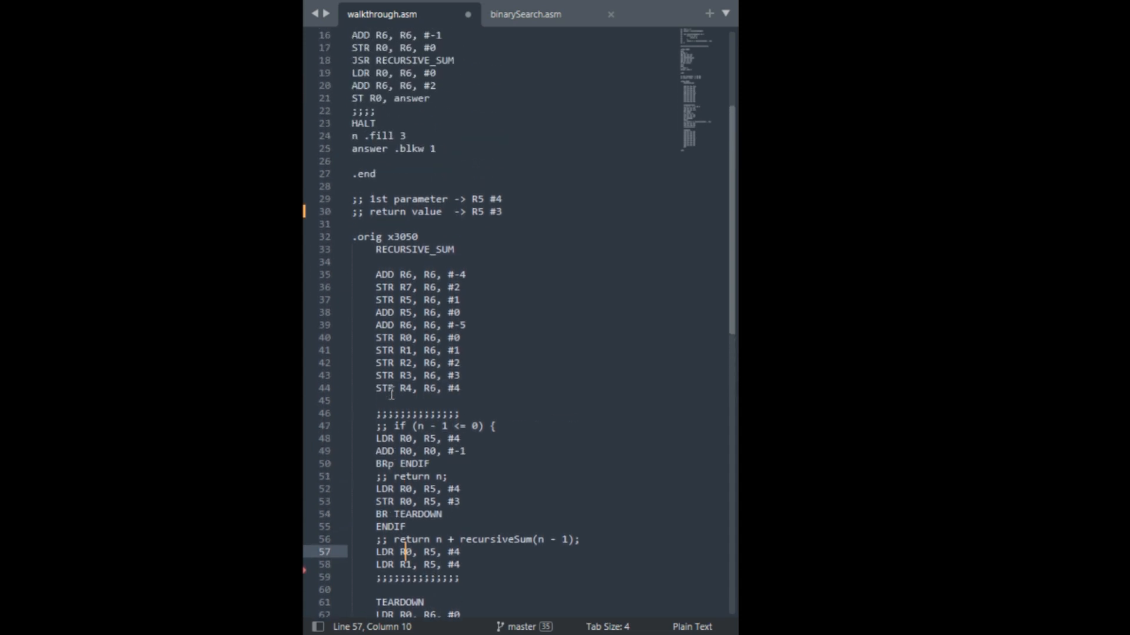
{"action": "scroll", "scroll_direction": "down", "scroll_amount": 3}
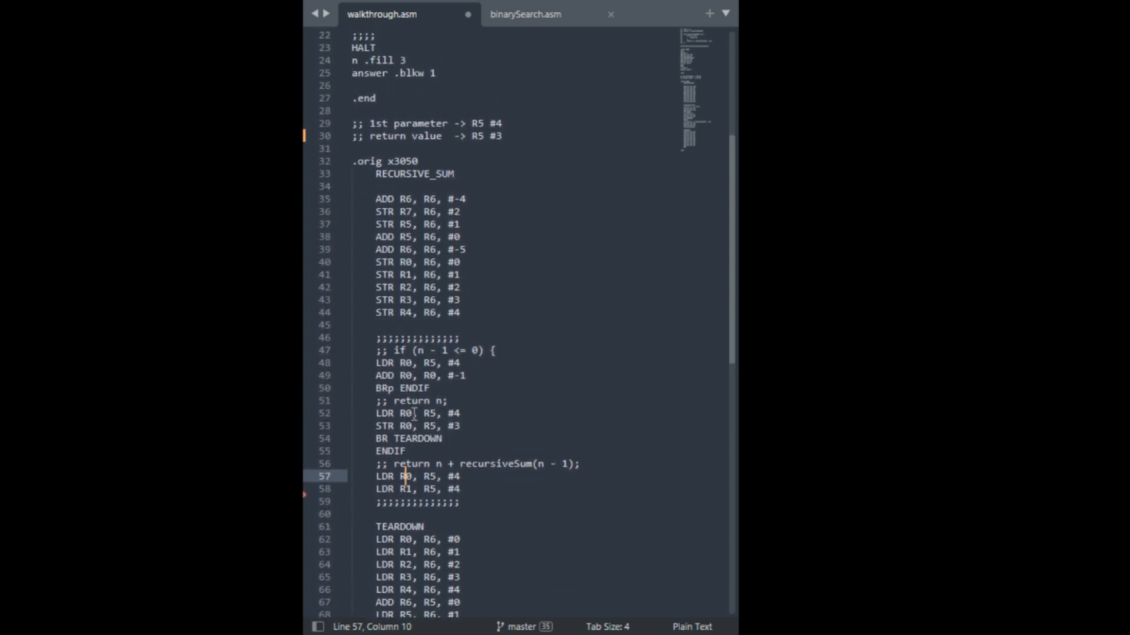
{"action": "scroll", "scroll_direction": "down", "scroll_amount": 3}
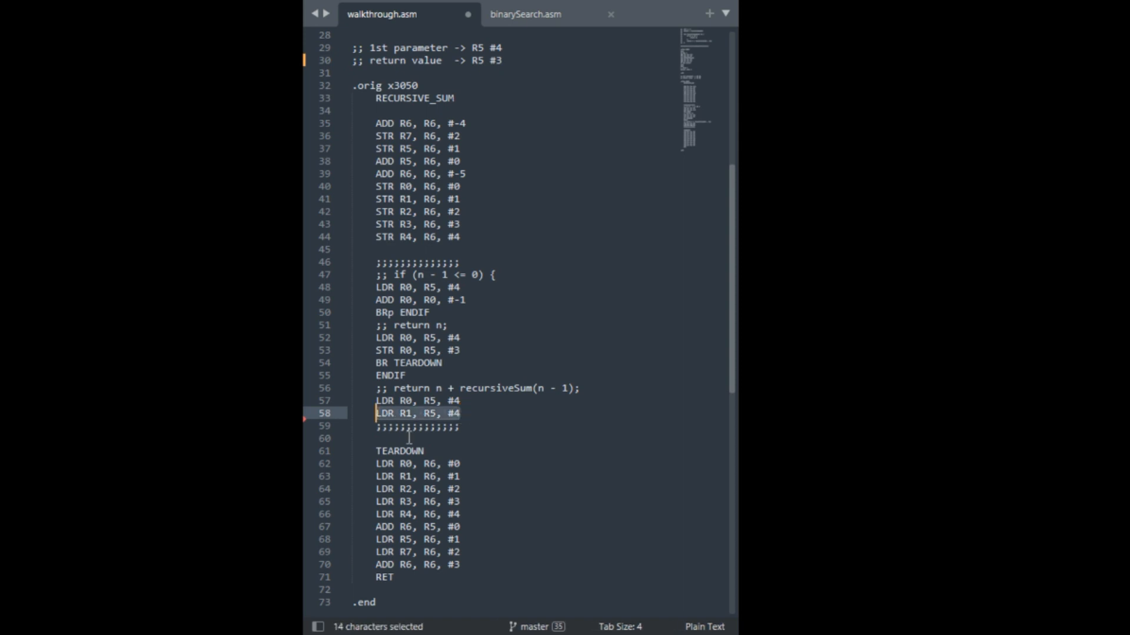
{"action": "left_click", "coordinate": [461, 413]}
{"action": "type", "text": "A"}
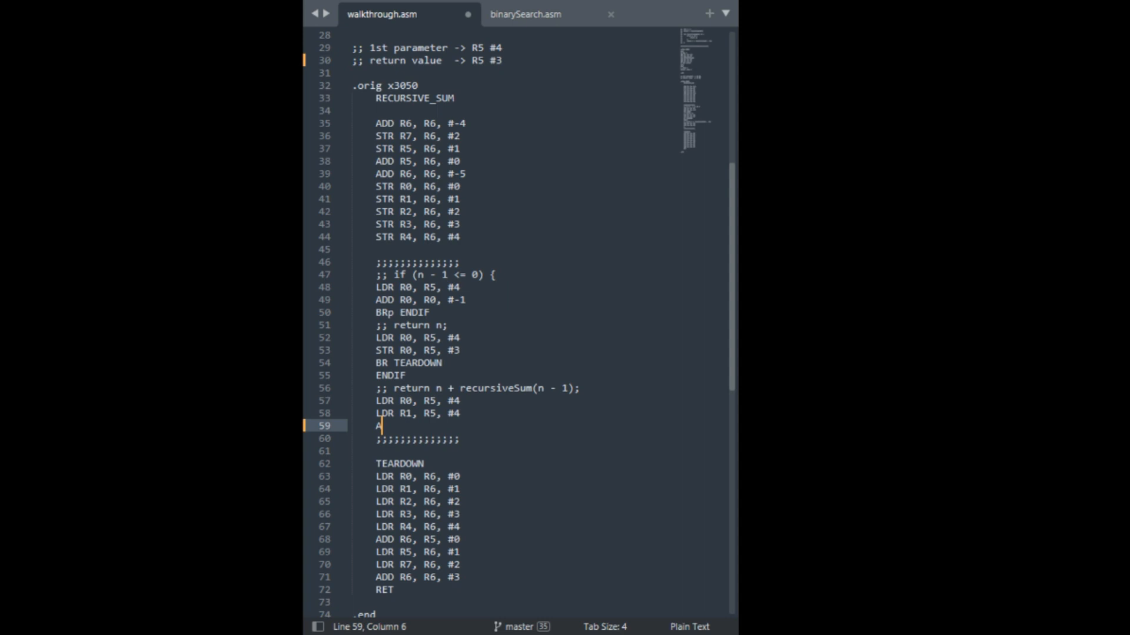
Decrement R1 to n - 1 and push it onto the stack with ADD R6, R6, #-1 and STR R1, R6, #0
{"action": "type", "text": "DD"}
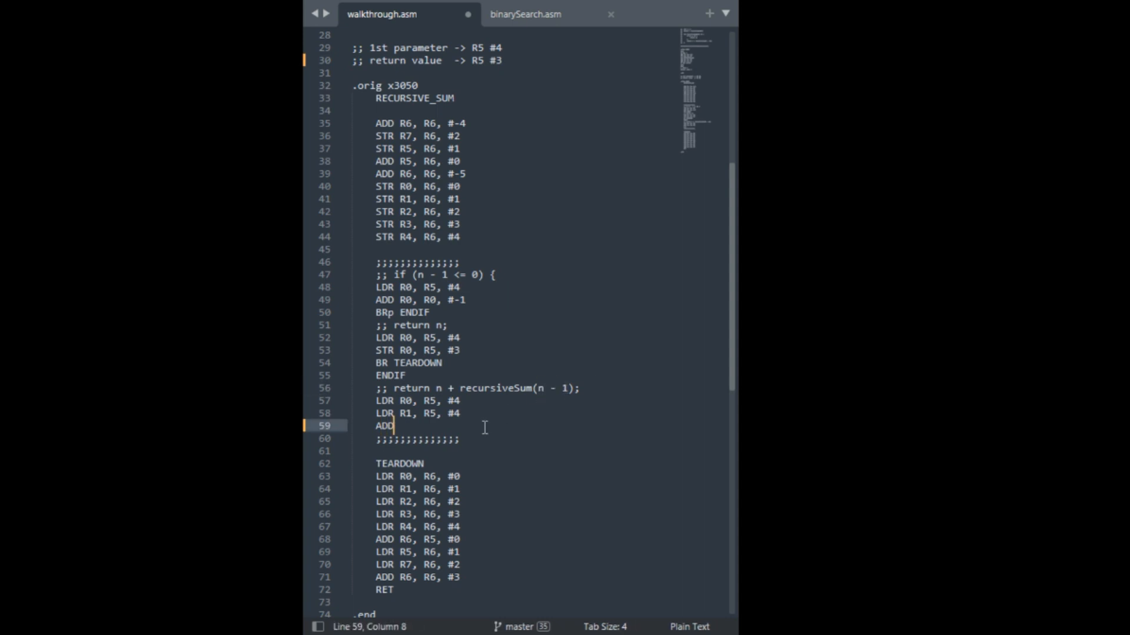
{"action": "type", "text": "R1, R1, #-1"}
{"action": "type", "text": "A"}
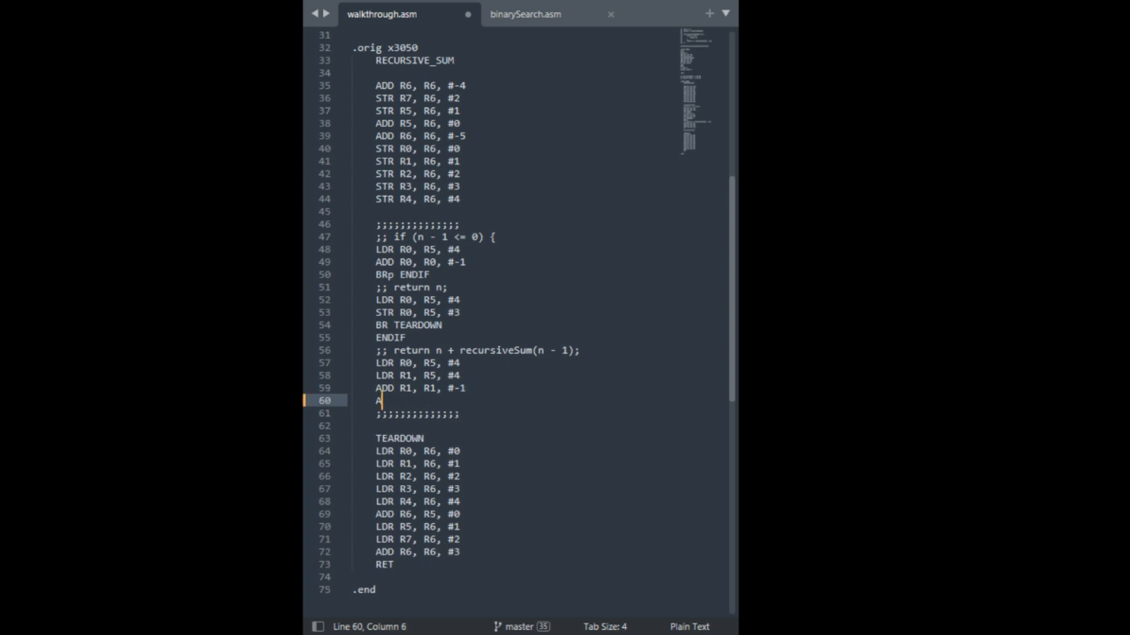
{"action": "type", "text": "DD R6, R6, #-1"}
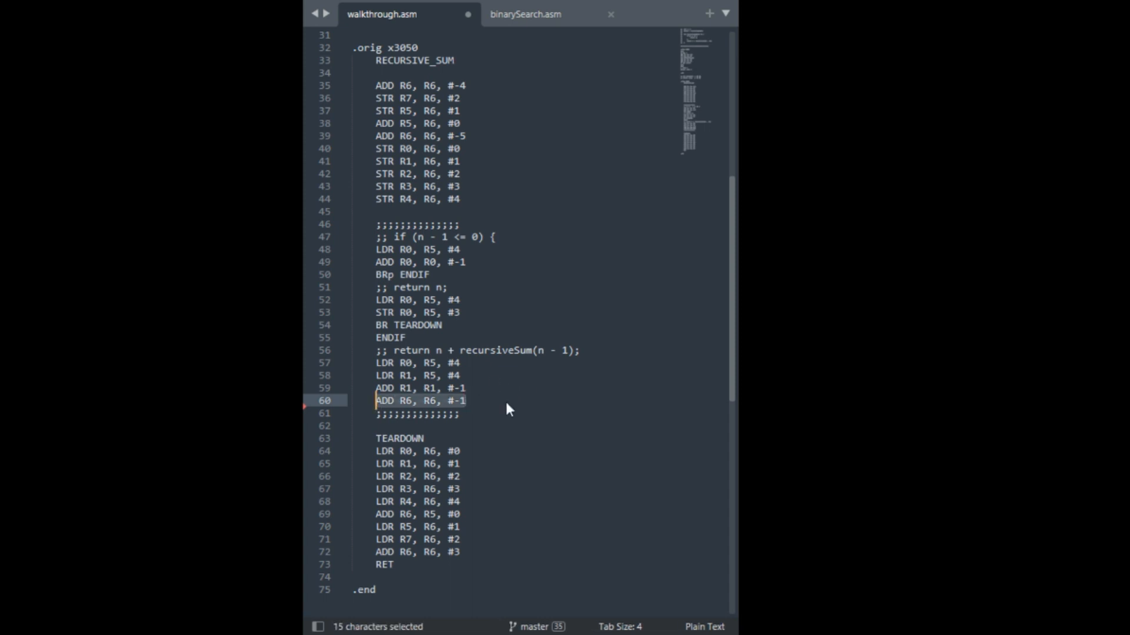
{"action": "type", "text": "STR"}
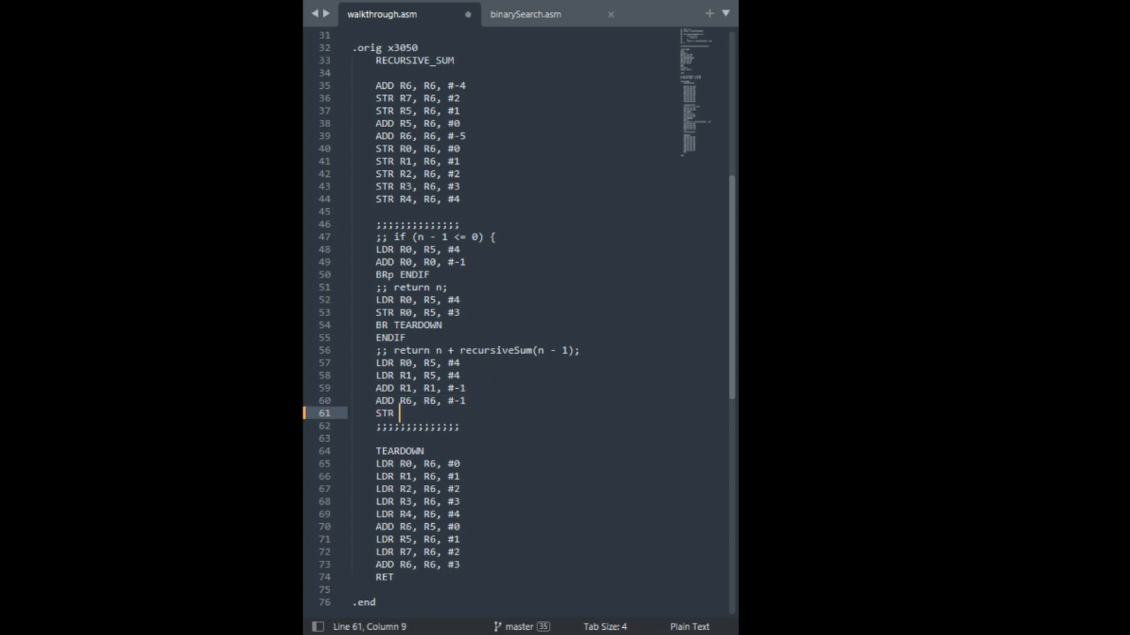
{"action": "type", "text": "R1, R6, #0"}
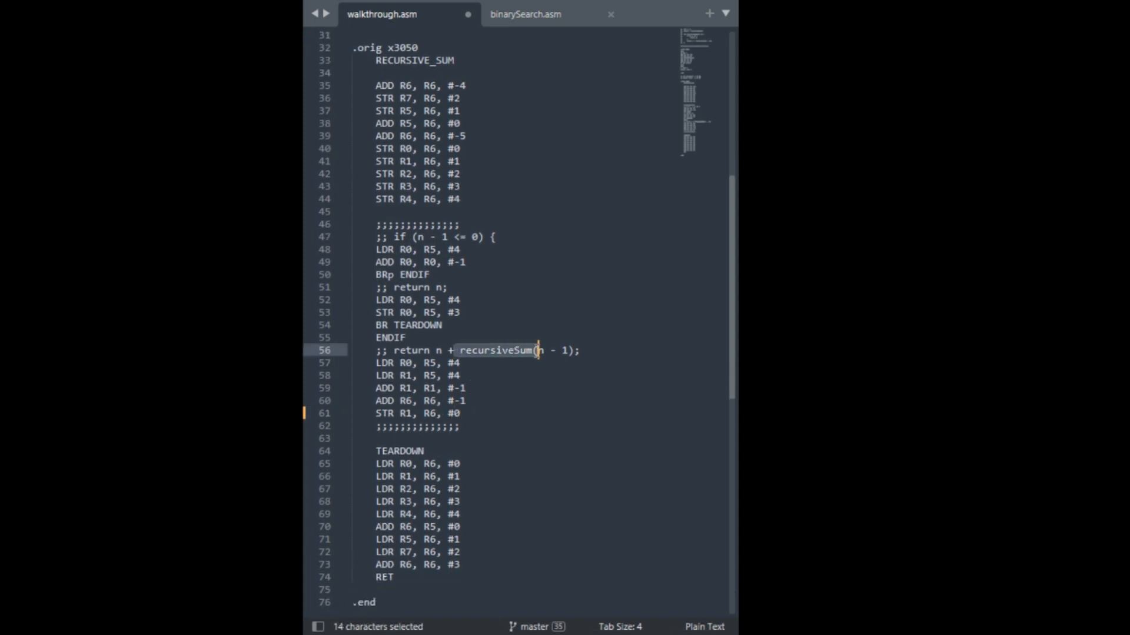
Call the subroutine recursively with JSR RECURSIVE_SUM and start a new line
{"action": "type", "text": "JSR"}
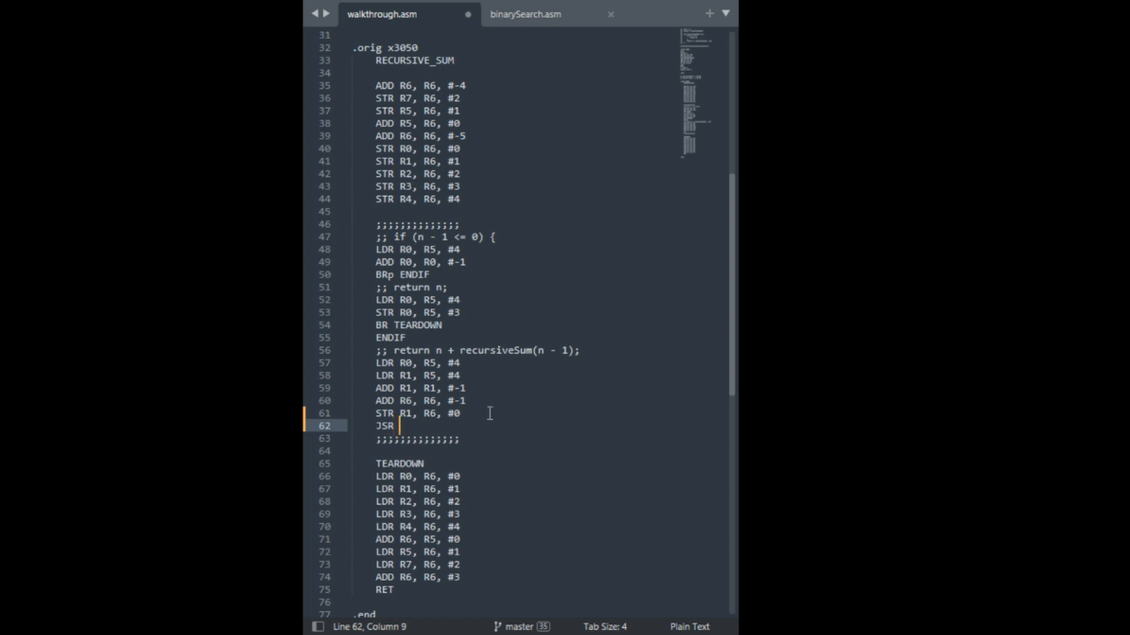
{"action": "type", "text": "RECURSIVE"}
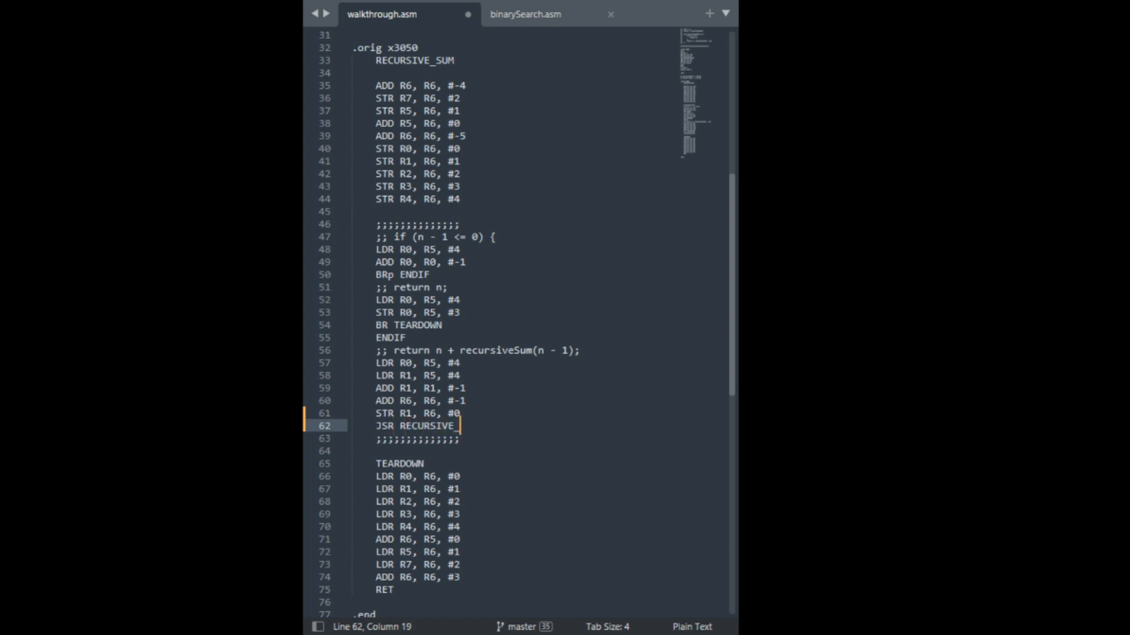
{"action": "type", "text": "_SUM"}
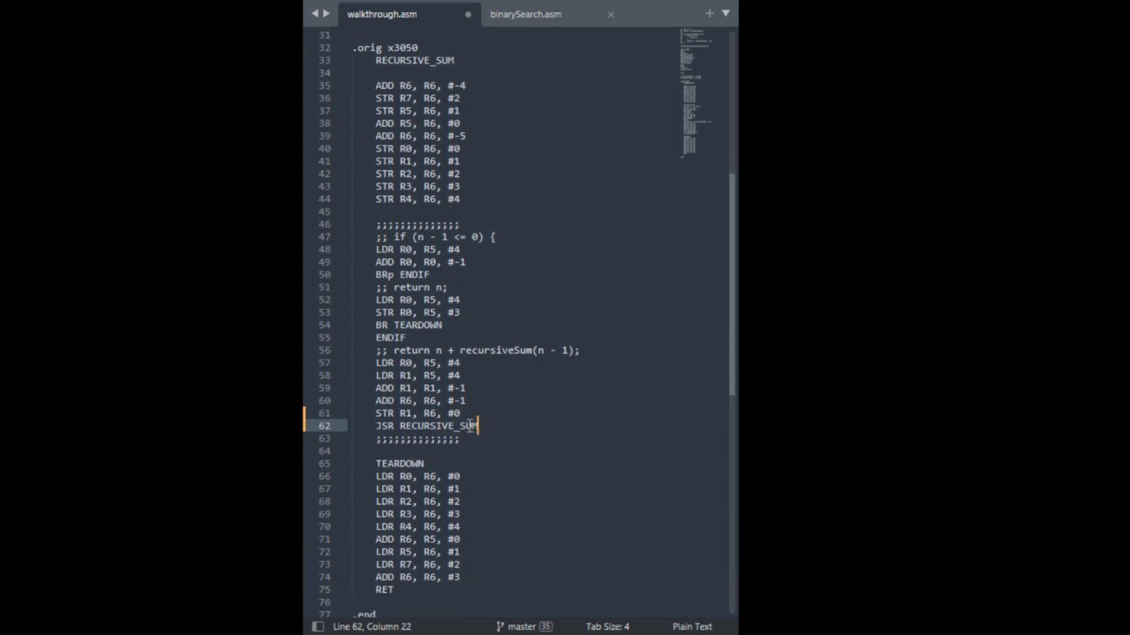
{"action": "left_click", "coordinate": [466, 400]}
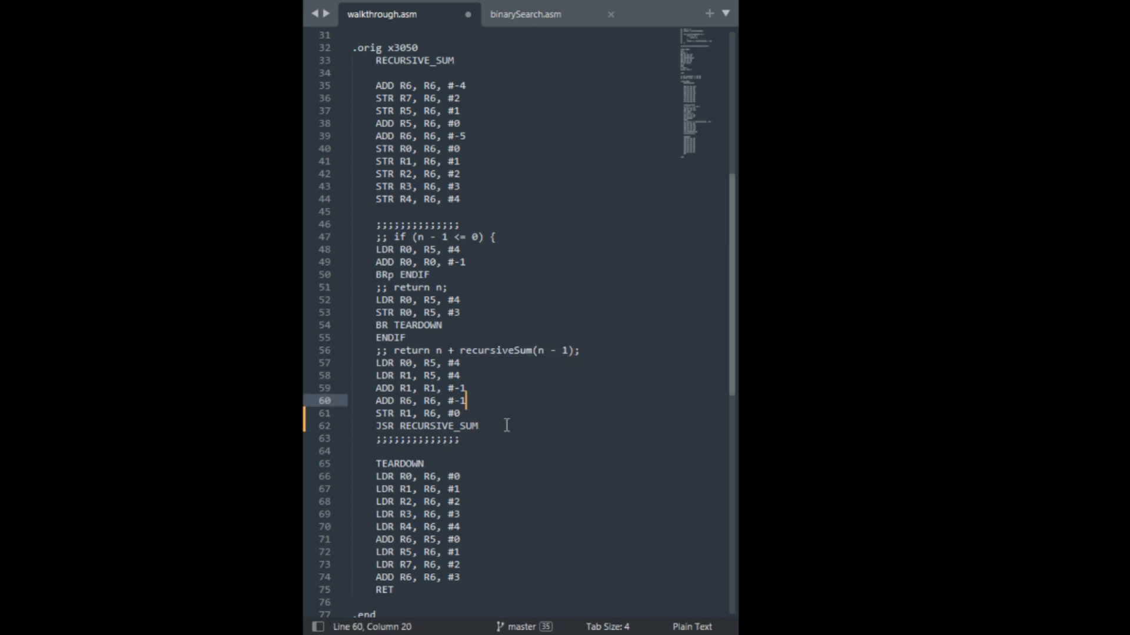
{"action": "double_click", "coordinate": [425, 426]}
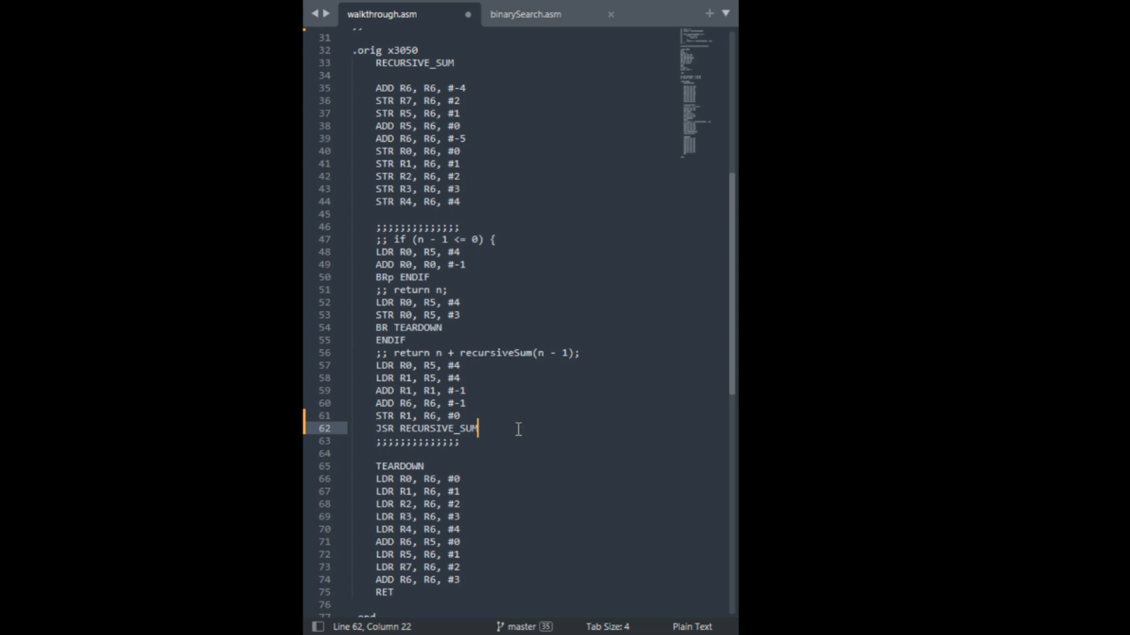
{"action": "key", "text": "Enter"}
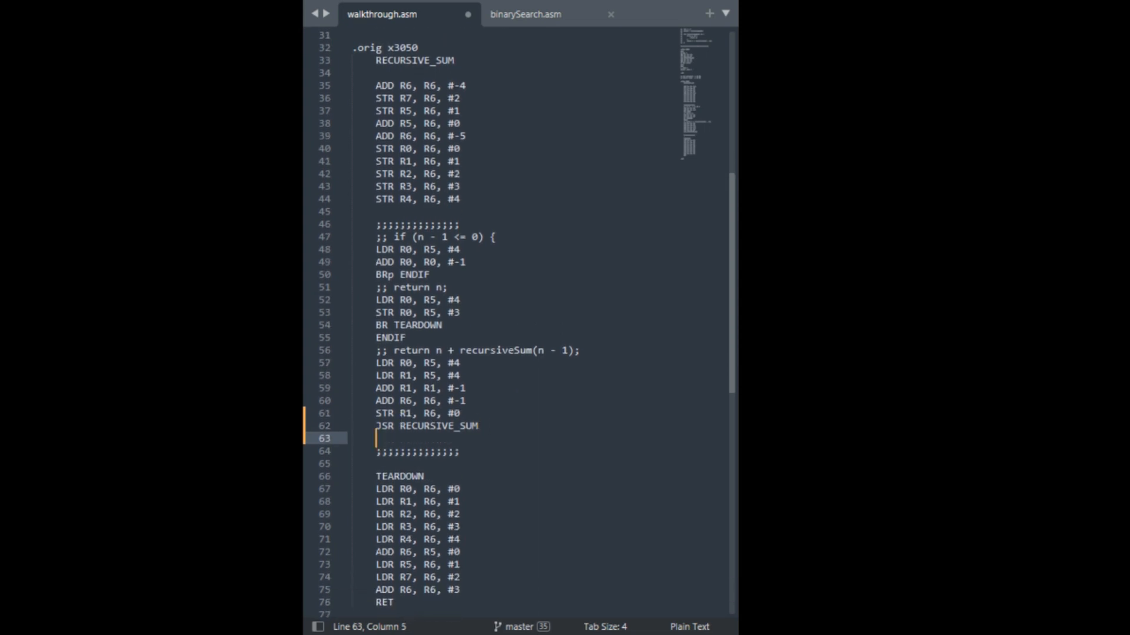
Read the recursive call's result into R1 with LDR R1, R6, #0
{"action": "type", "text": "LDR"}
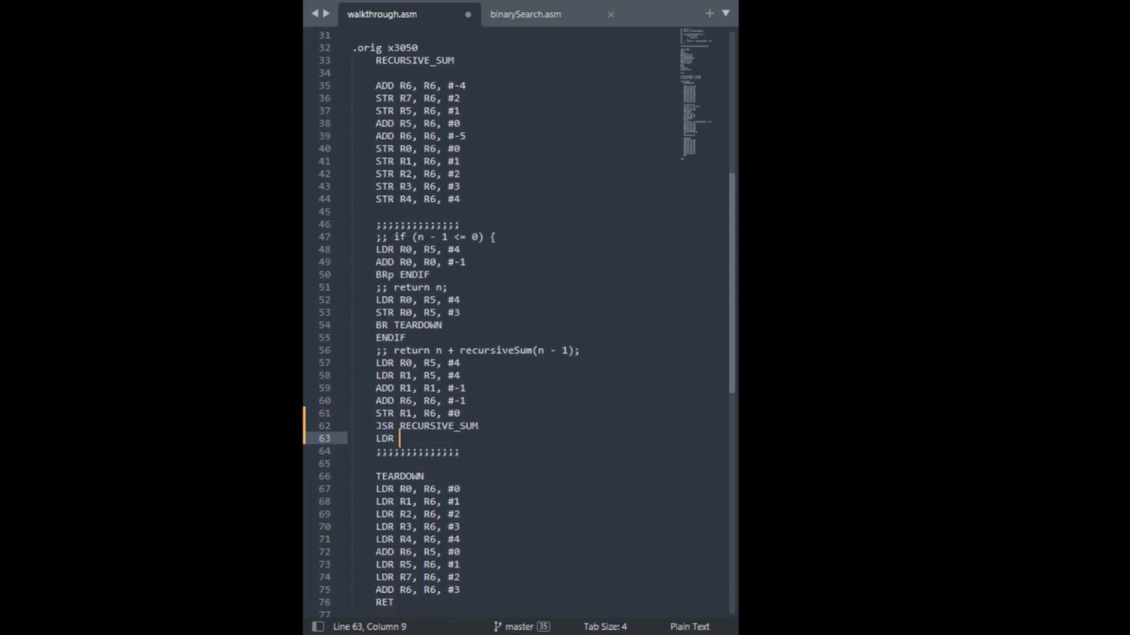
{"action": "type", "text": "R1, R6, #"}
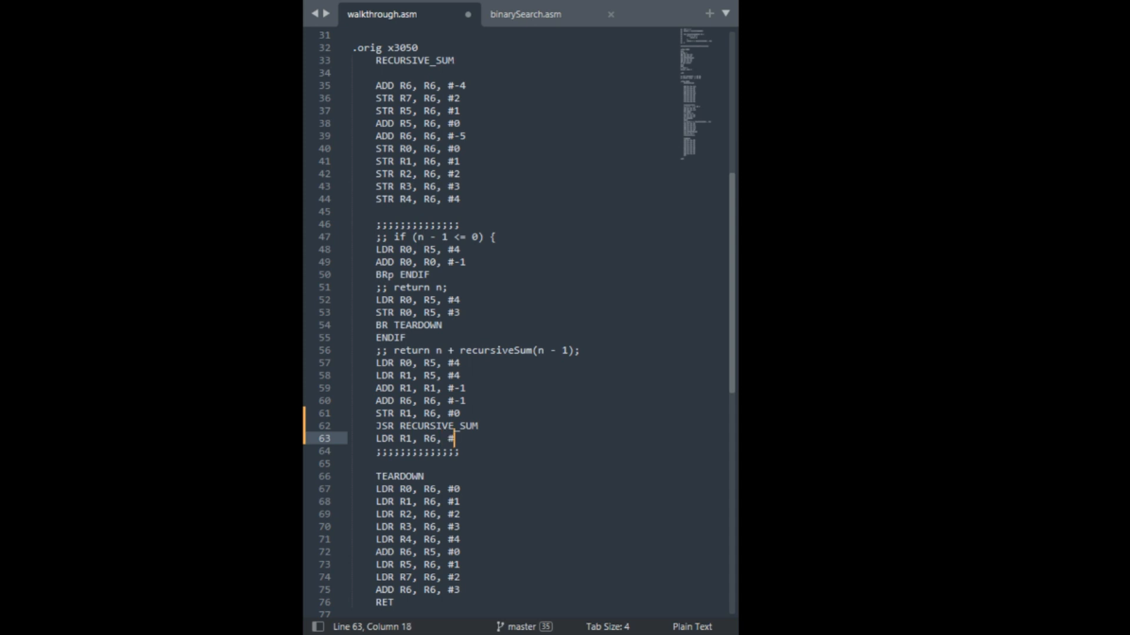
{"action": "type", "text": "0"}
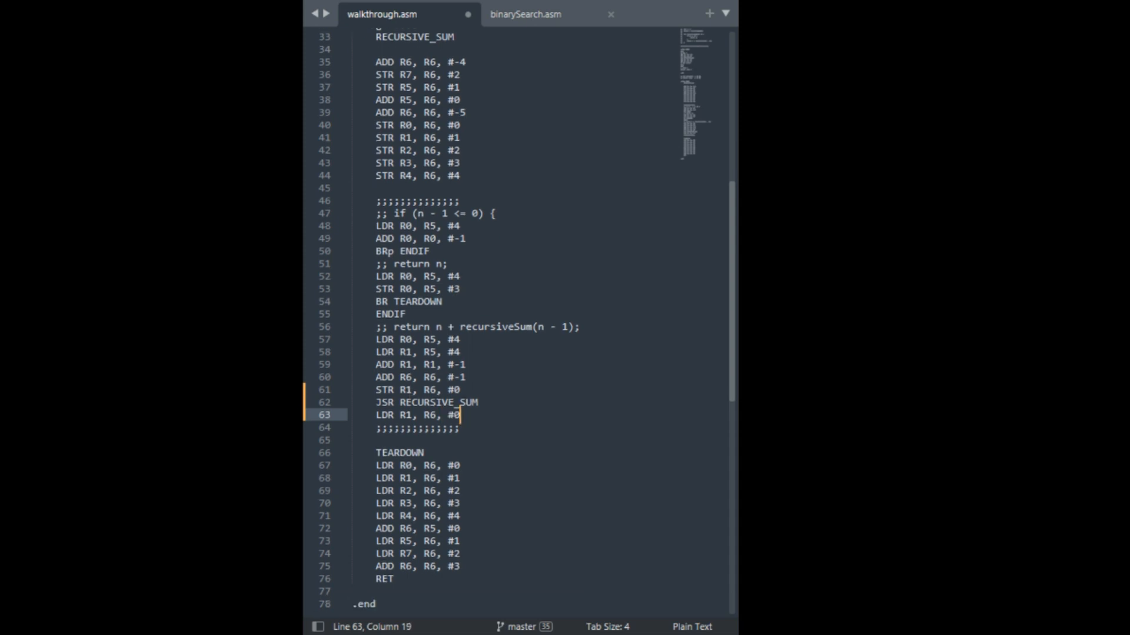
{"action": "key", "text": "enter"}
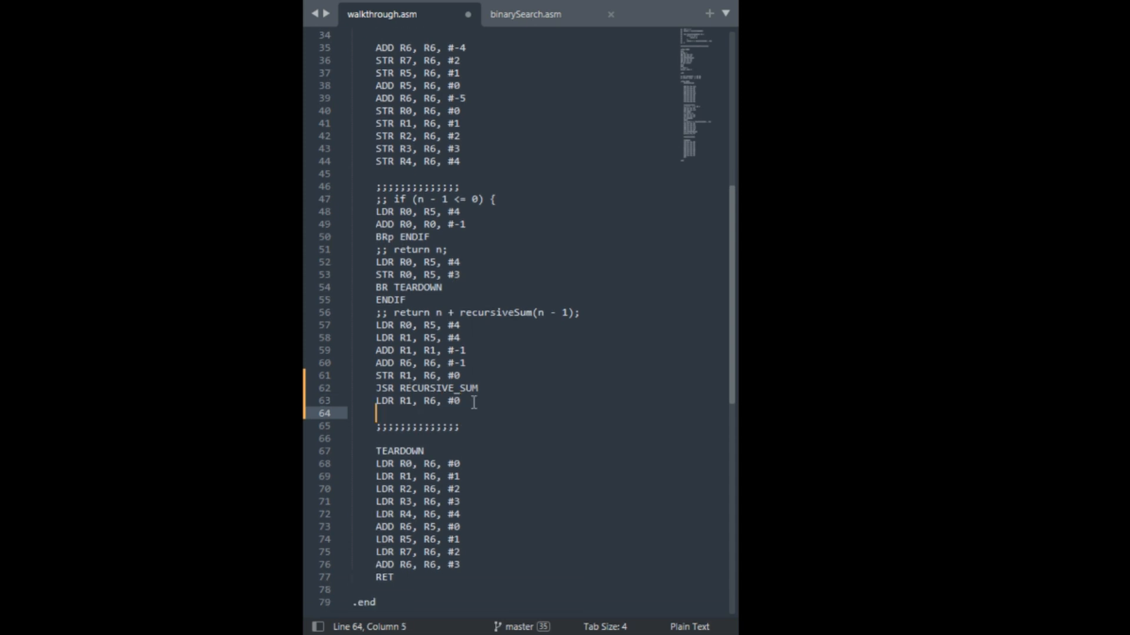
Pop two stack slots with ADD R6, R6, #2 and start another line
{"action": "type", "text": "ADD R6, R6,"}
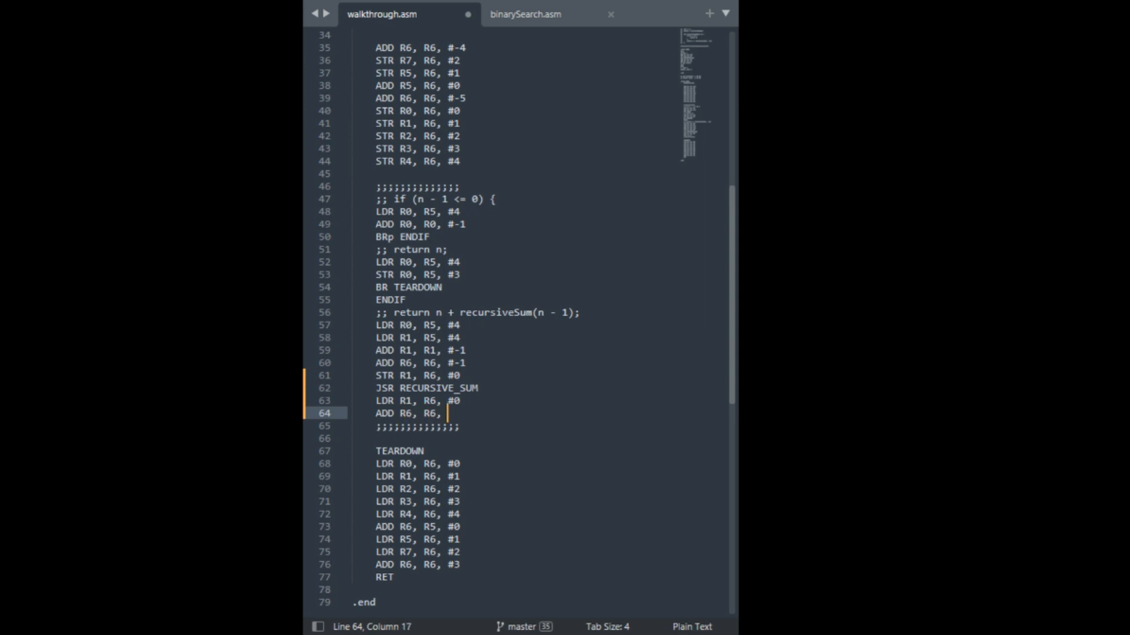
{"action": "type", "text": "#2"}
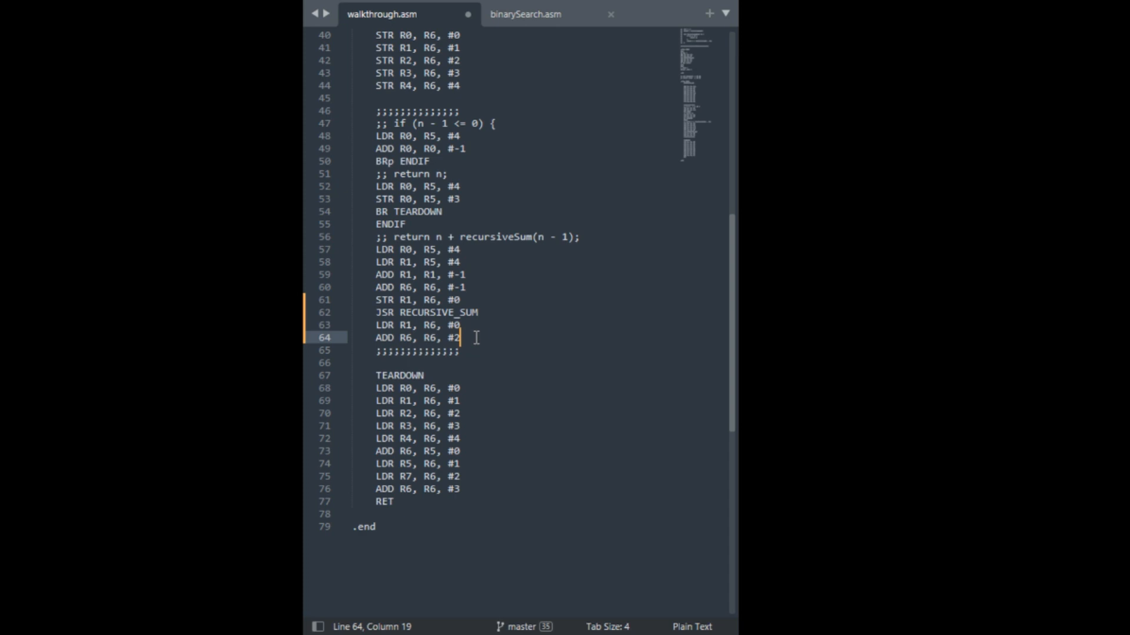
{"action": "scroll", "scroll_direction": "up", "scroll_amount": 3}
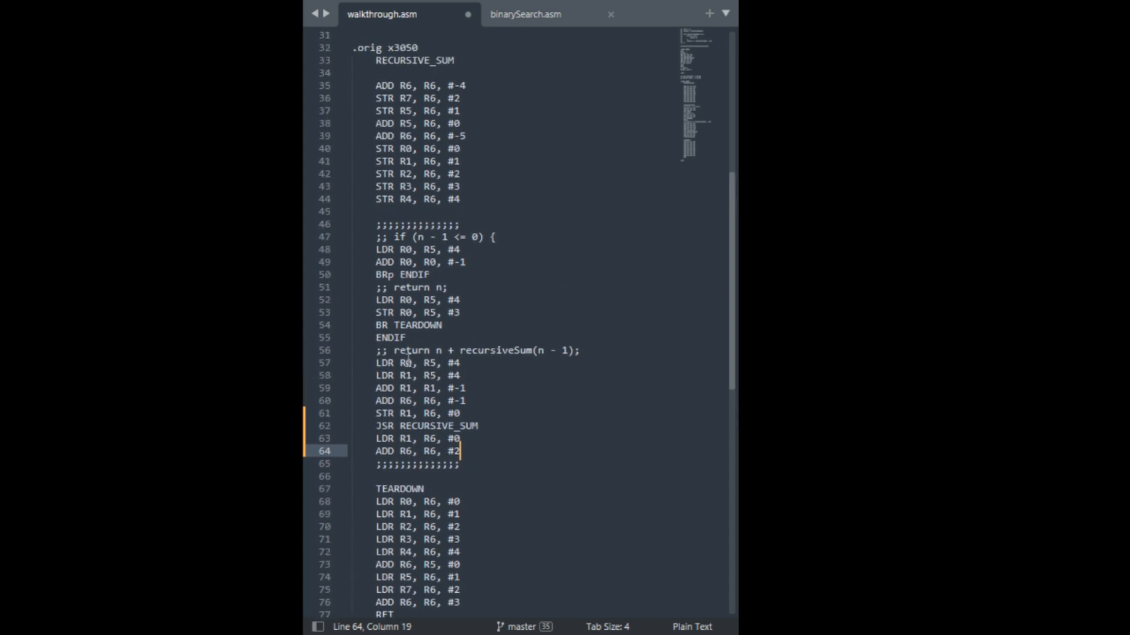
{"action": "left_click", "coordinate": [429, 362]}
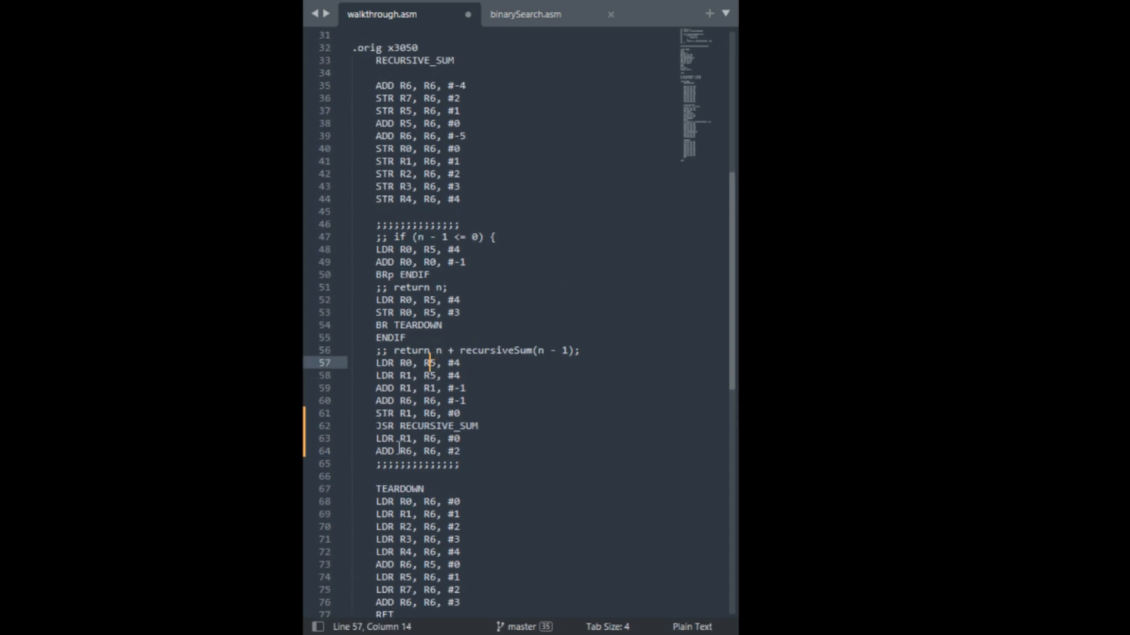
{"action": "left_click", "coordinate": [399, 439]}
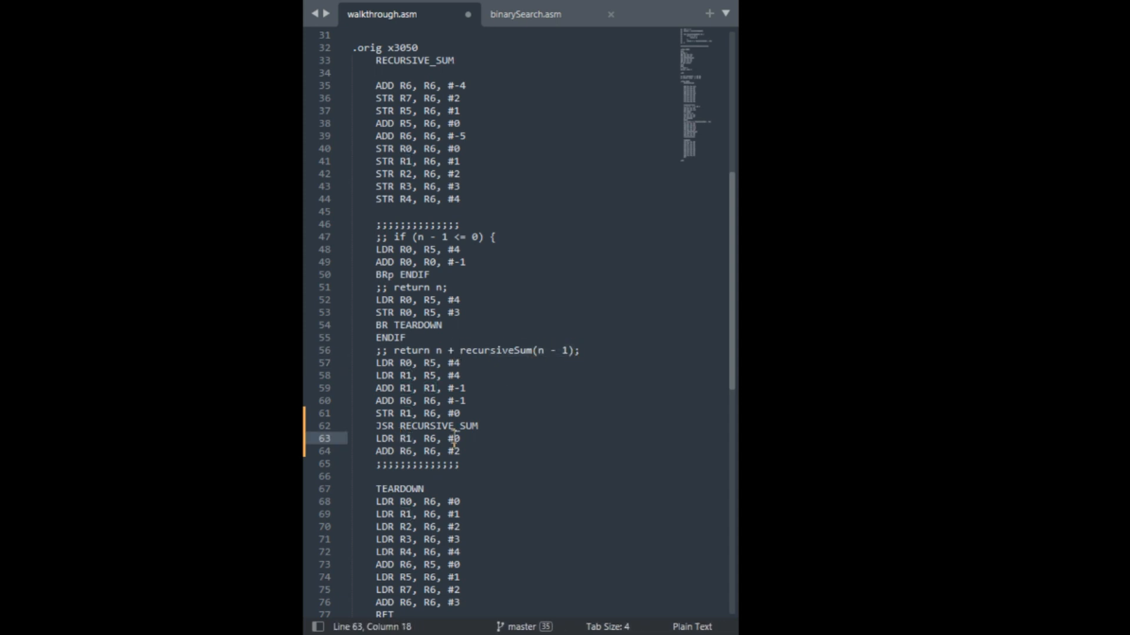
{"action": "key", "text": "enter"}
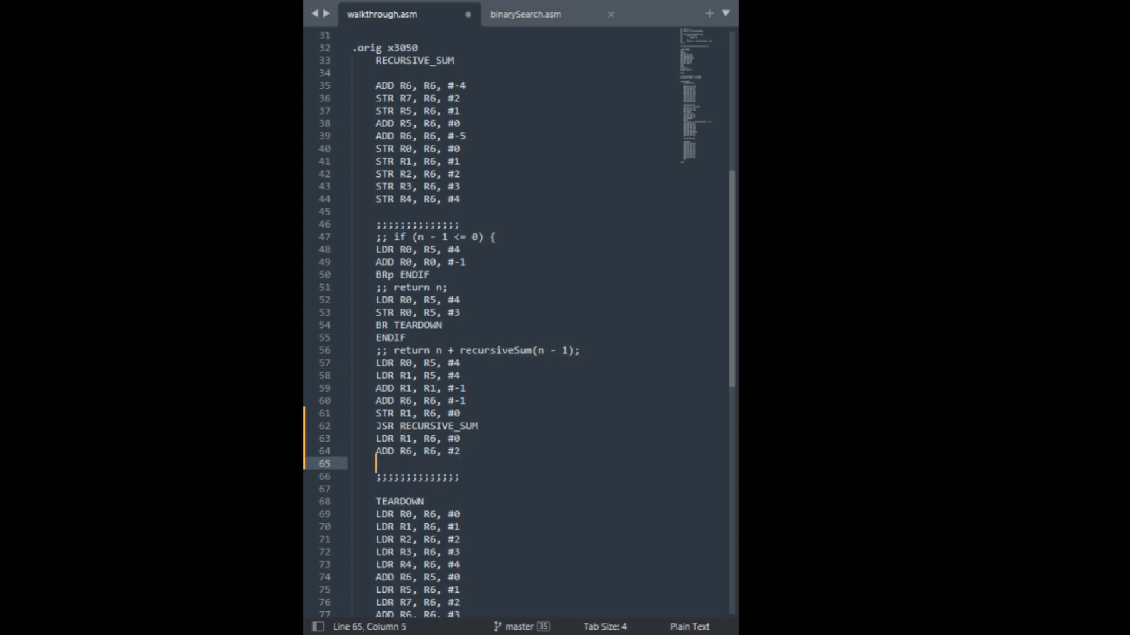
Add n to the result with ADD R0, R0, R1 and store it at R5 #3 with STR R0, R5, #3
{"action": "type", "text": "ADD R0, R"}
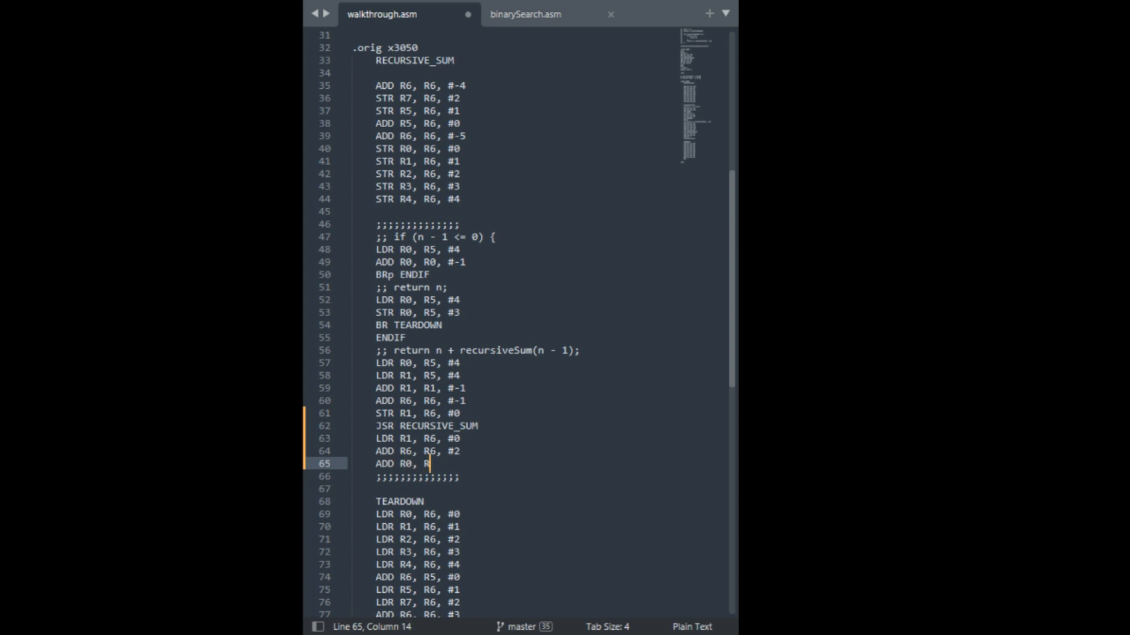
{"action": "type", "text": "0, R1"}
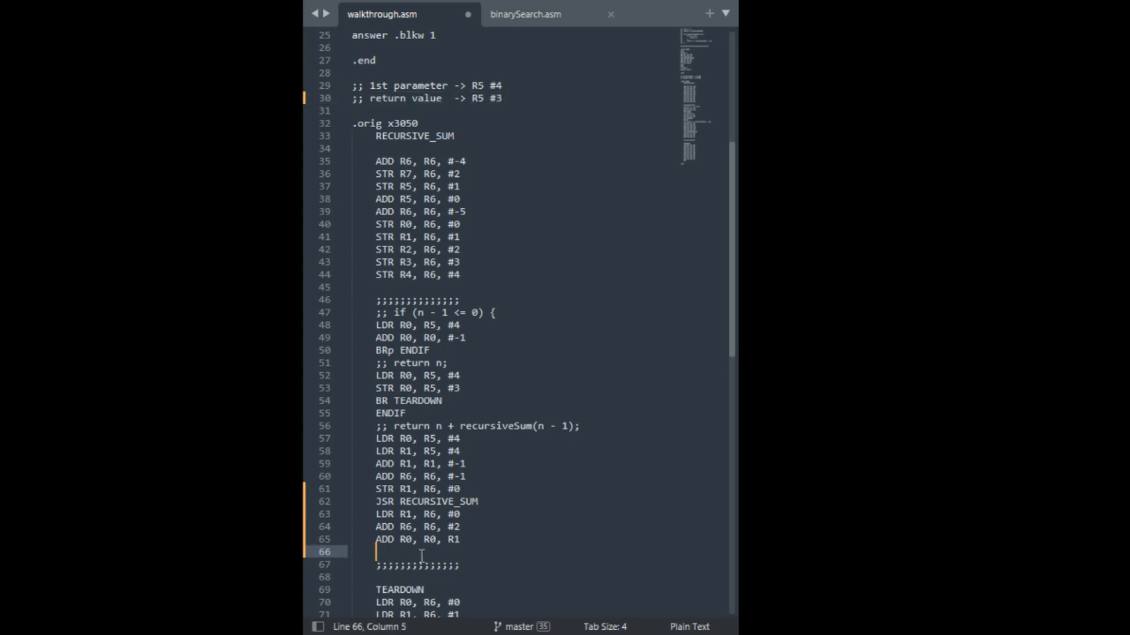
{"action": "type", "text": "STR"}
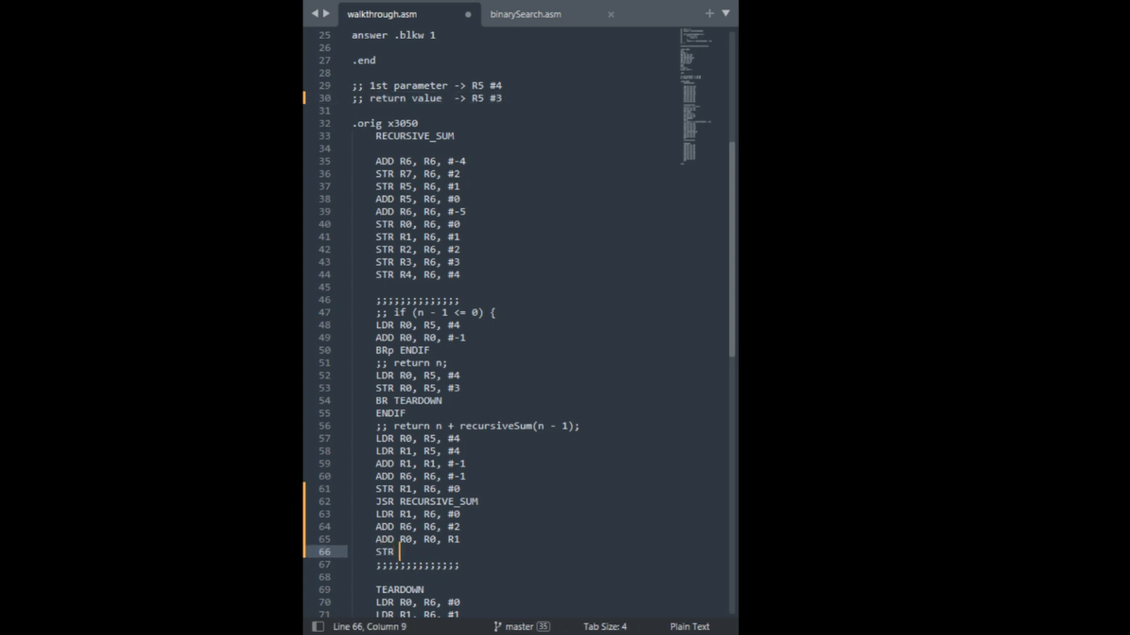
{"action": "type", "text": "R0, R5, #"}
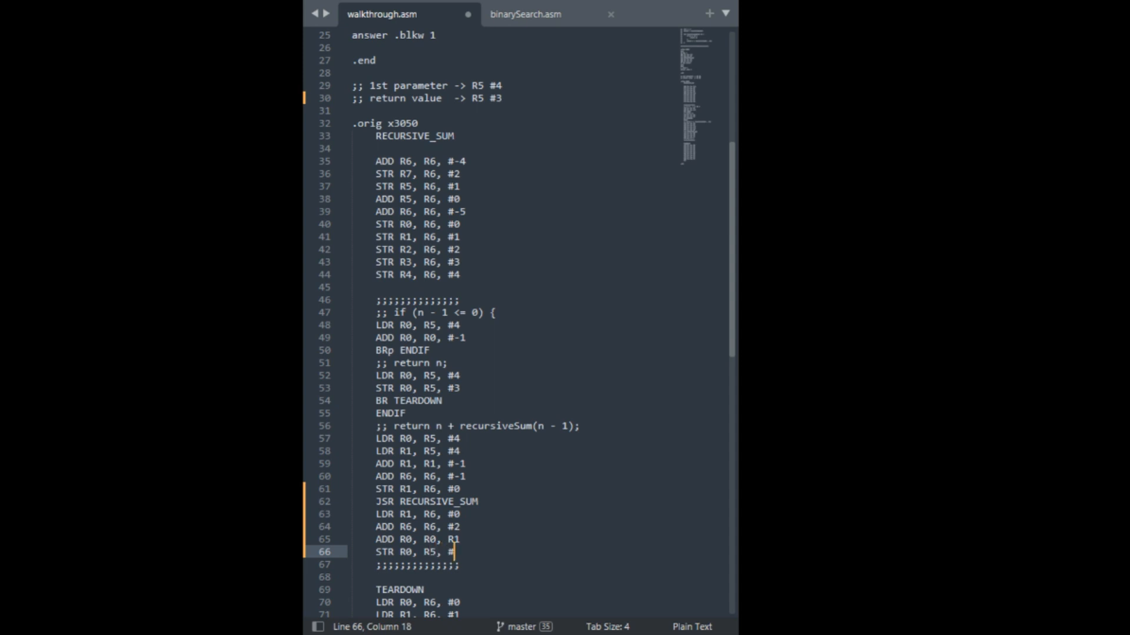
{"action": "type", "text": "3"}
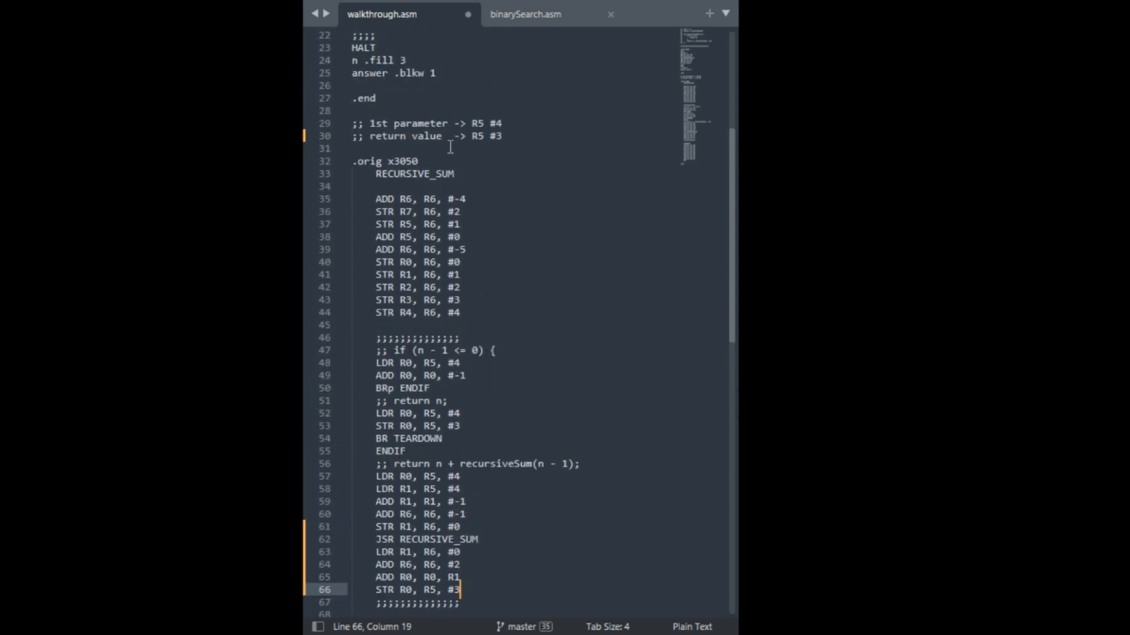
{"action": "scroll", "scroll_direction": "down", "scroll_amount": 3}
{"action": "type", "text": "BR TEARDOWN"}
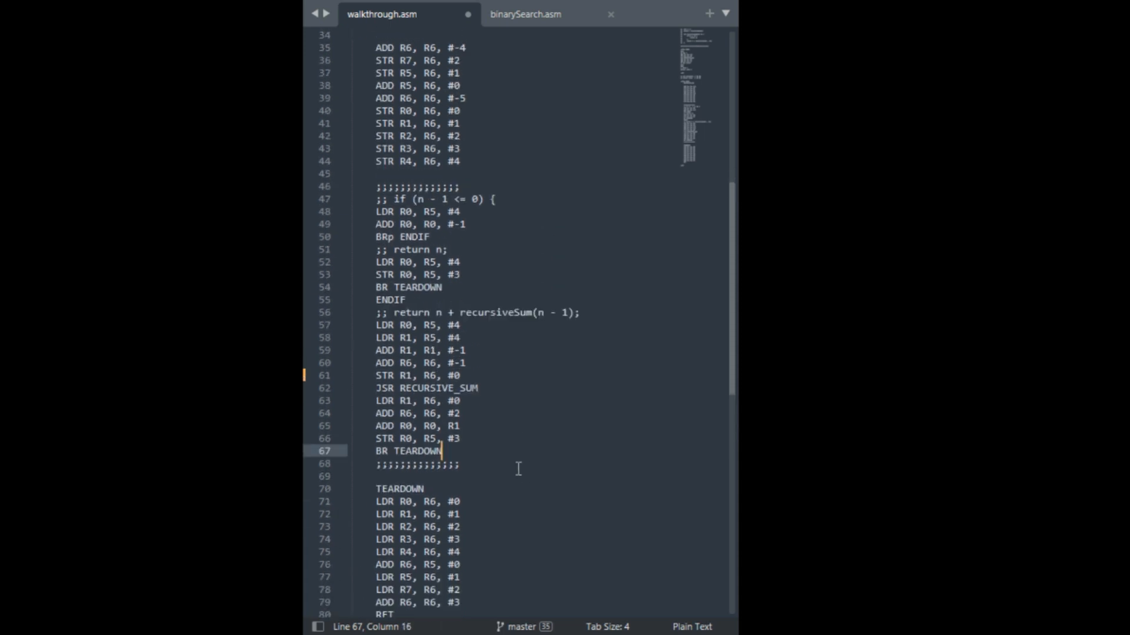
{"action": "scroll", "scroll_direction": "up", "scroll_amount": 3}
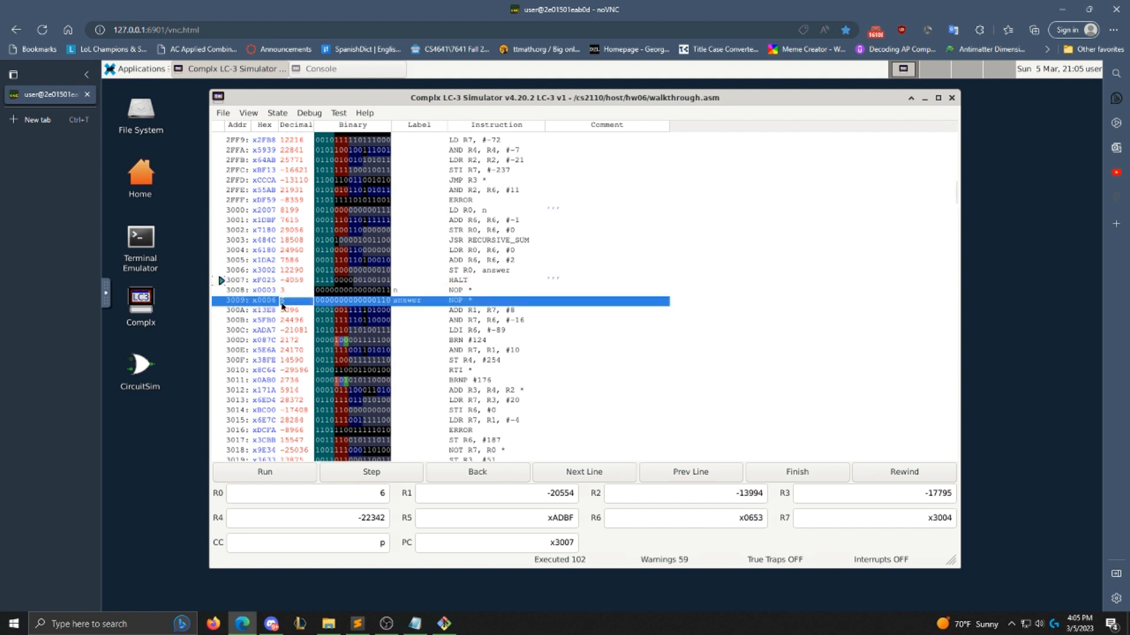
Scroll Complx memory to the n and answer labels and begin editing n
{"action": "scroll", "scroll_direction": "up", "scroll_amount": 3}
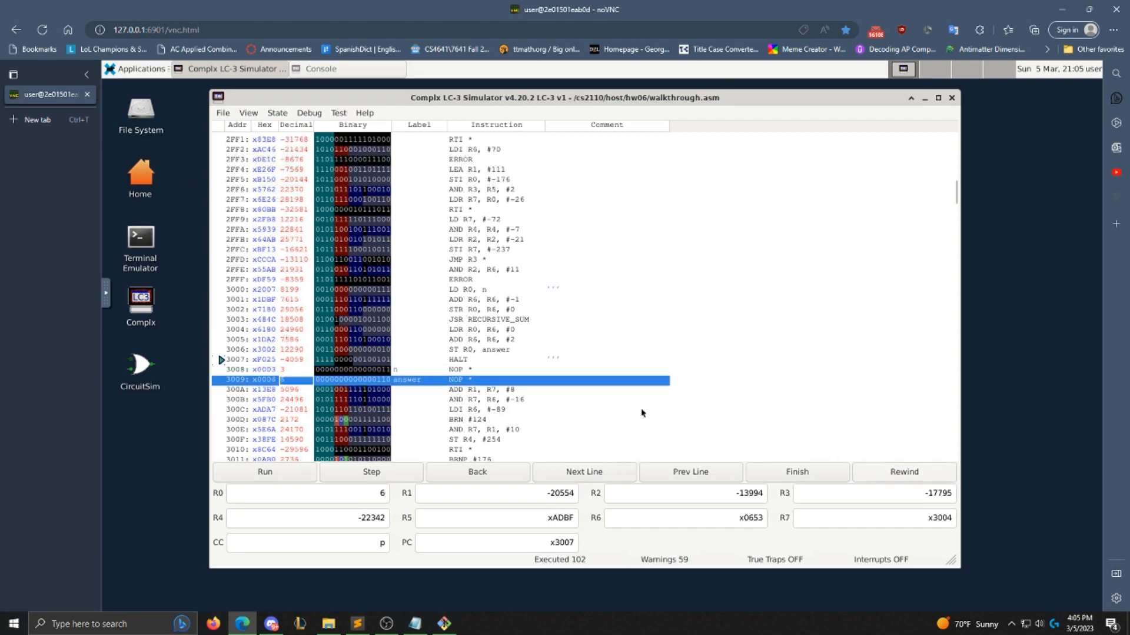
{"action": "scroll", "scroll_direction": "down", "scroll_amount": 3}
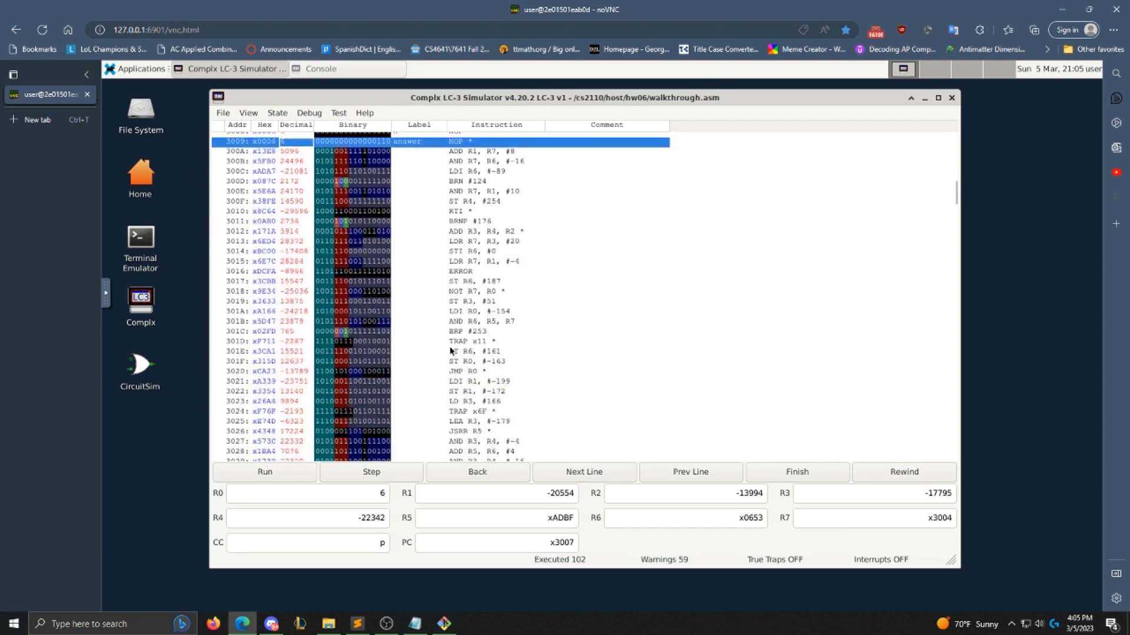
{"action": "scroll", "scroll_direction": "up", "scroll_amount": 3}
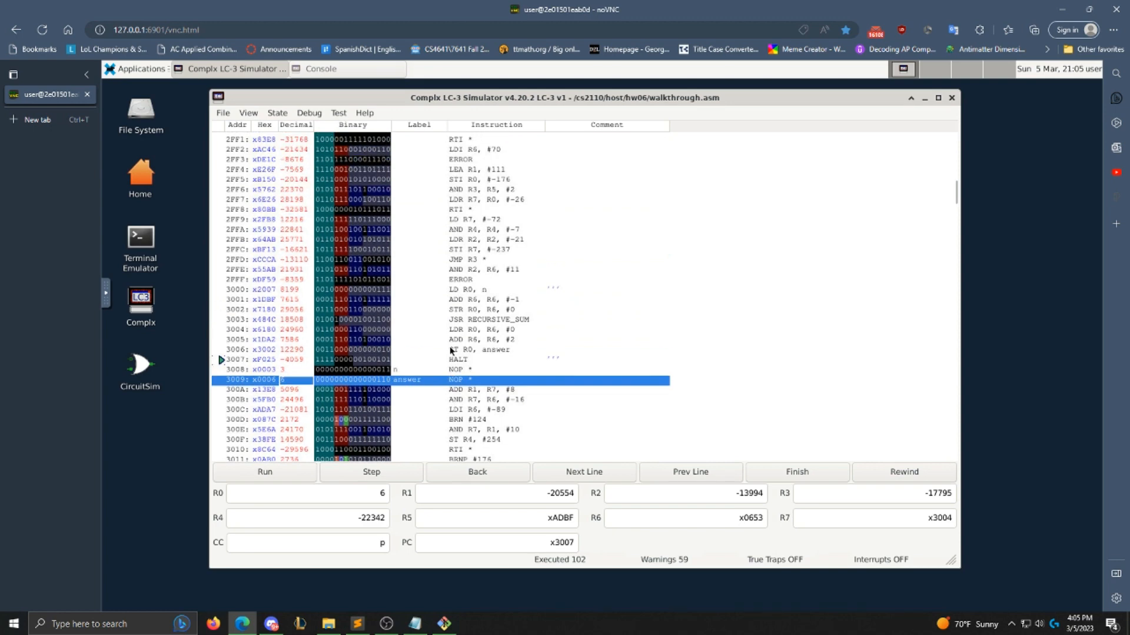
{"action": "scroll", "scroll_direction": "up", "scroll_amount": 3}
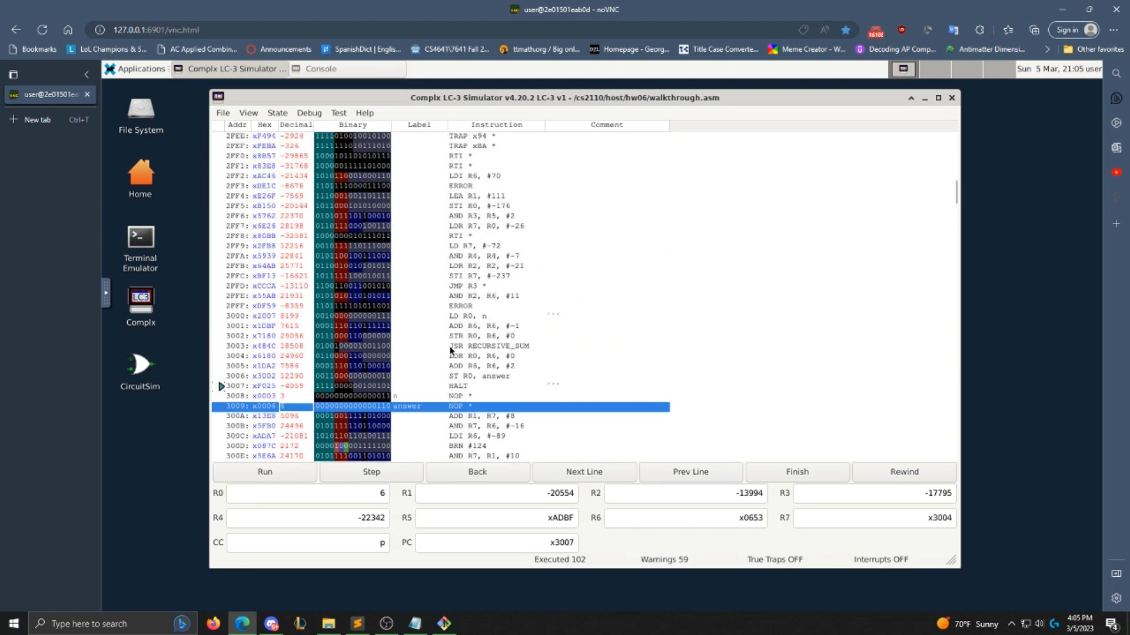
{"action": "scroll", "scroll_direction": "down", "scroll_amount": 3}
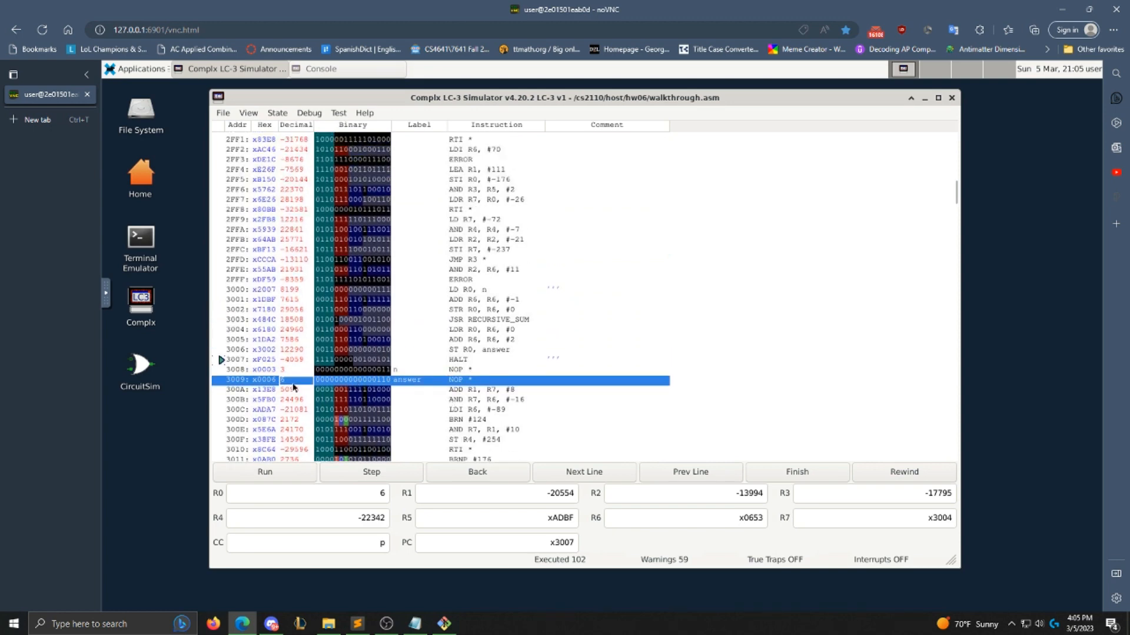
{"action": "left_click", "coordinate": [903, 471]}
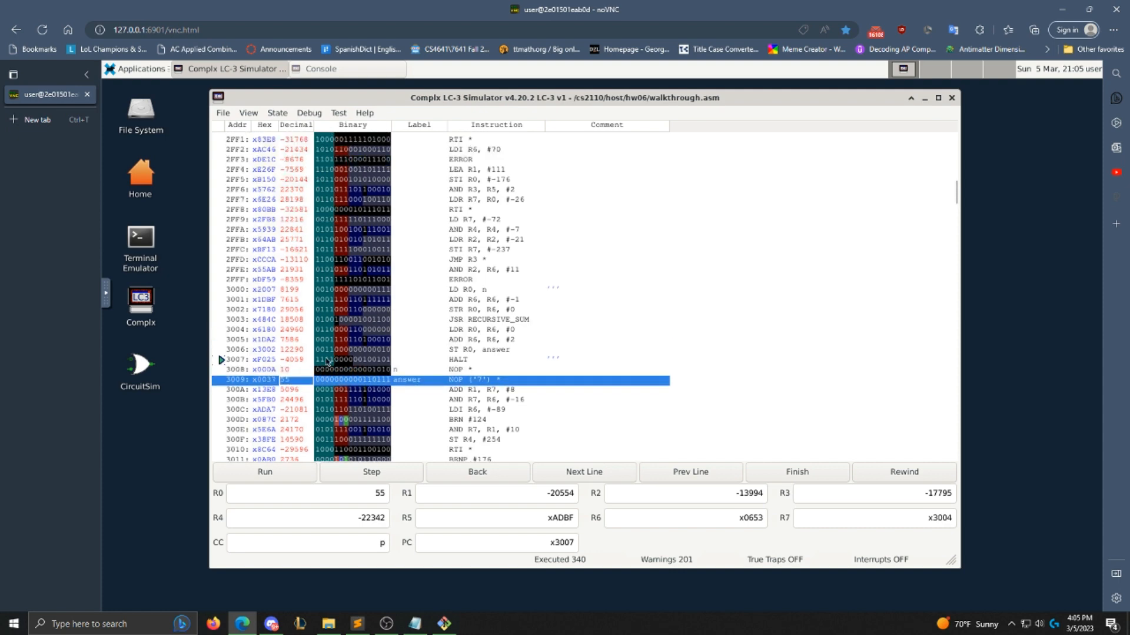
With n set to 10 and answer showing 55, open the memory view options
{"action": "scroll", "scroll_direction": "down", "scroll_amount": 3}
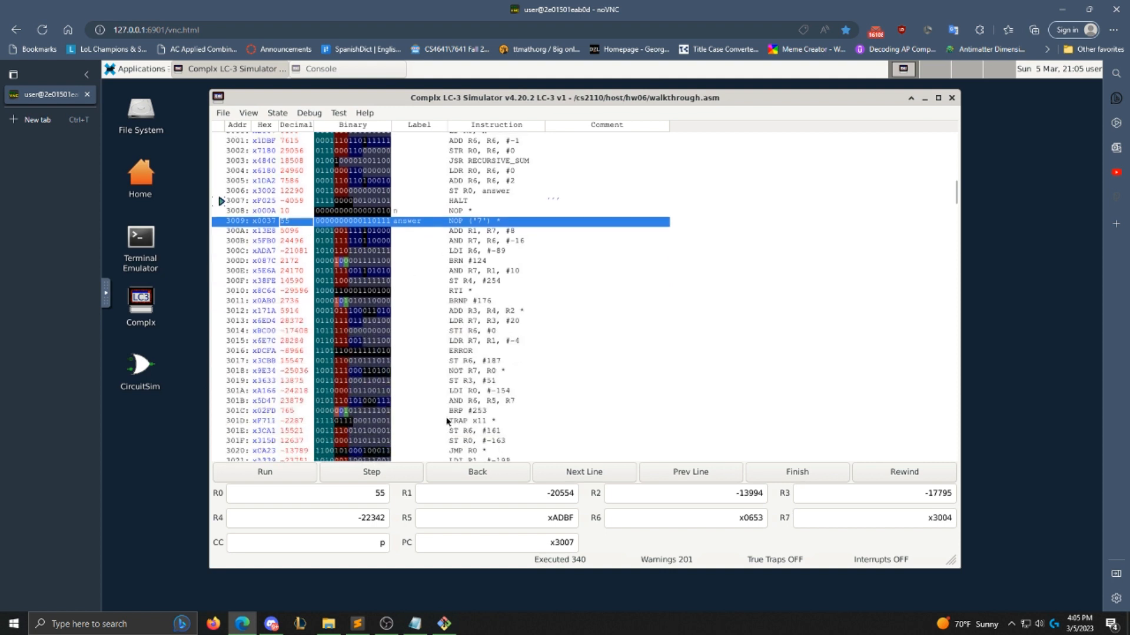
{"action": "left_click", "coordinate": [247, 113]}
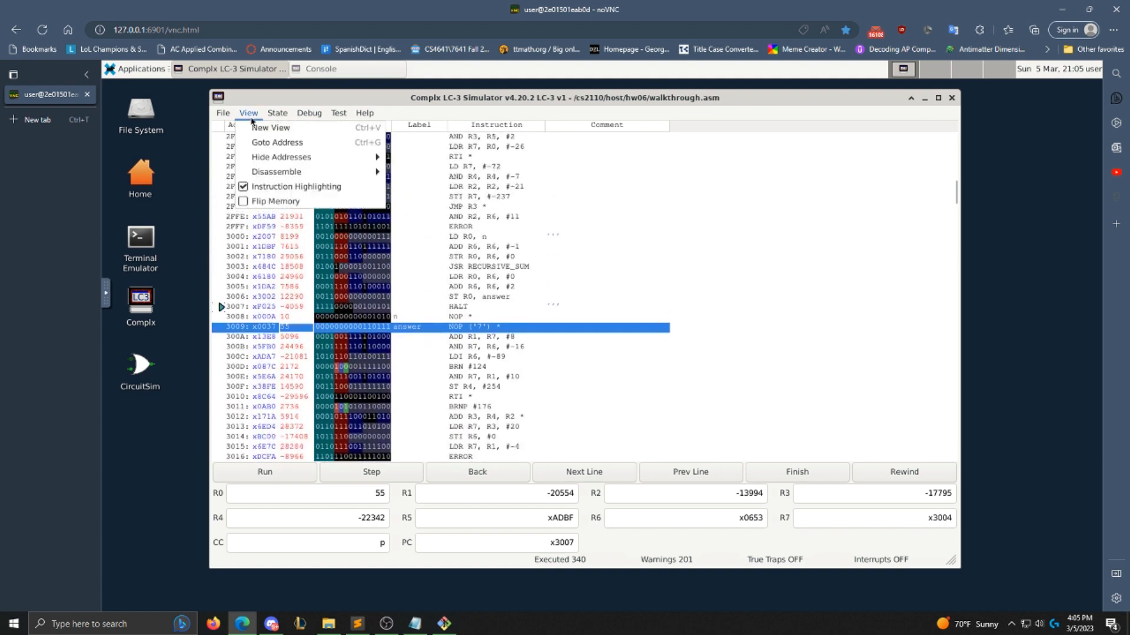
Jump to the program code via Goto Address and scroll to RECURSIVE_SUM at x3050
{"action": "left_click", "coordinate": [276, 172]}
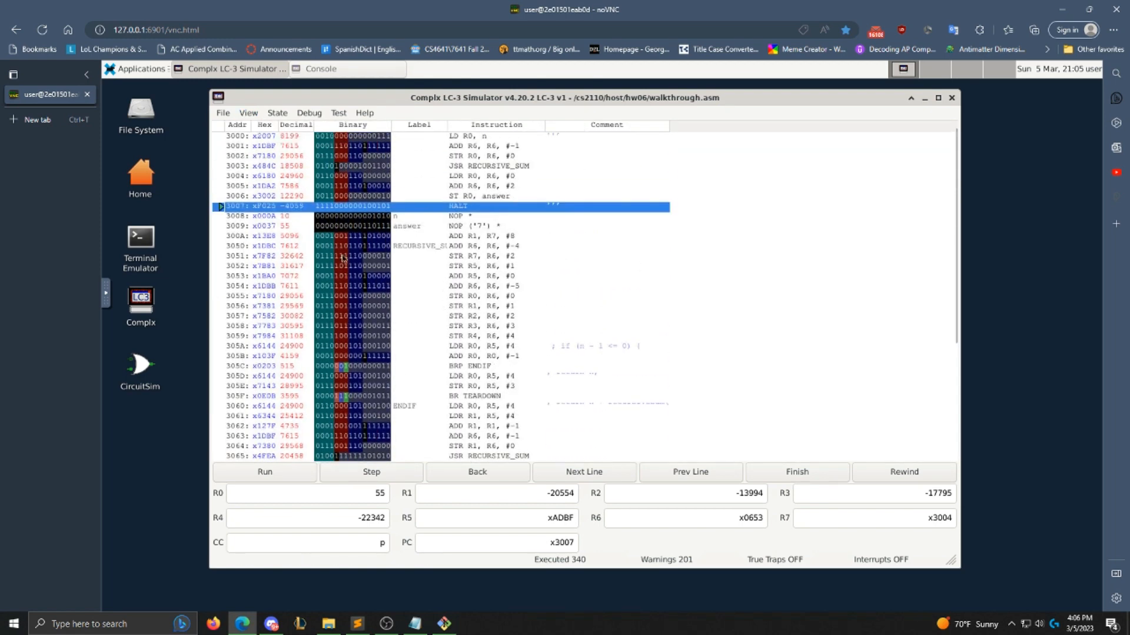
{"action": "mouse_move", "coordinate": [444, 293]}
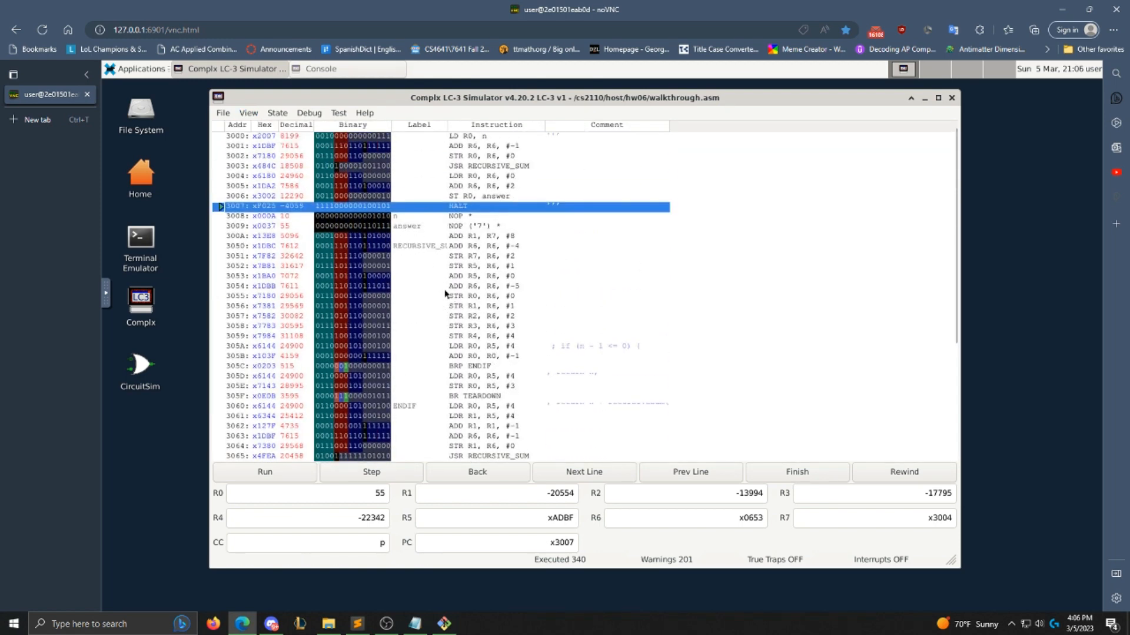
{"action": "mouse_move", "coordinate": [363, 373]}
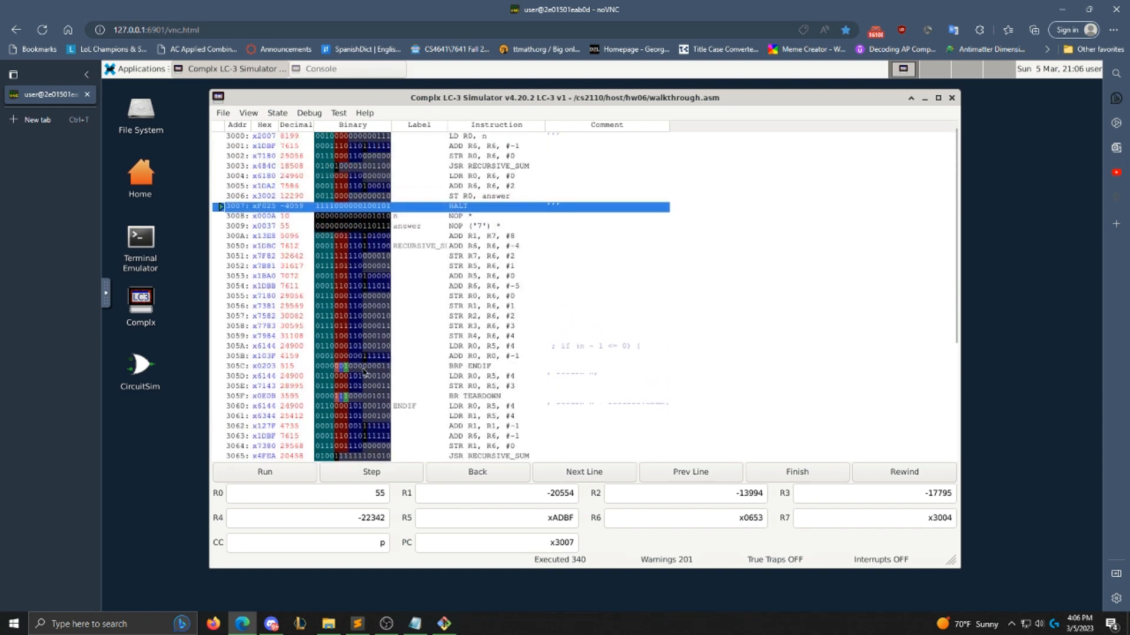
{"action": "scroll", "scroll_direction": "down", "scroll_amount": 3}
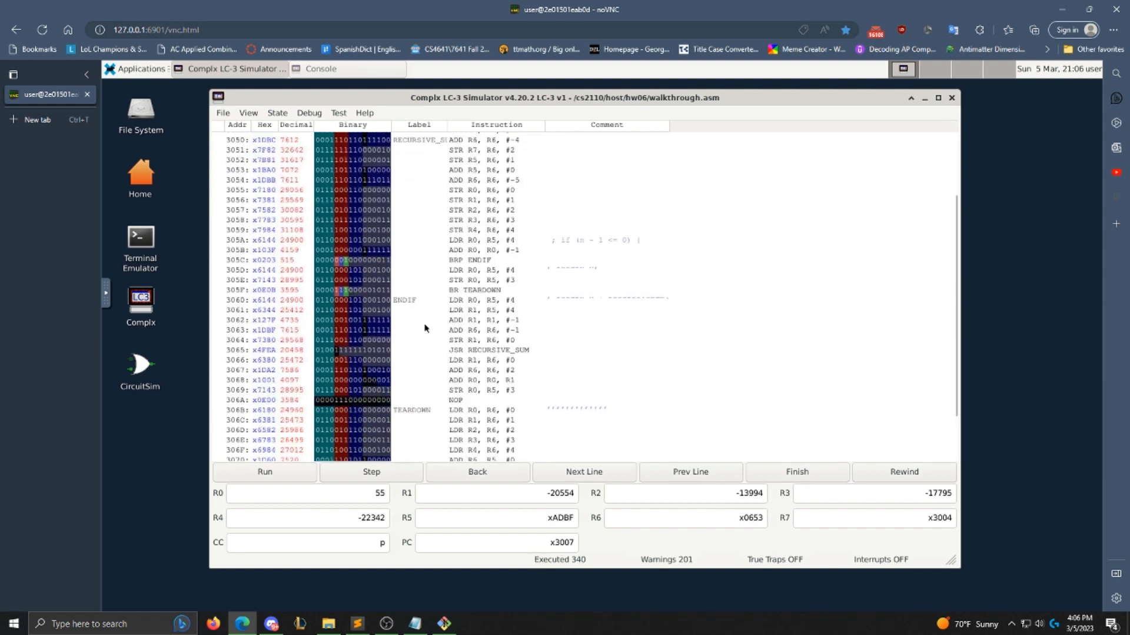